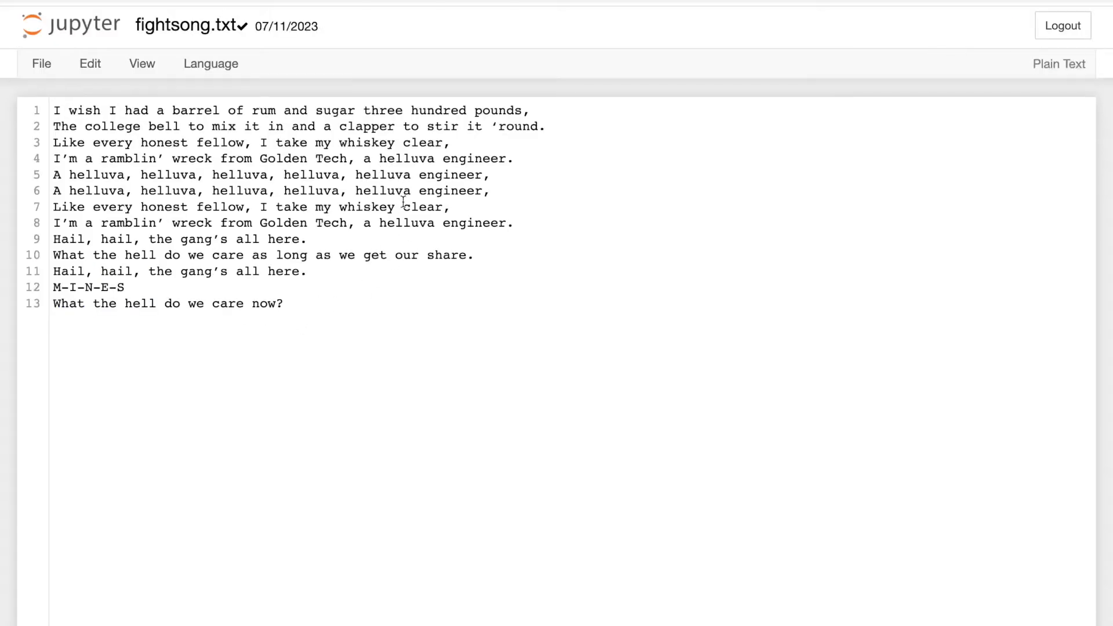
{"action": "mouse_move", "coordinate": [225, 207]}
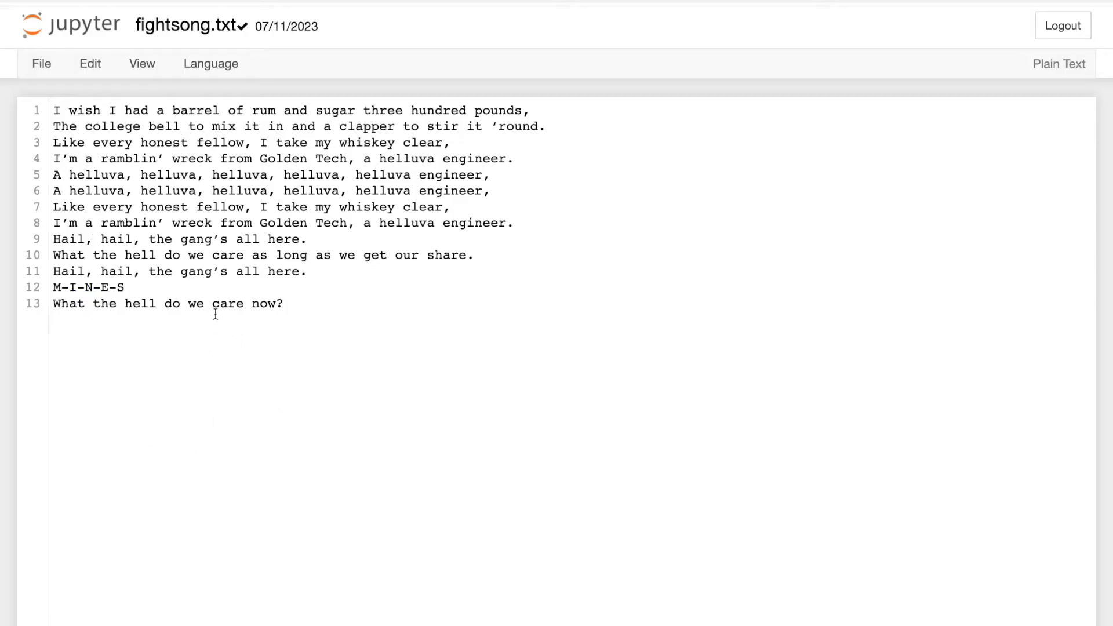
{"action": "mouse_move", "coordinate": [285, 358]}
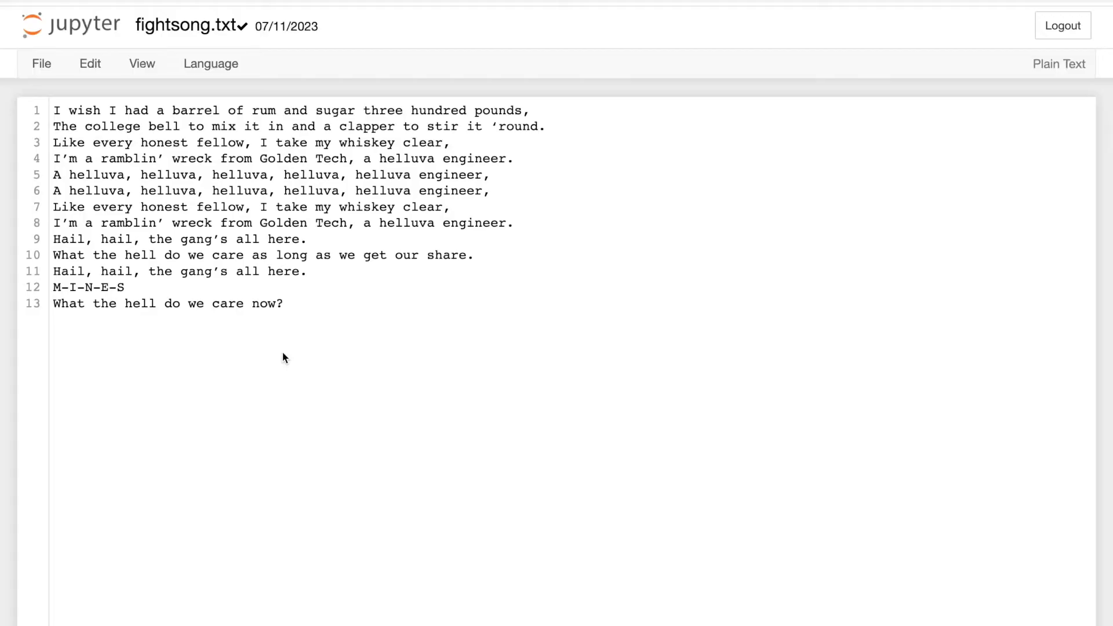
{"action": "mouse_move", "coordinate": [64, 383]}
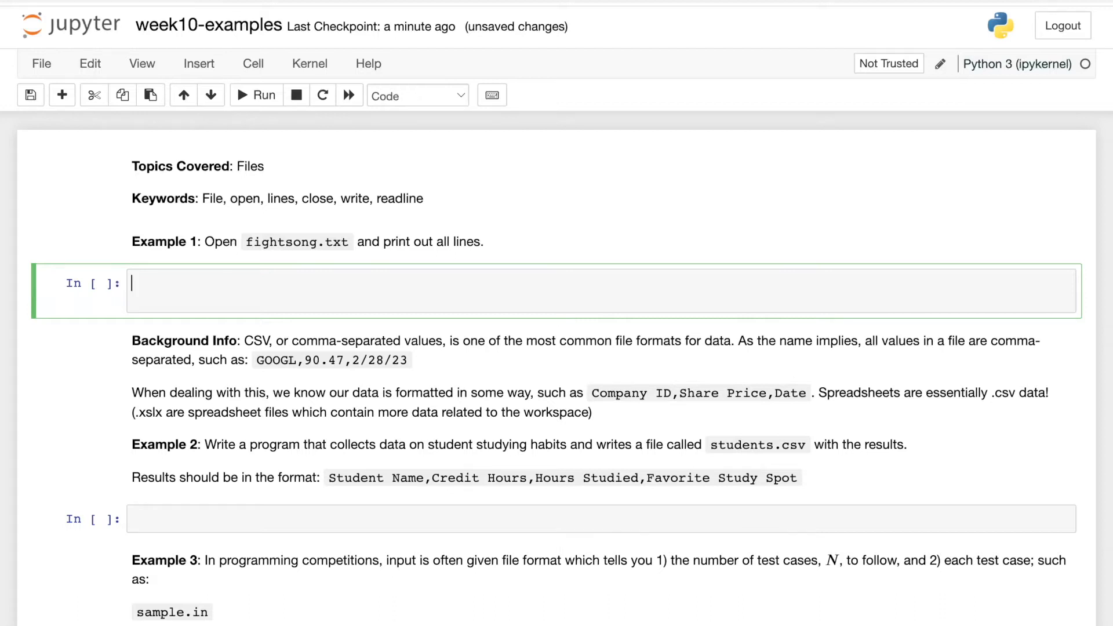
- Write a with open('fightsong.txt') as file block that loops and prints each line
{"action": "type", "text": "with"}
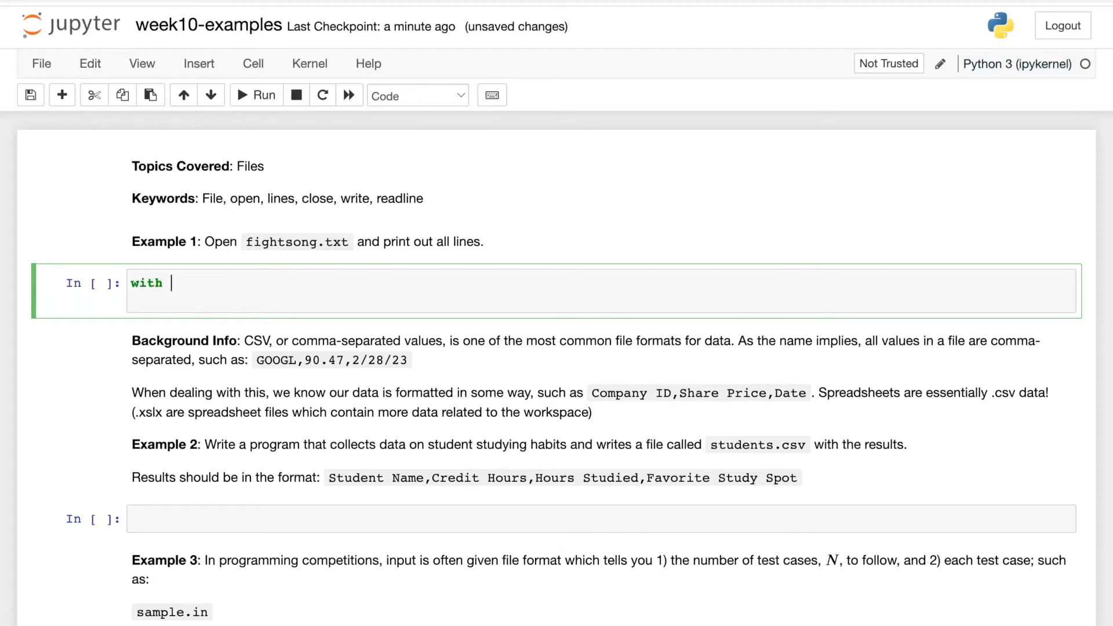
{"action": "type", "text": "open"}
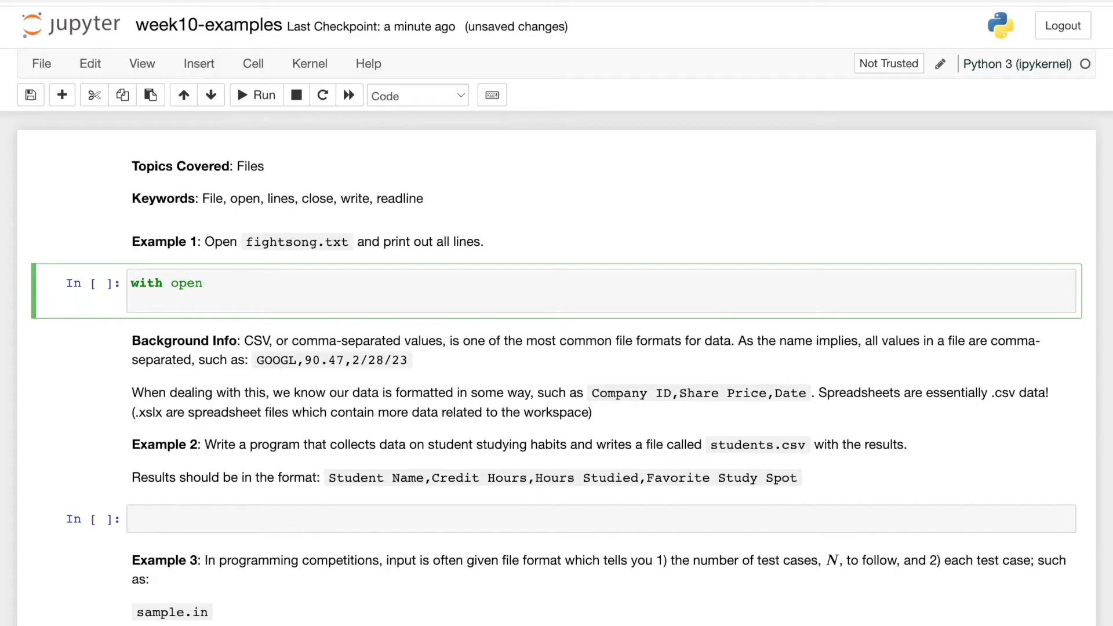
{"action": "type", "text": "('f')"}
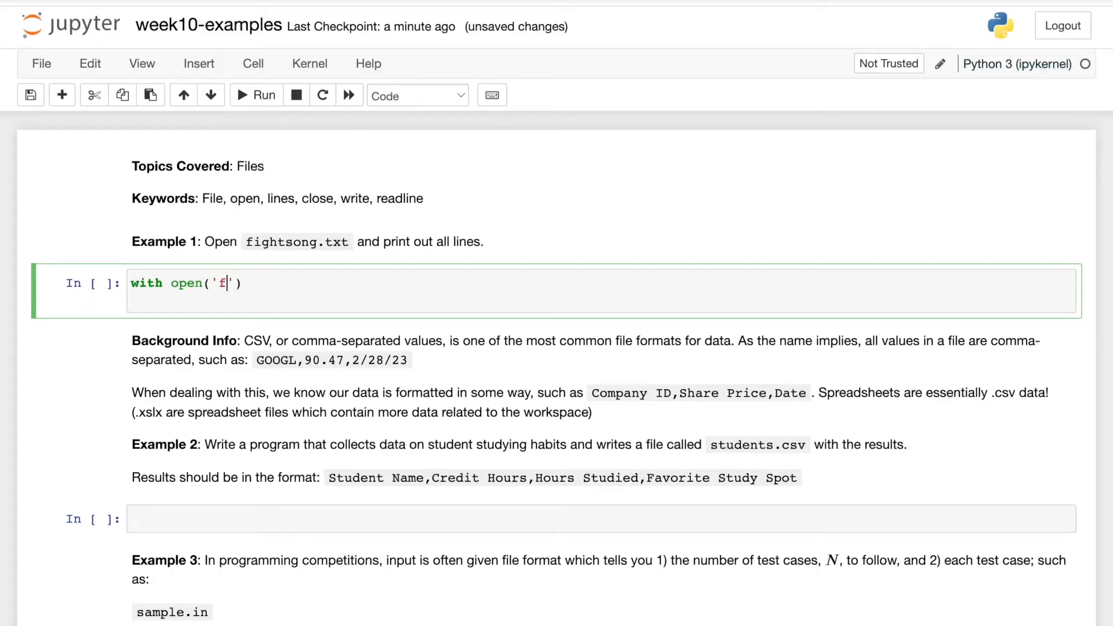
{"action": "type", "text": "ightsong."}
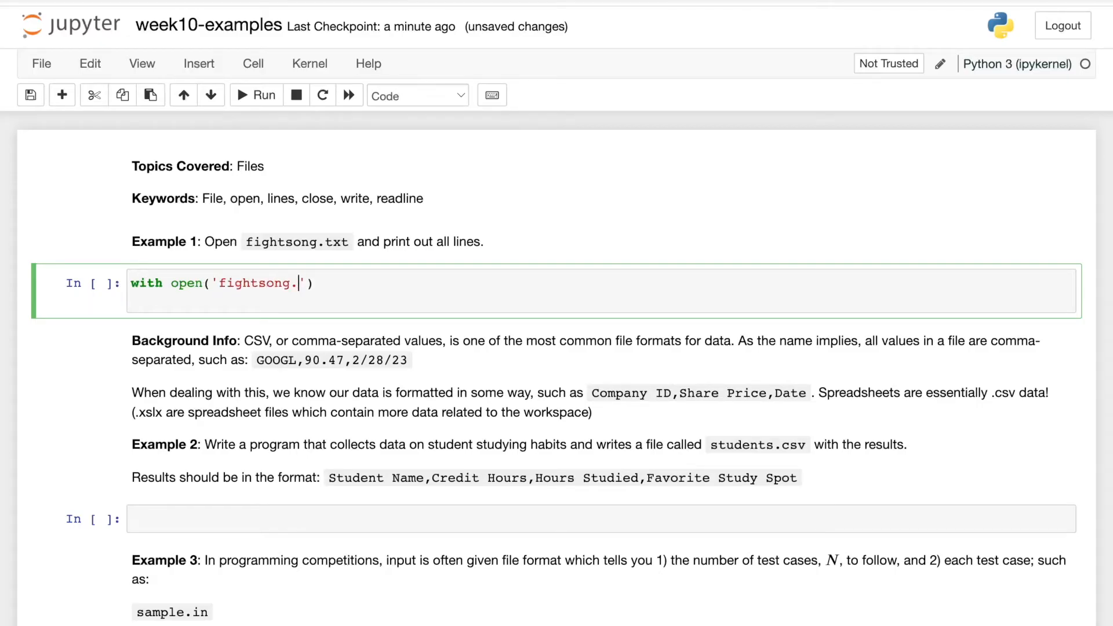
{"action": "type", "text": "tx"}
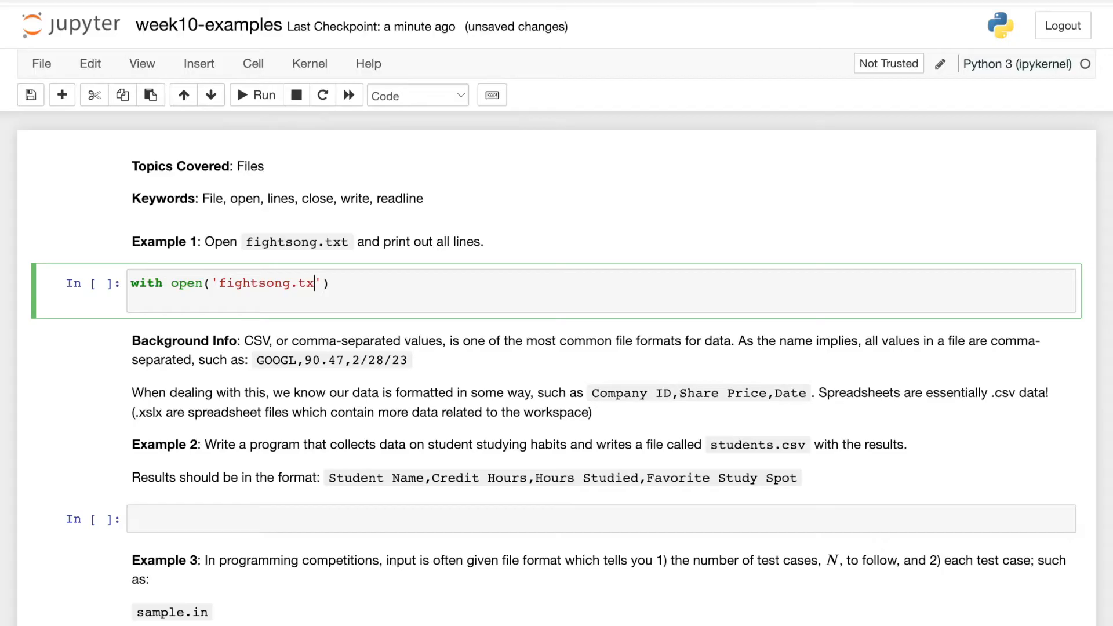
{"action": "type", "text": "t') as fi"}
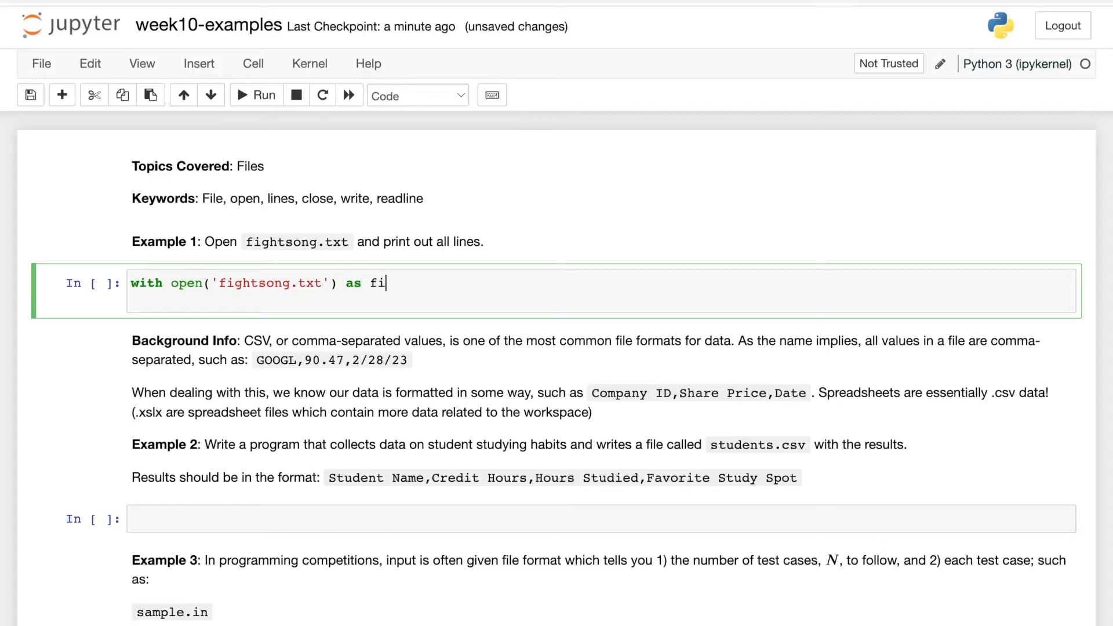
{"action": "type", "text": "le:"}
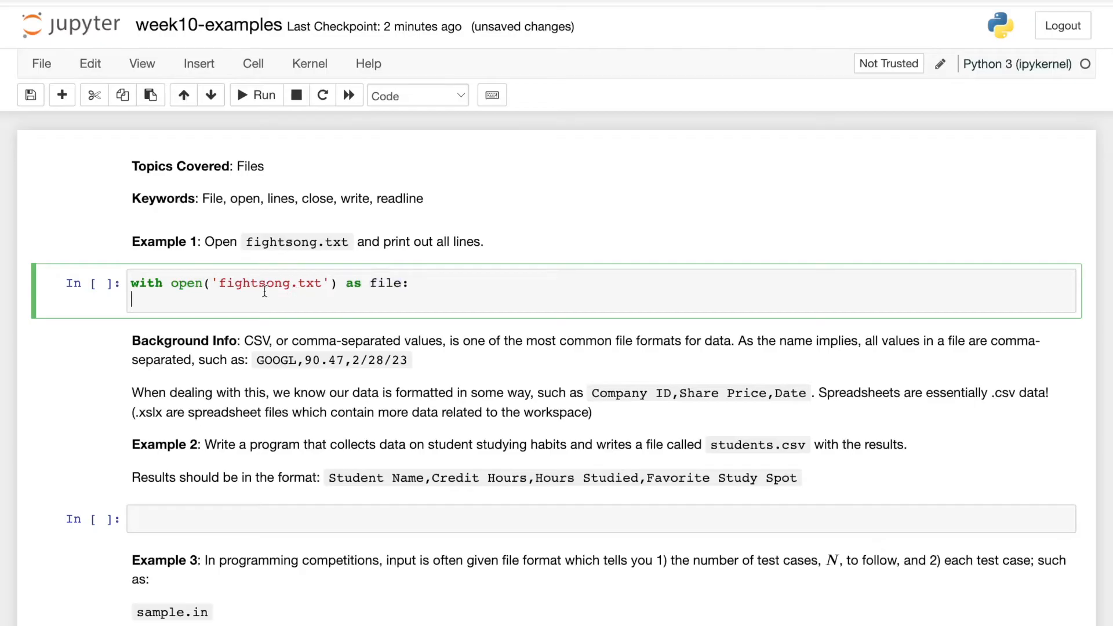
{"action": "mouse_move", "coordinate": [161, 307]}
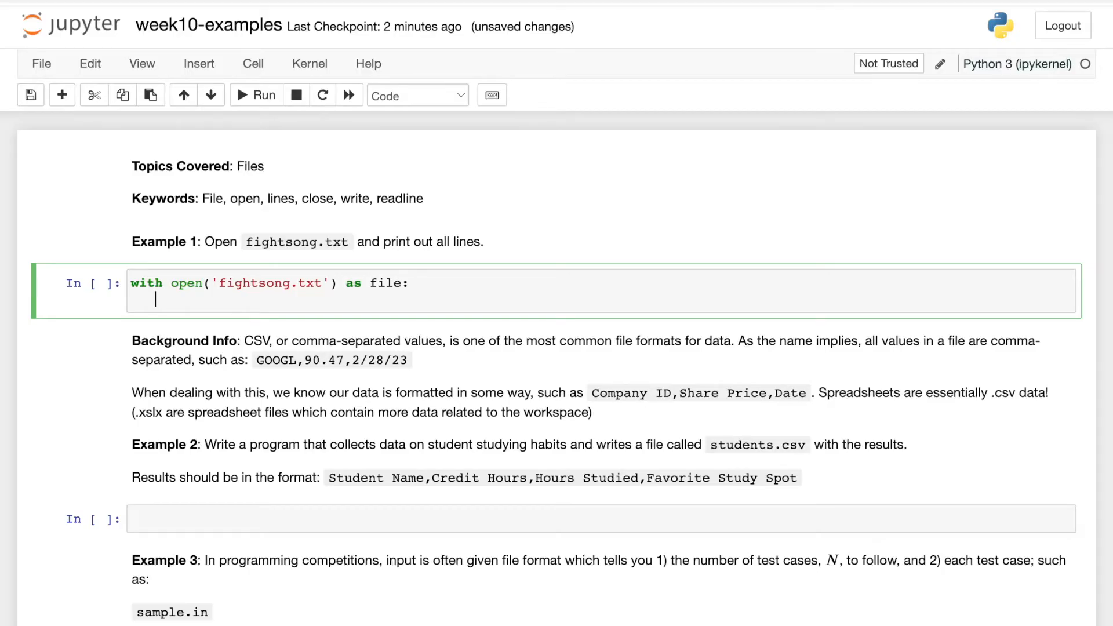
{"action": "type", "text": "fo"}
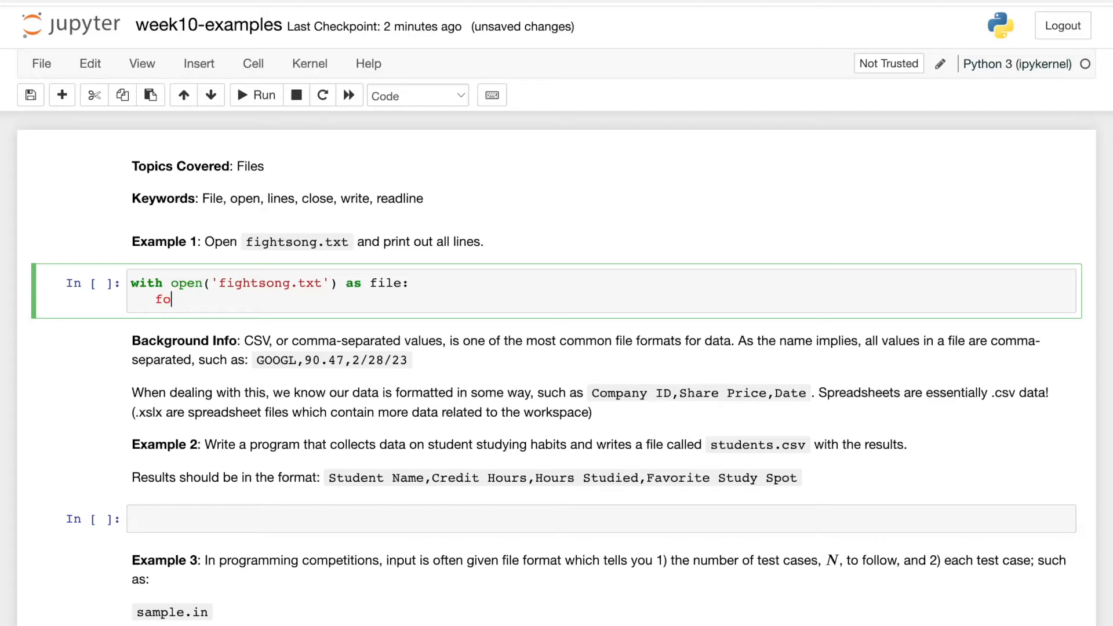
{"action": "type", "text": "r line in"}
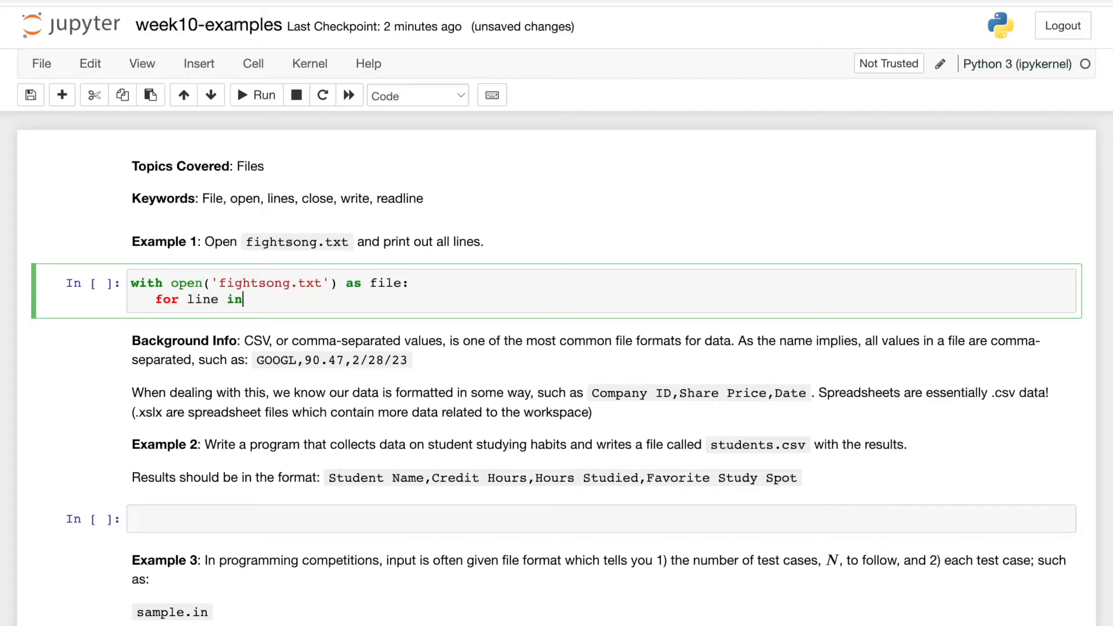
{"action": "type", "text": "file:"}
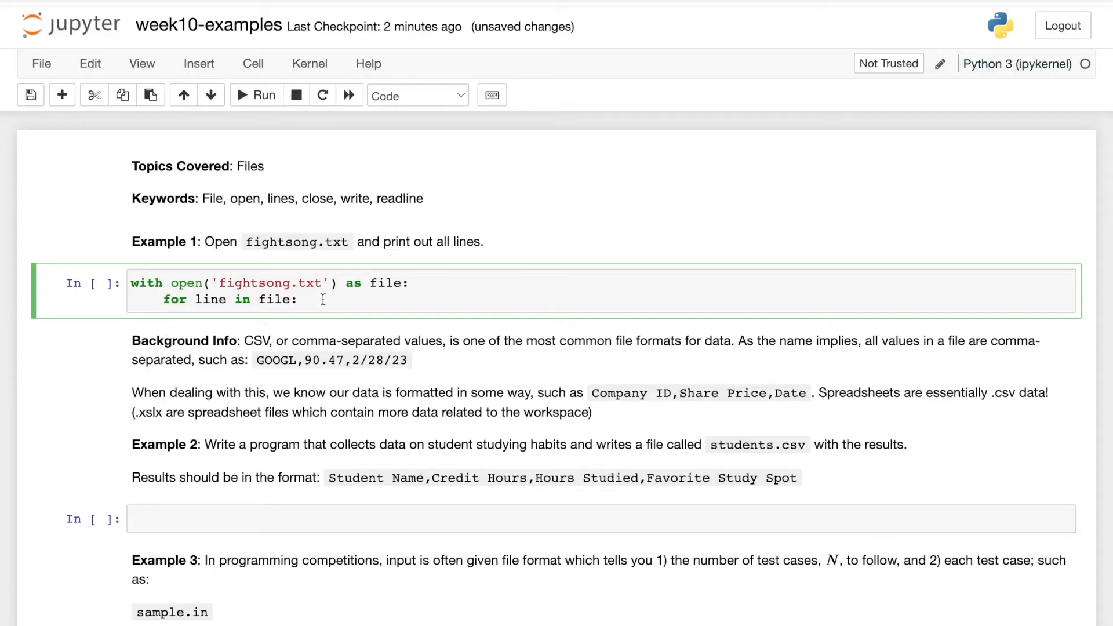
{"action": "type", "text": "print(line"}
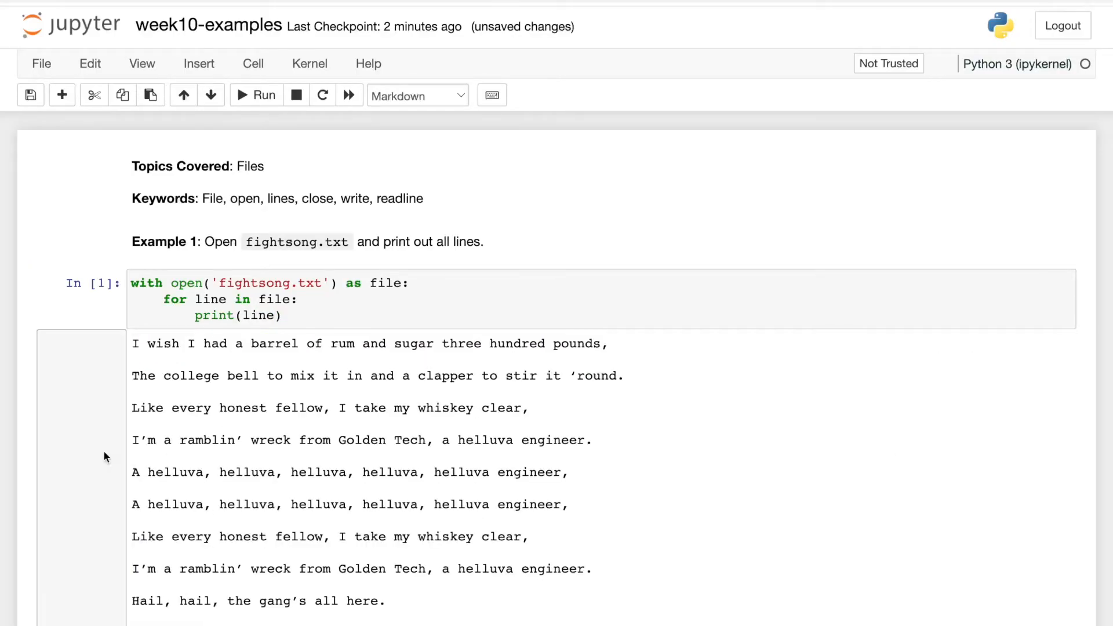
- Add a file.close() line below print(line)
{"action": "scroll", "scroll_direction": "down", "scroll_amount": 3}
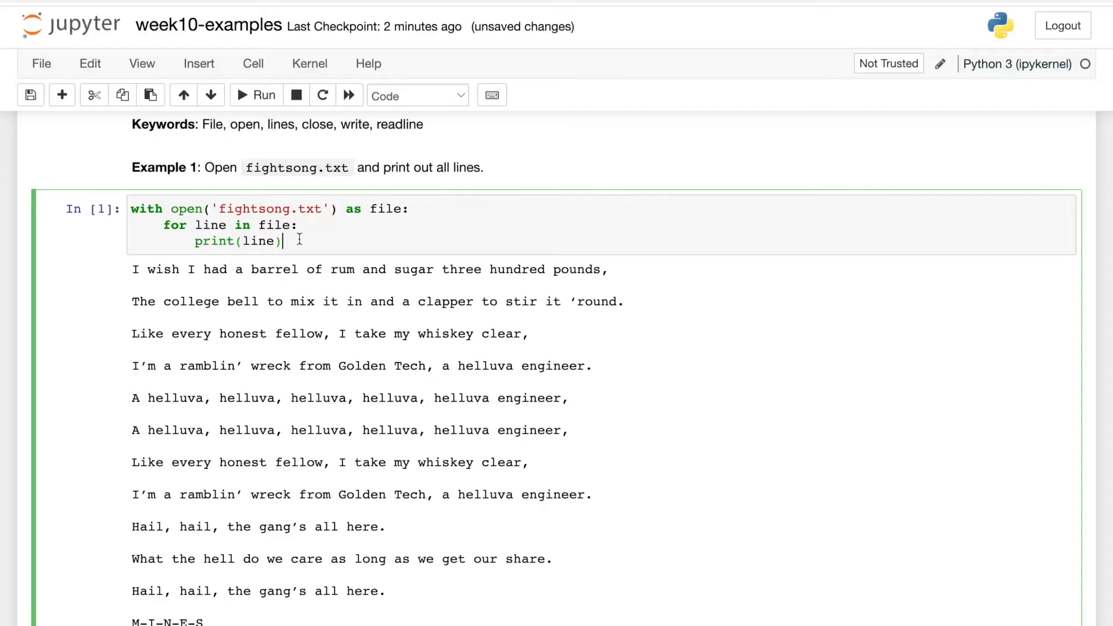
{"action": "key", "text": "Enter"}
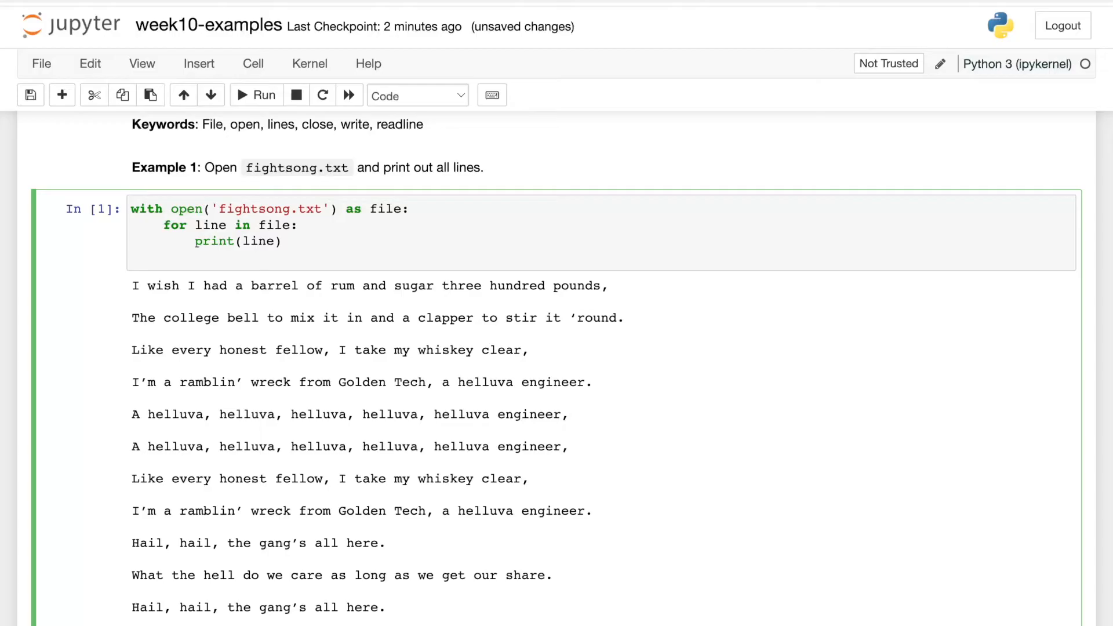
{"action": "type", "text": "file.close()"}
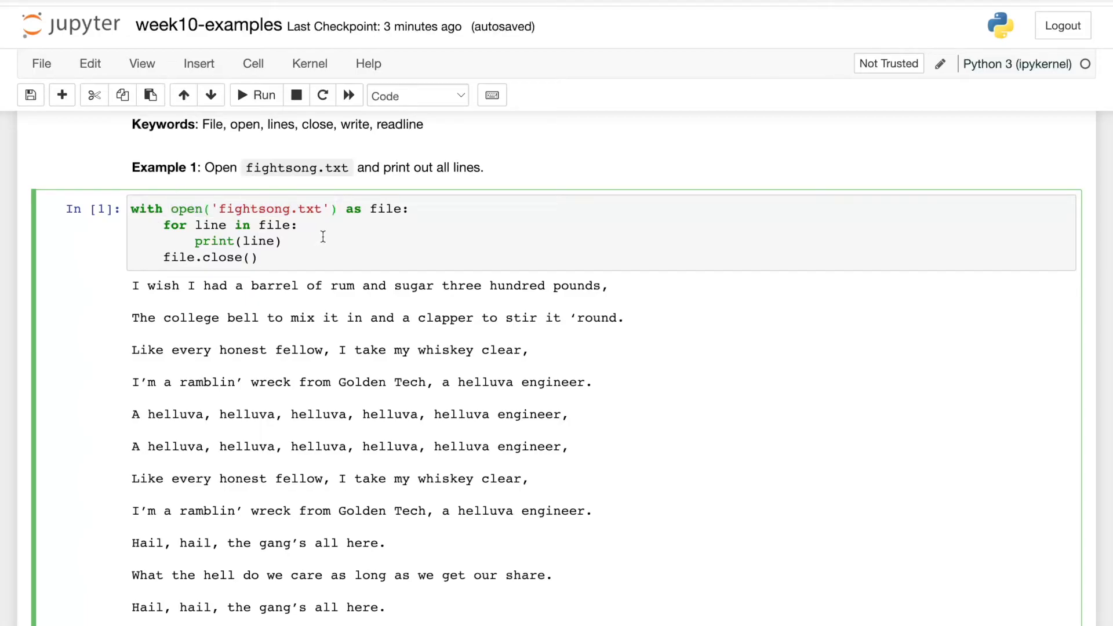
{"action": "mouse_move", "coordinate": [176, 225]}
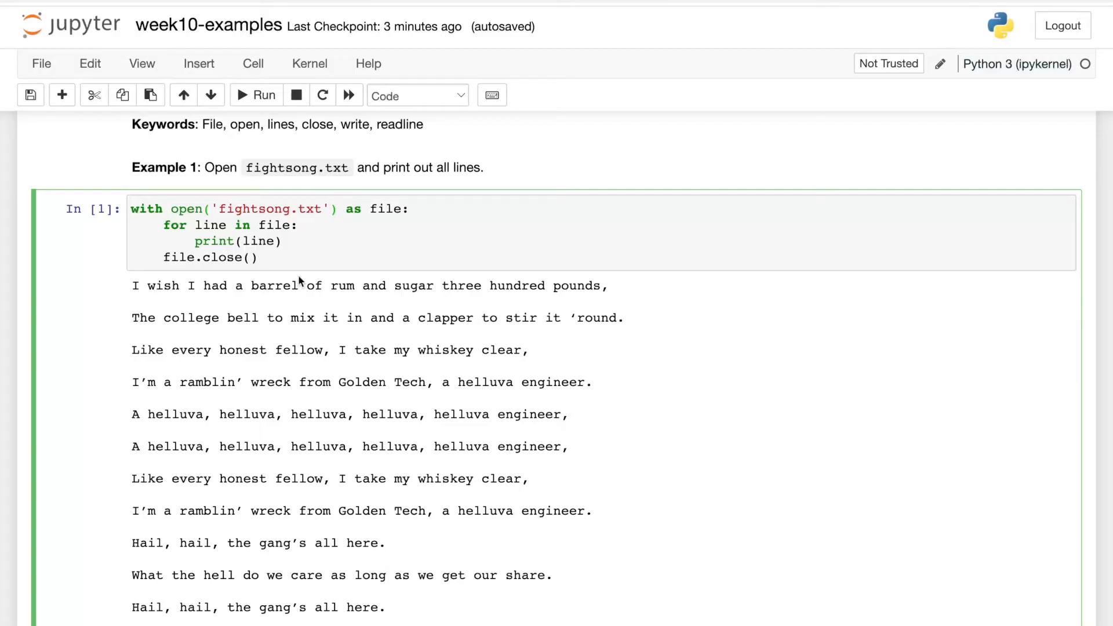
- Try mode arguments 'r', 'w' and 'a' in the open() call
{"action": "type", "text": ", ''"}
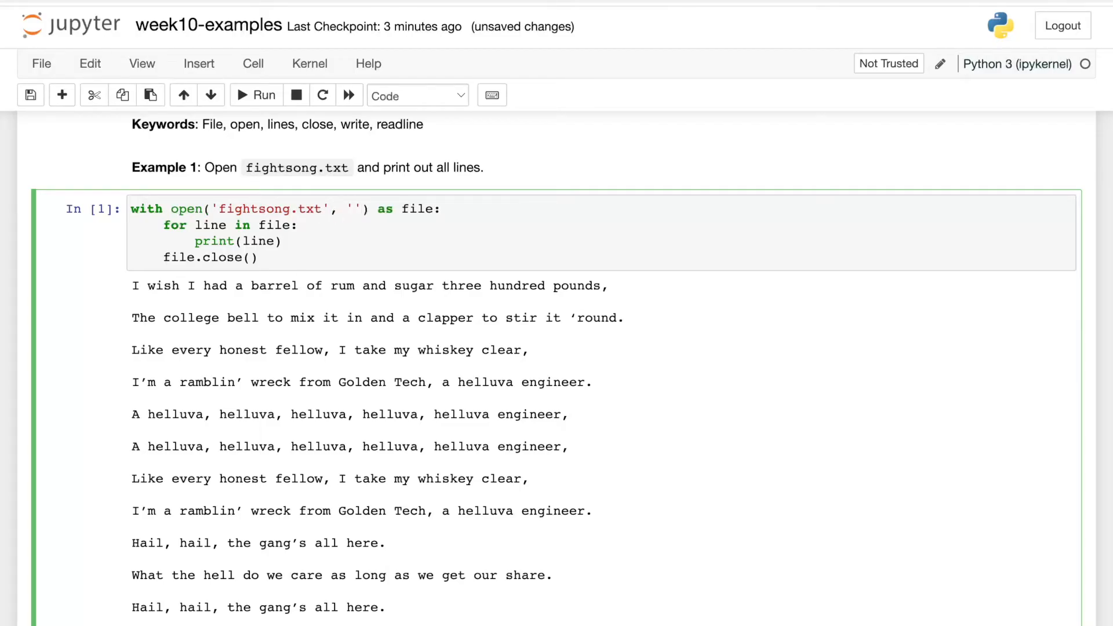
{"action": "type", "text": "r"}
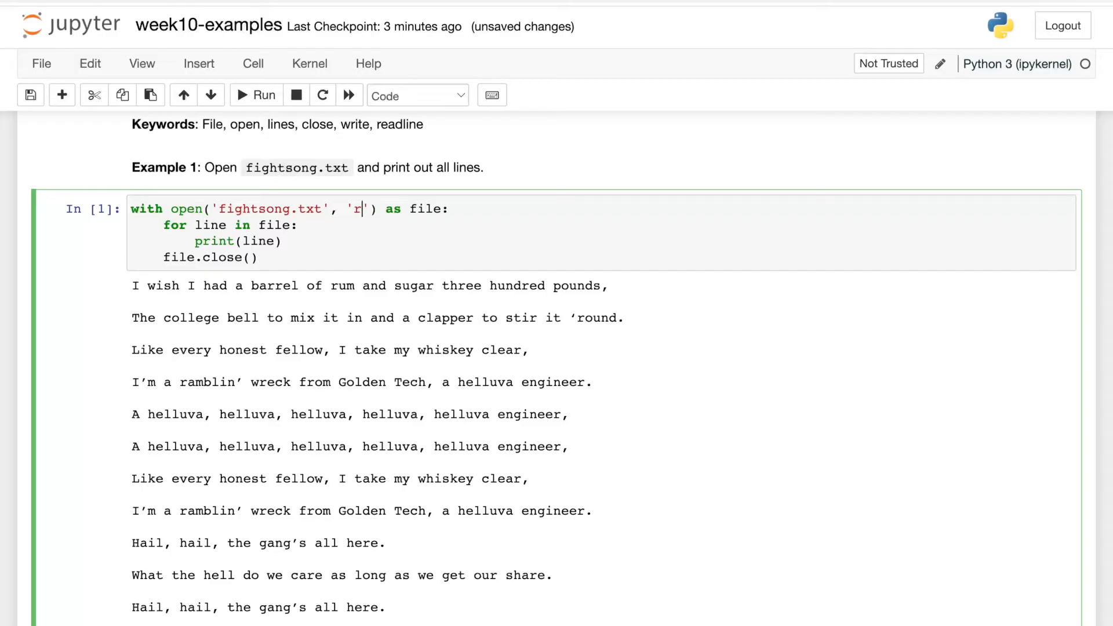
{"action": "type", "text": "w"}
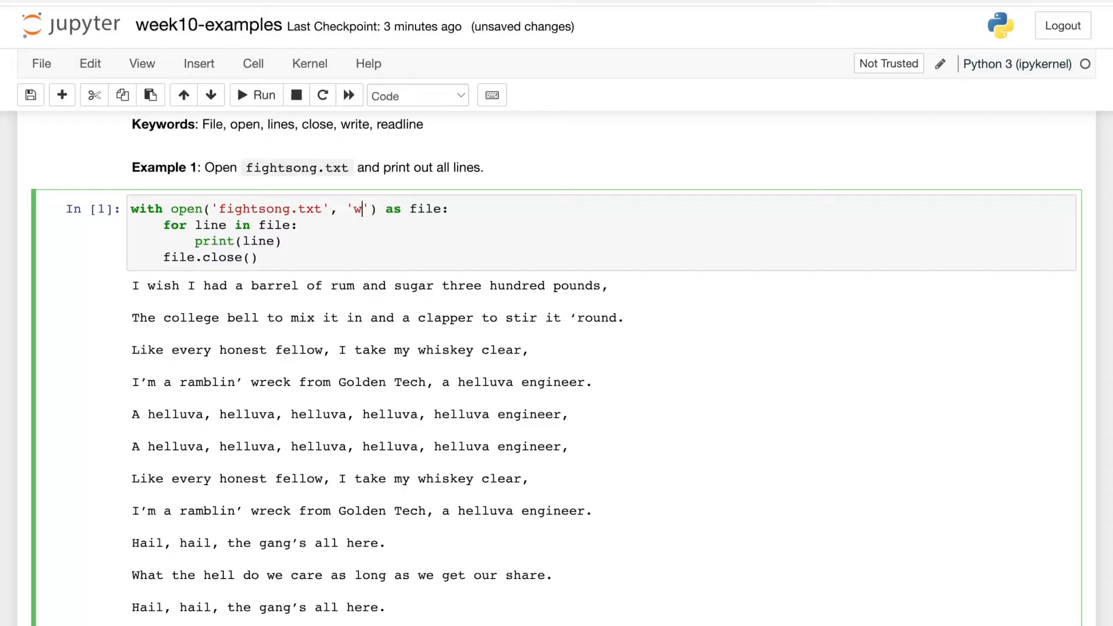
{"action": "type", "text": "a"}
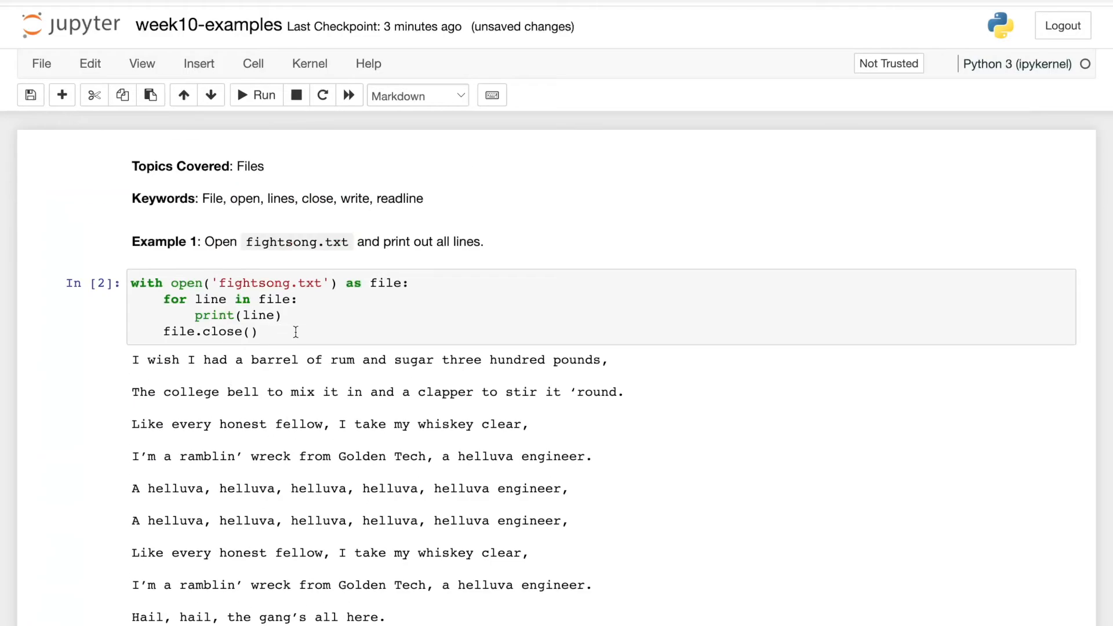
- Scroll past the song output down to Examples 2 and 3
{"action": "left_click", "coordinate": [294, 332]}
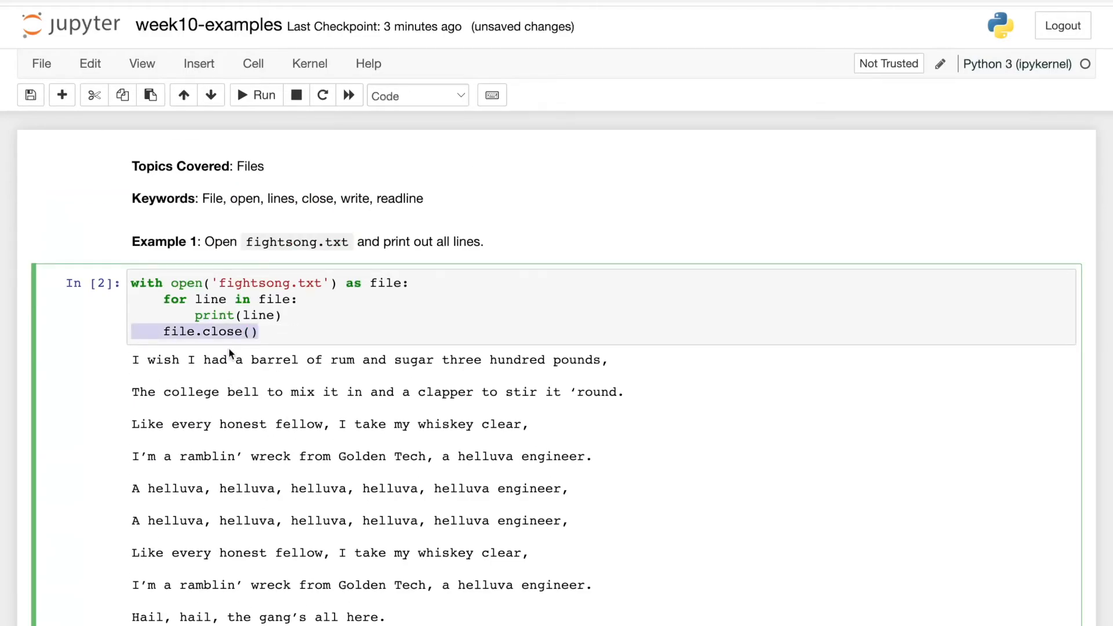
{"action": "scroll", "scroll_direction": "down", "scroll_amount": 3}
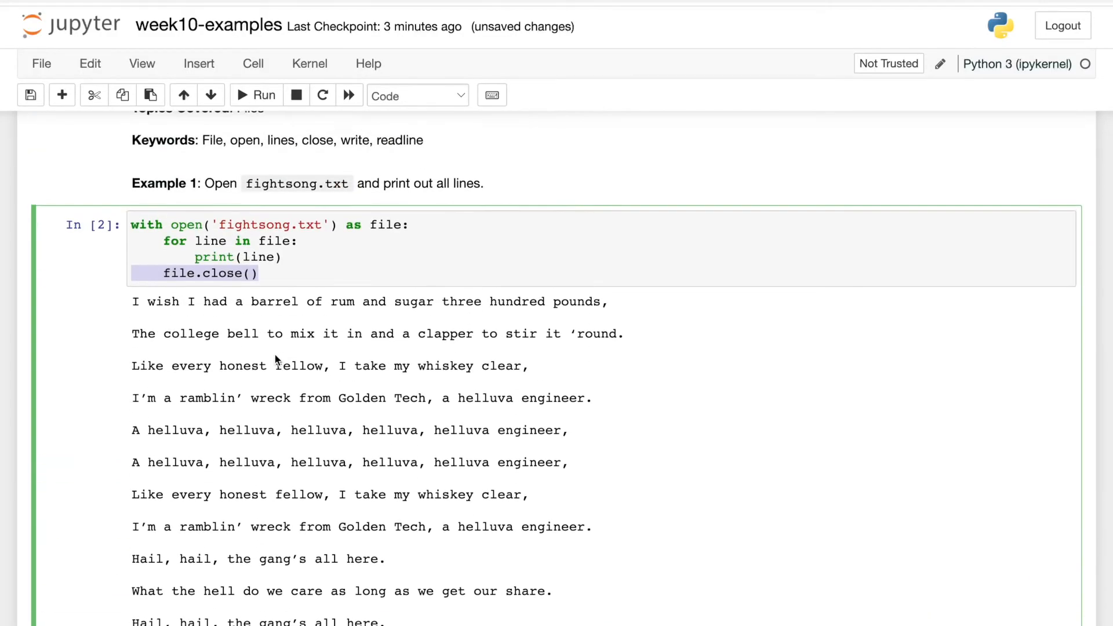
{"action": "scroll", "scroll_direction": "down", "scroll_amount": 3}
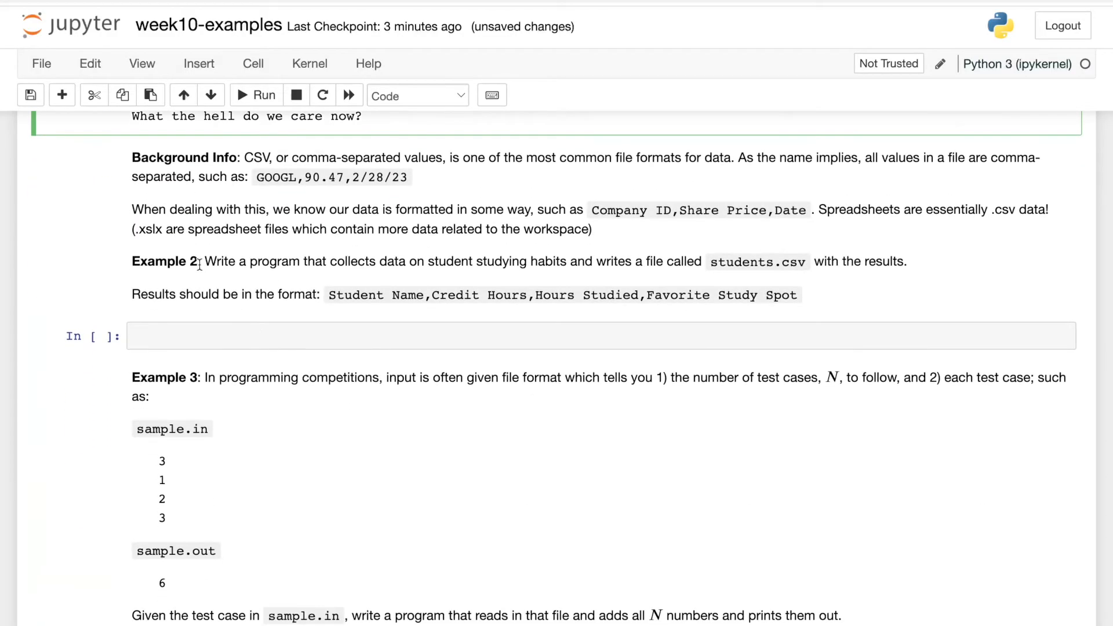
{"action": "left_click", "coordinate": [255, 276]}
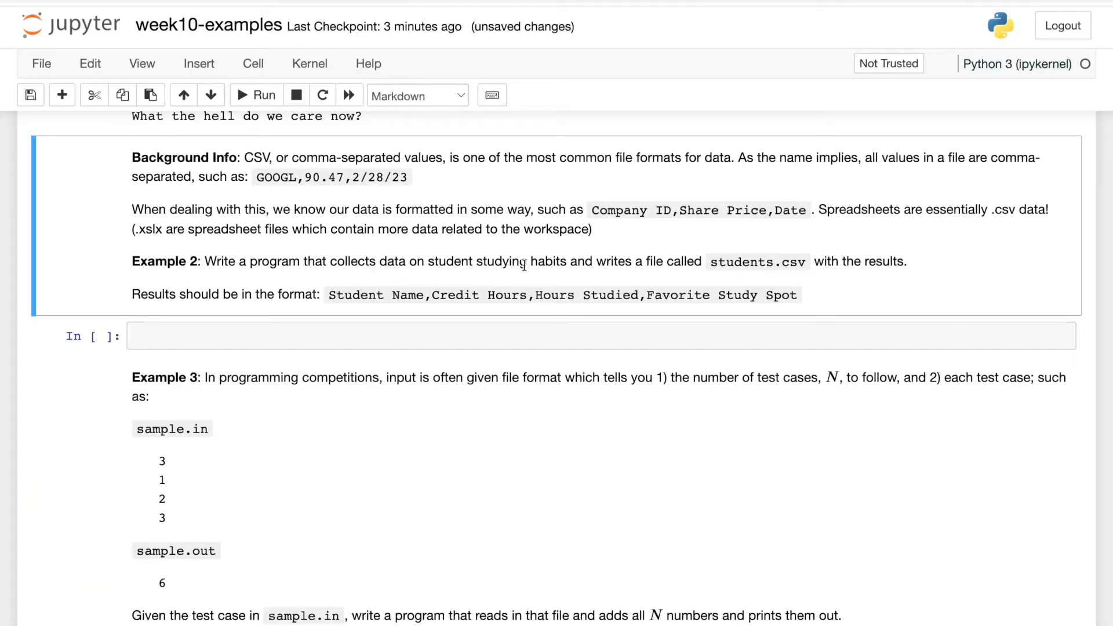
{"action": "mouse_move", "coordinate": [649, 271]}
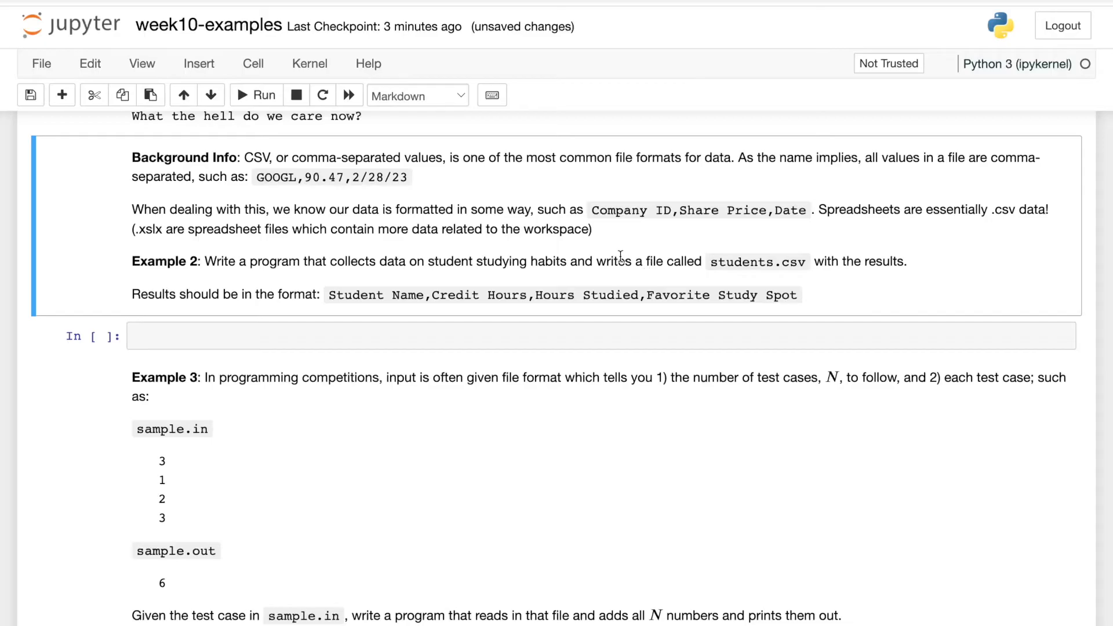
{"action": "mouse_move", "coordinate": [564, 221]}
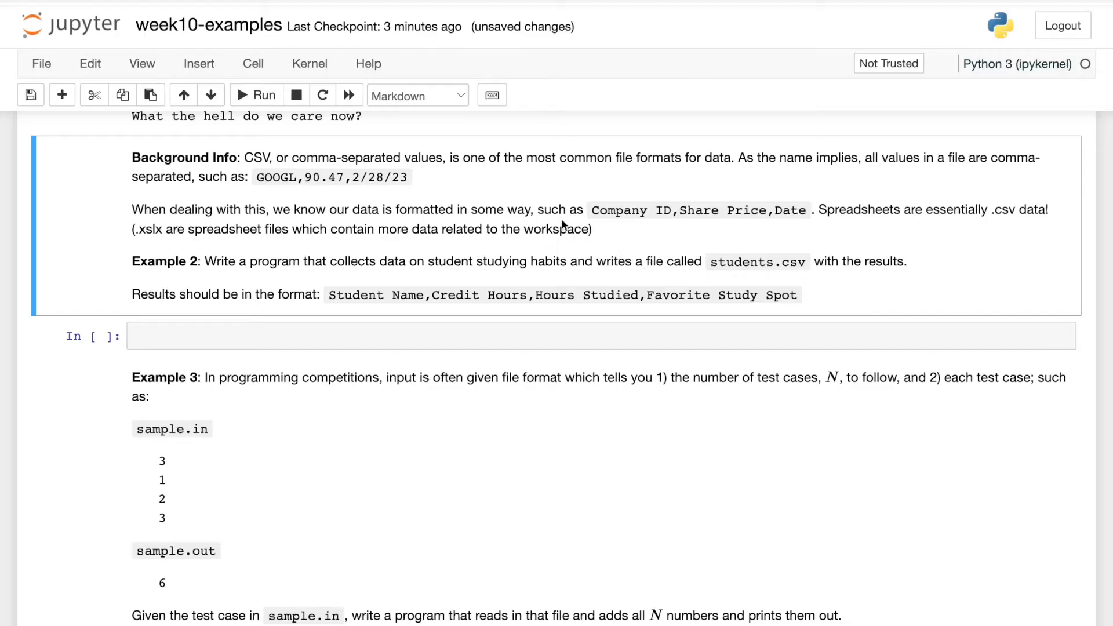
{"action": "mouse_move", "coordinate": [359, 176]}
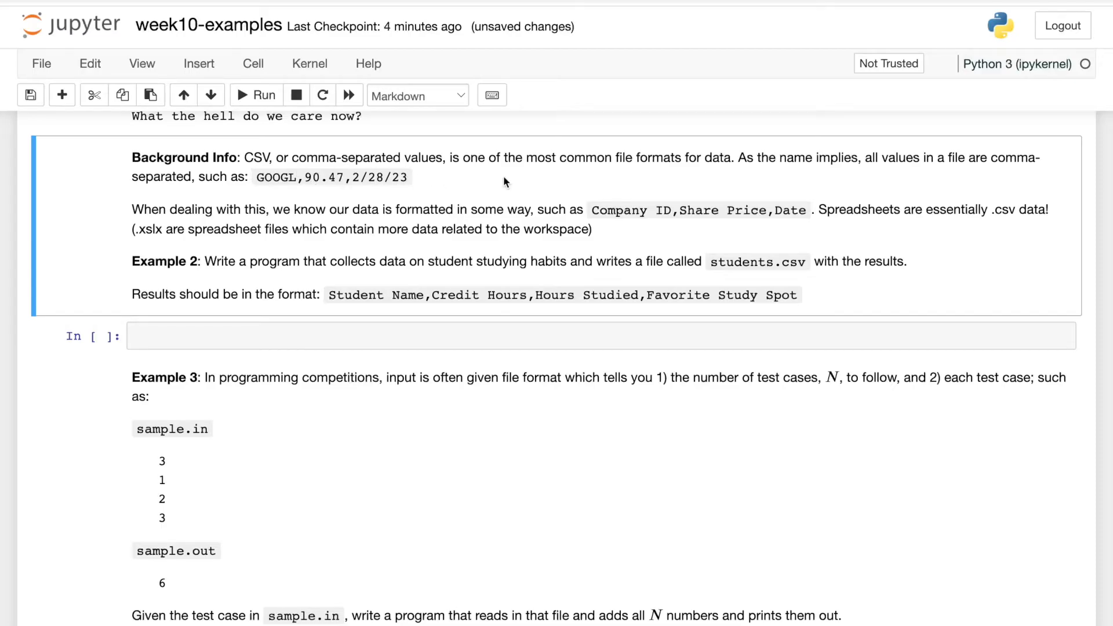
{"action": "mouse_move", "coordinate": [564, 176]}
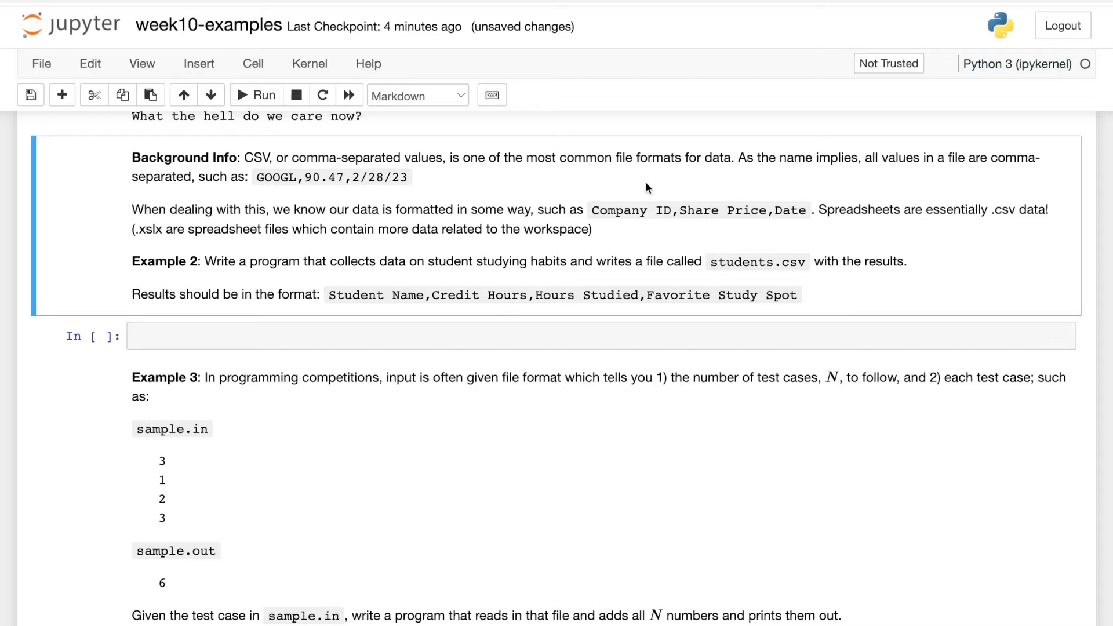
{"action": "mouse_move", "coordinate": [663, 196]}
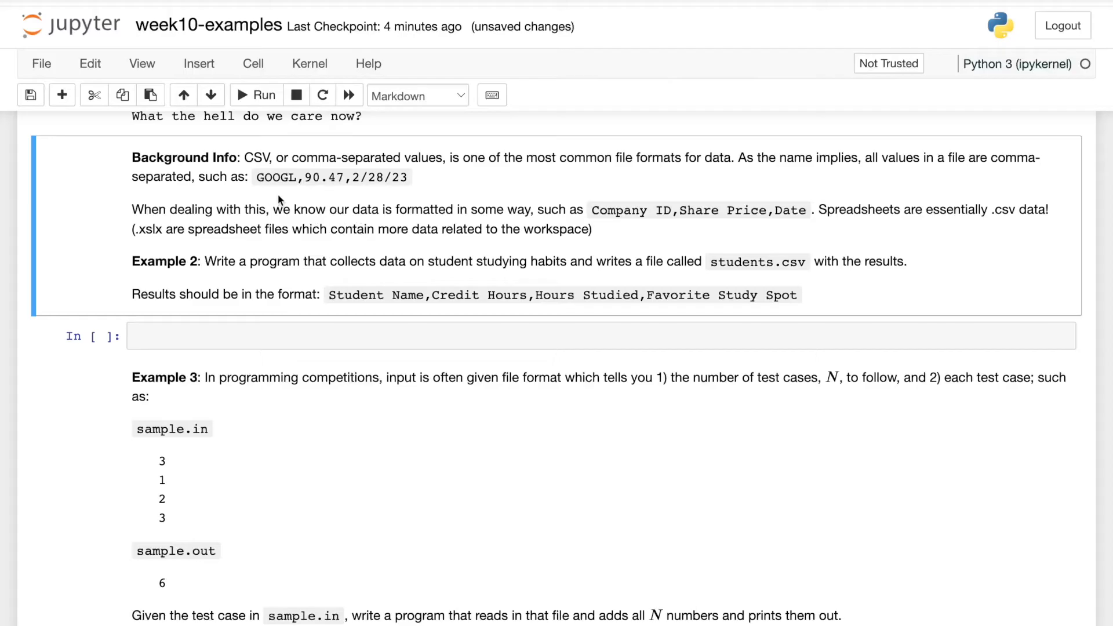
{"action": "mouse_move", "coordinate": [259, 182]}
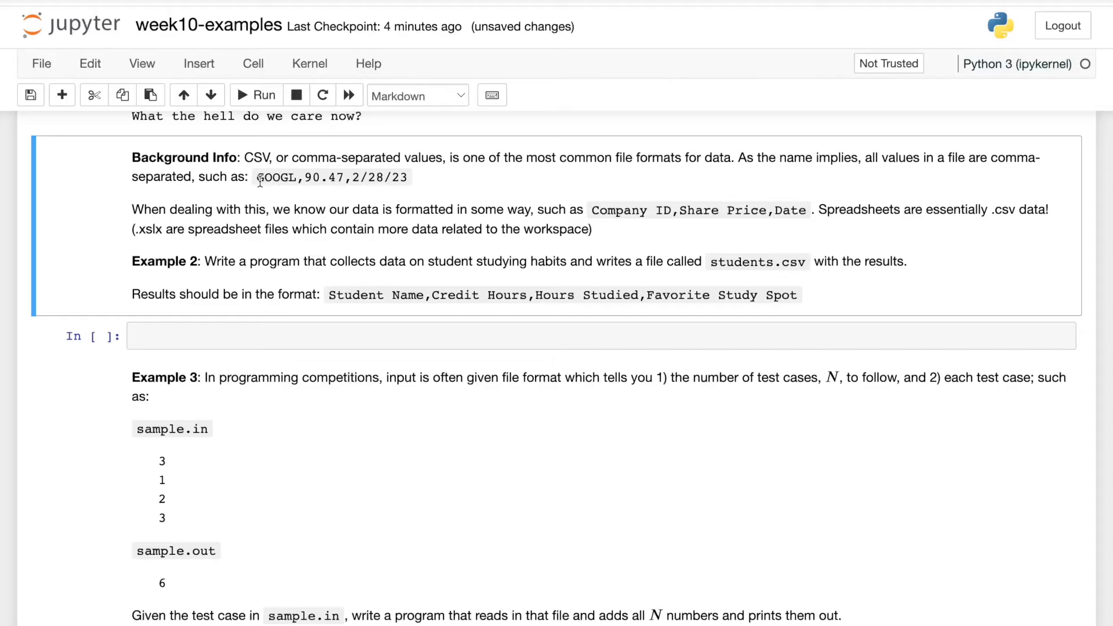
{"action": "mouse_move", "coordinate": [332, 191]}
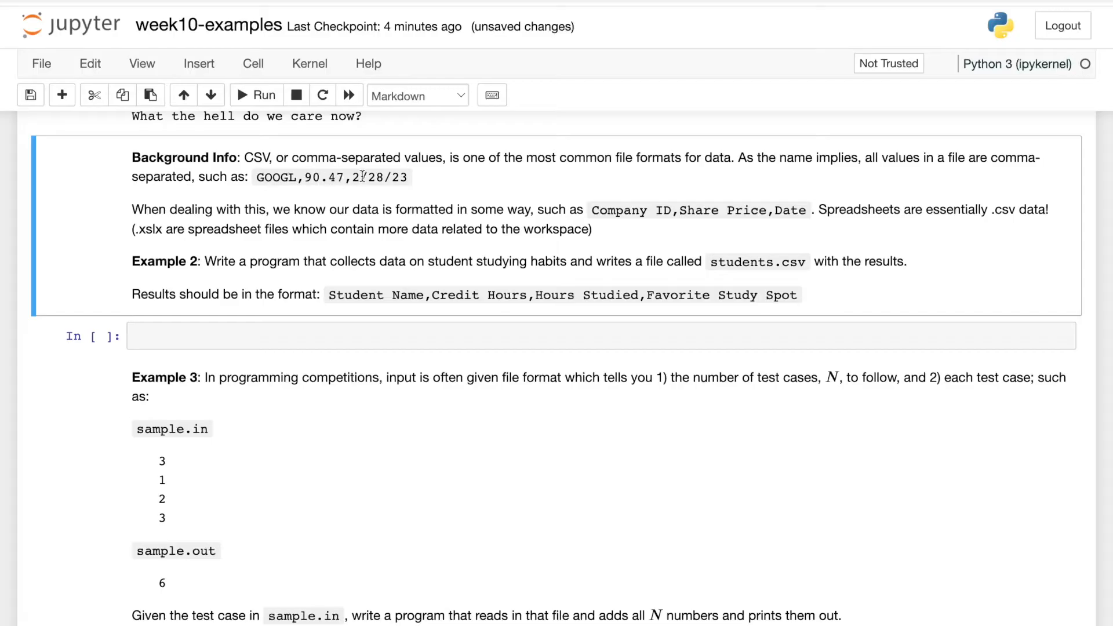
{"action": "mouse_move", "coordinate": [345, 176]}
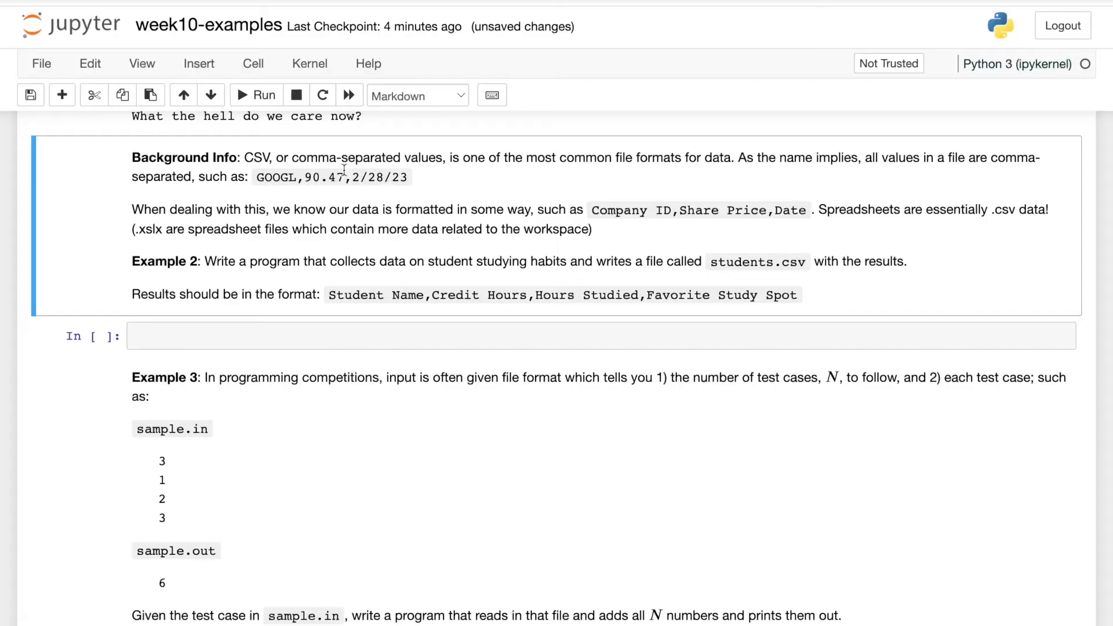
{"action": "mouse_move", "coordinate": [296, 209]}
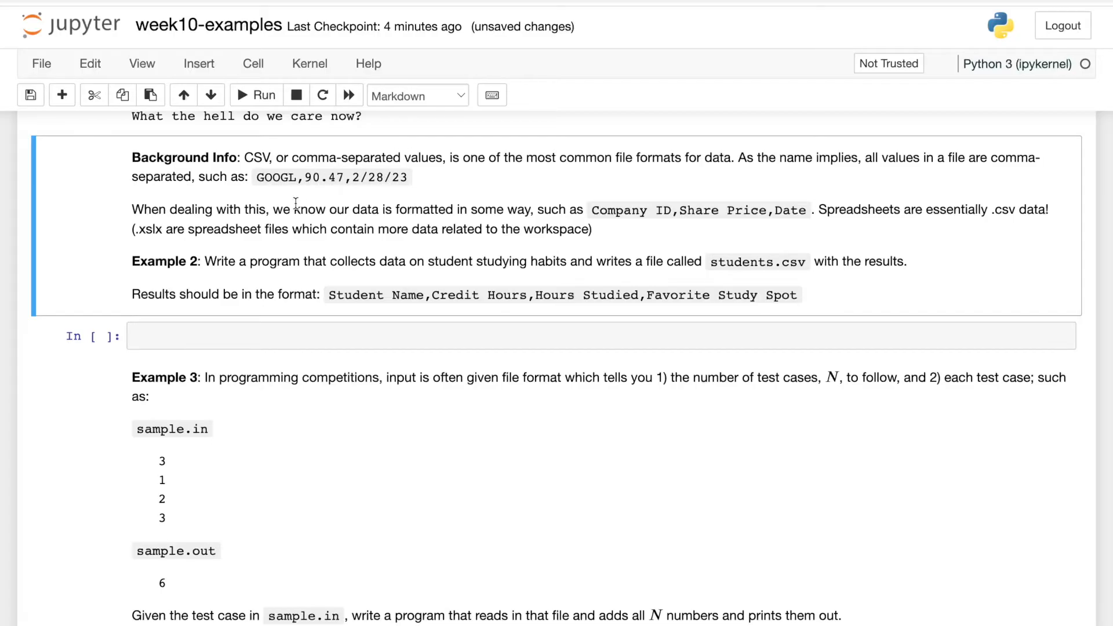
{"action": "mouse_move", "coordinate": [329, 213]}
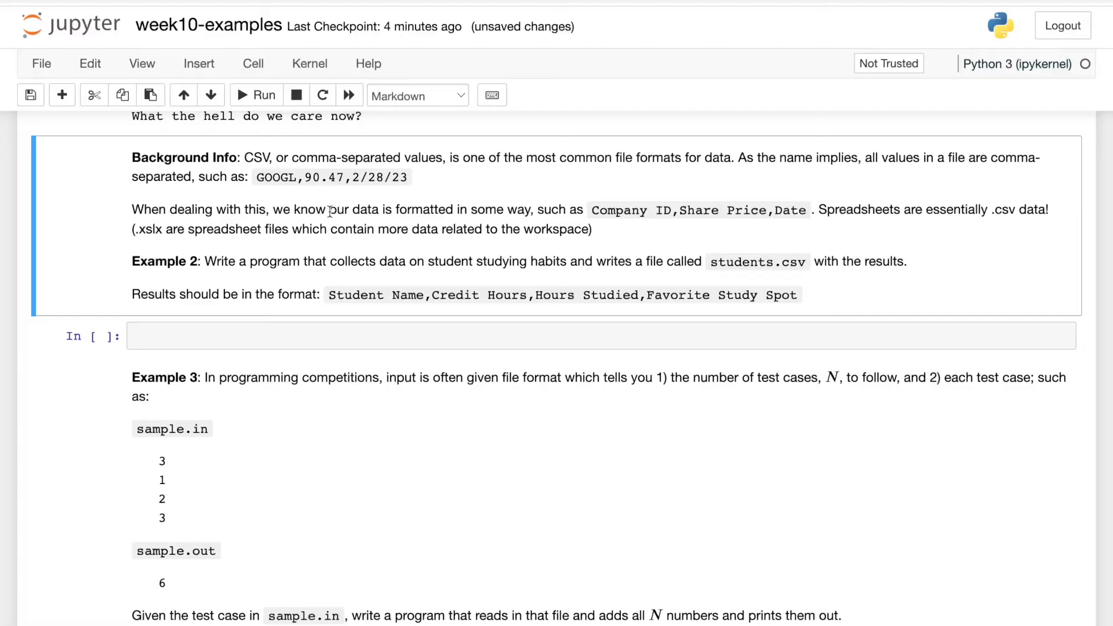
{"action": "mouse_move", "coordinate": [349, 222]}
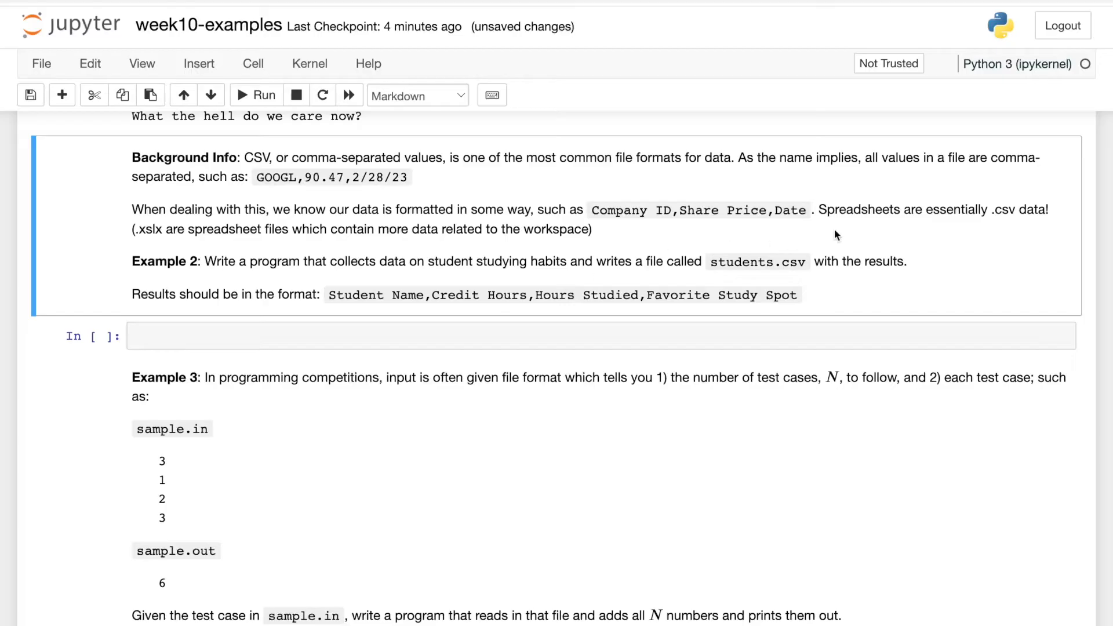
{"action": "mouse_move", "coordinate": [944, 211]}
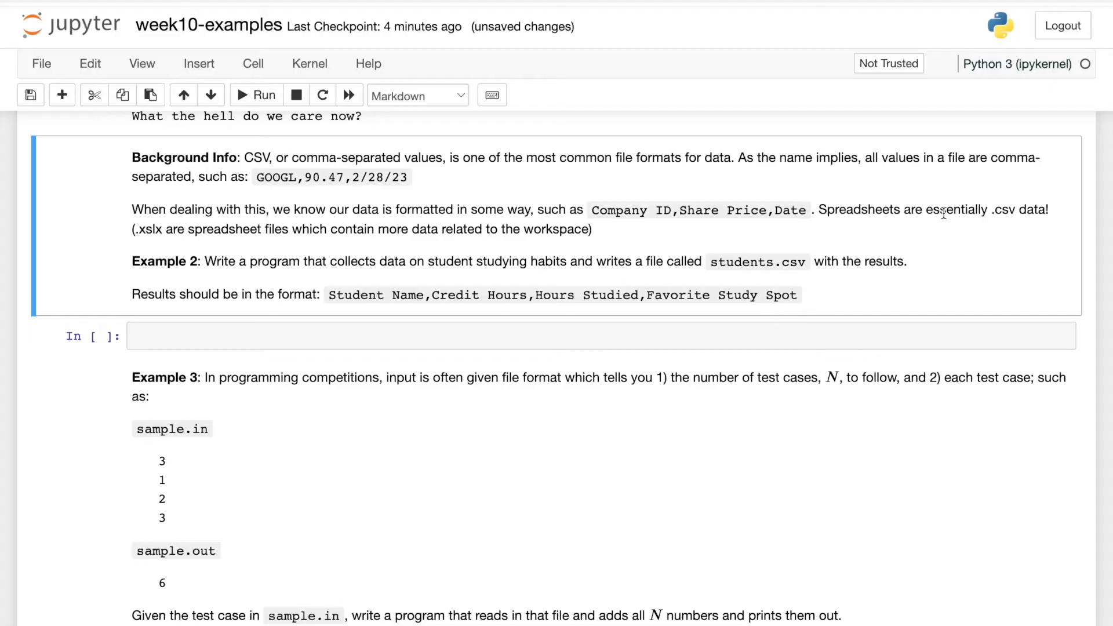
{"action": "mouse_move", "coordinate": [731, 176]}
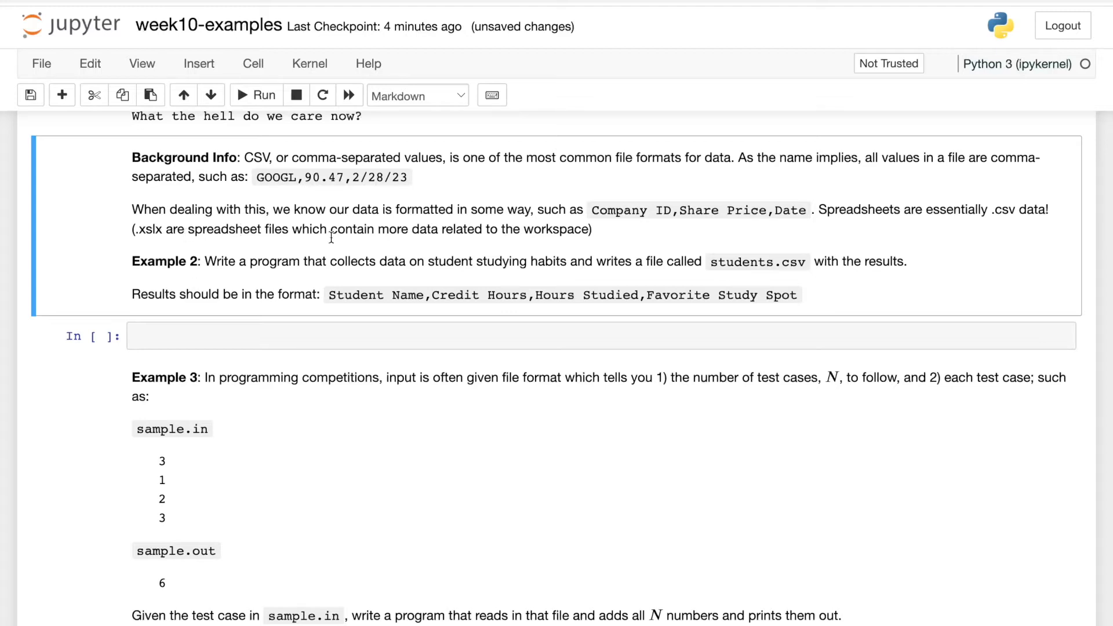
{"action": "mouse_move", "coordinate": [364, 227]}
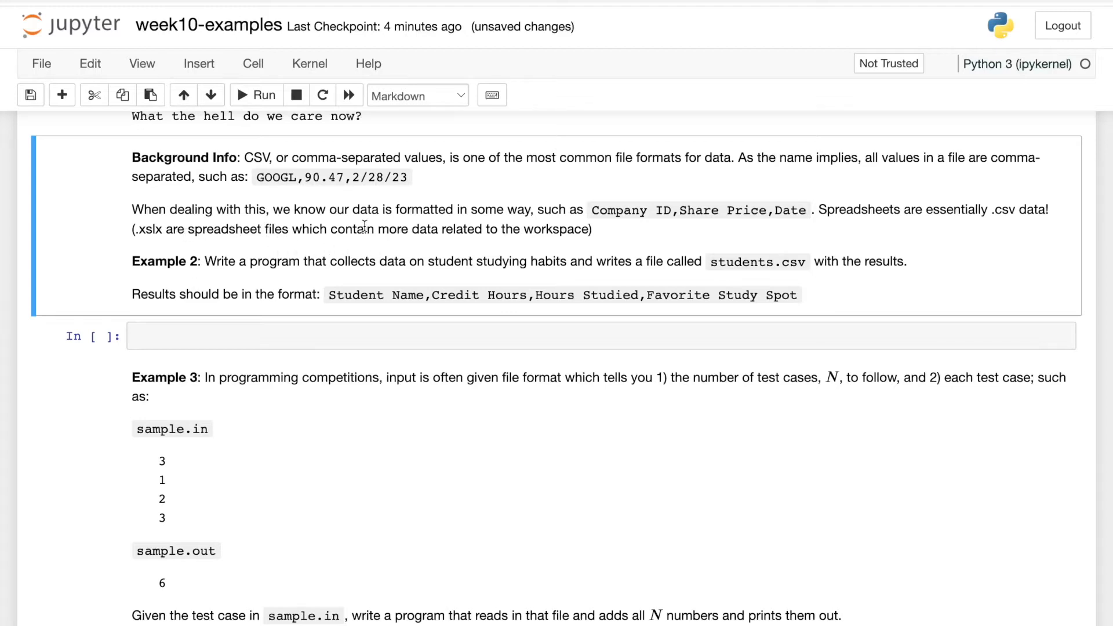
{"action": "mouse_move", "coordinate": [399, 229]}
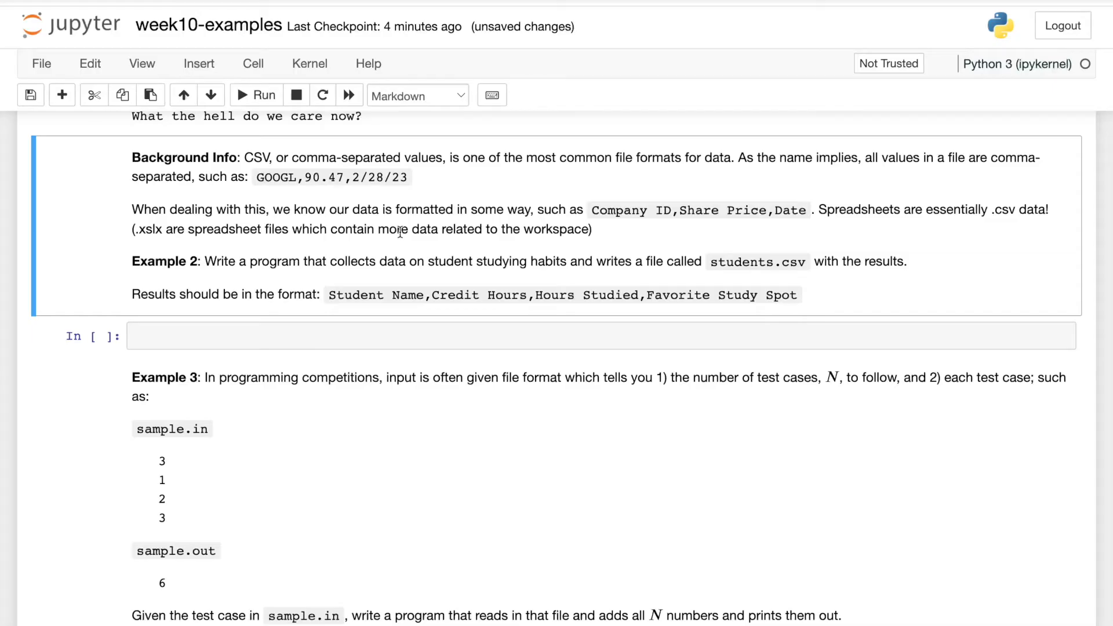
{"action": "scroll", "scroll_direction": "down", "scroll_amount": 3}
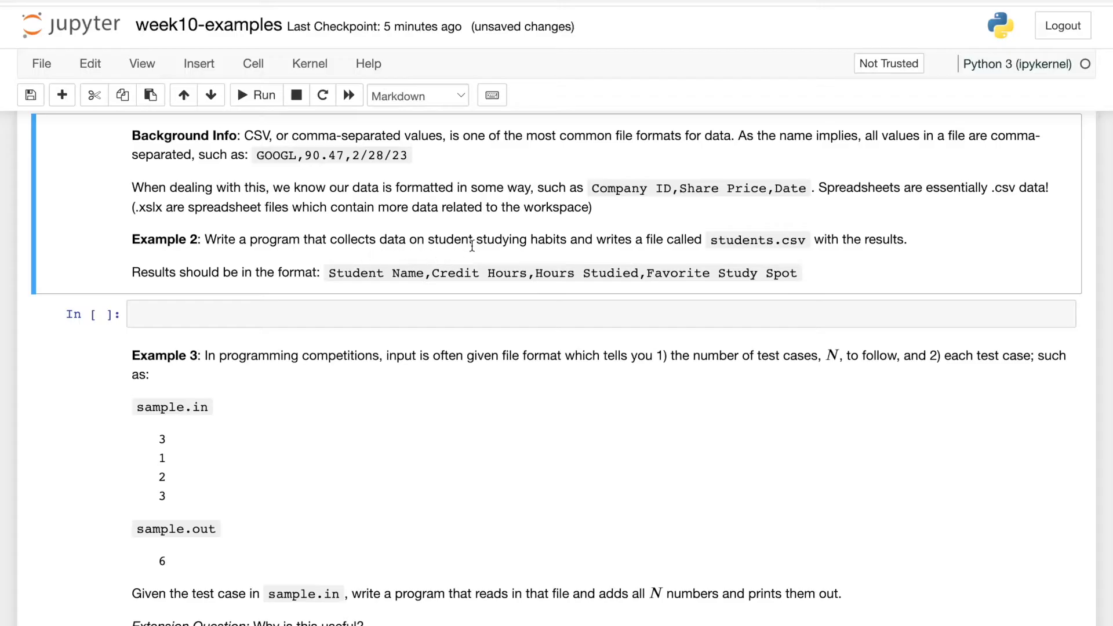
{"action": "mouse_move", "coordinate": [613, 240]}
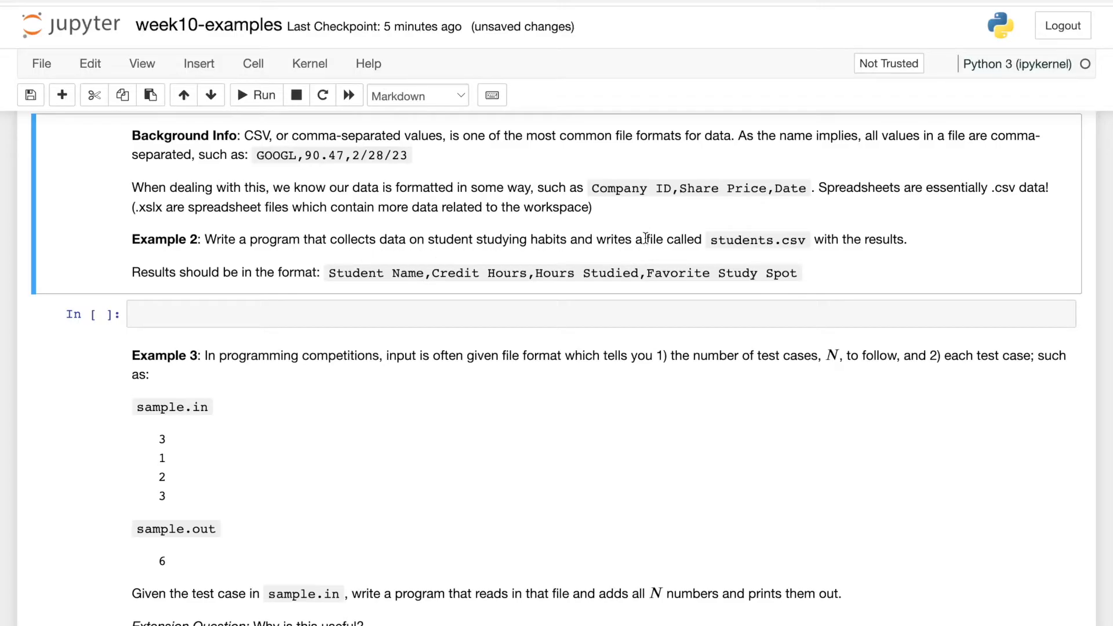
{"action": "mouse_move", "coordinate": [536, 311]}
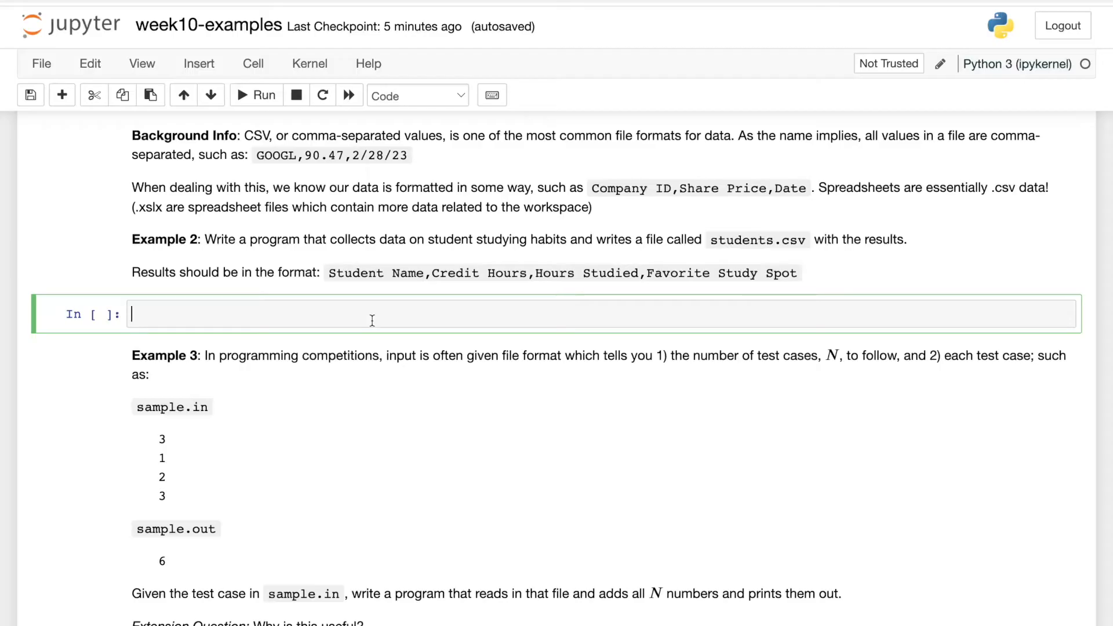
- Add input lines asking for the student's name and credit hours
{"action": "type", "text": "name = input(\"What is your name?"}
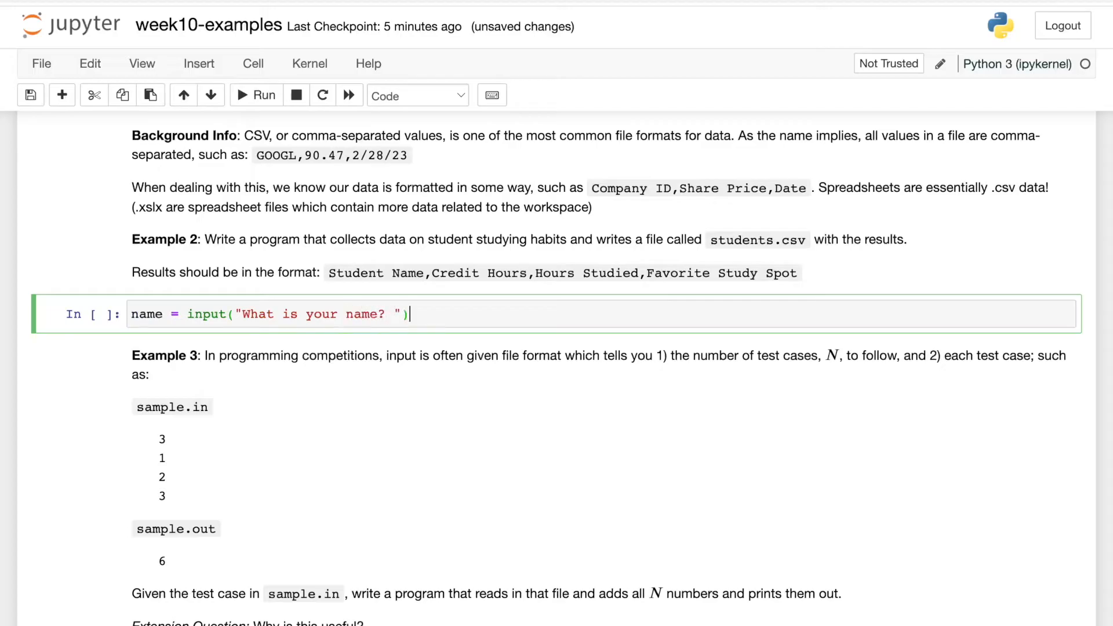
{"action": "type", "text": "credits = int"}
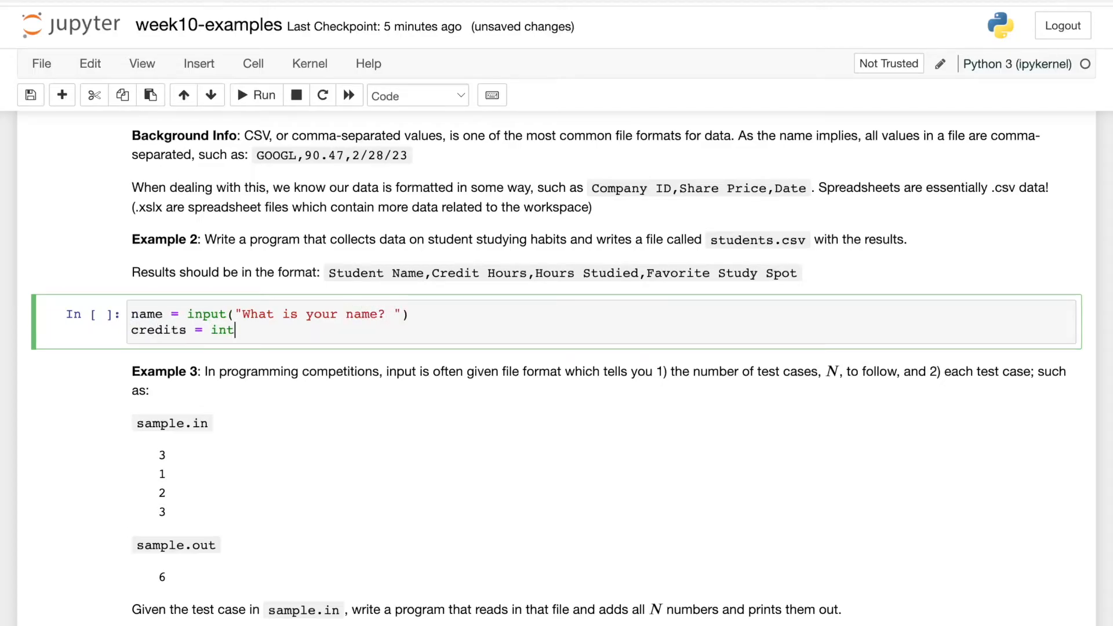
{"action": "type", "text": "(input())"}
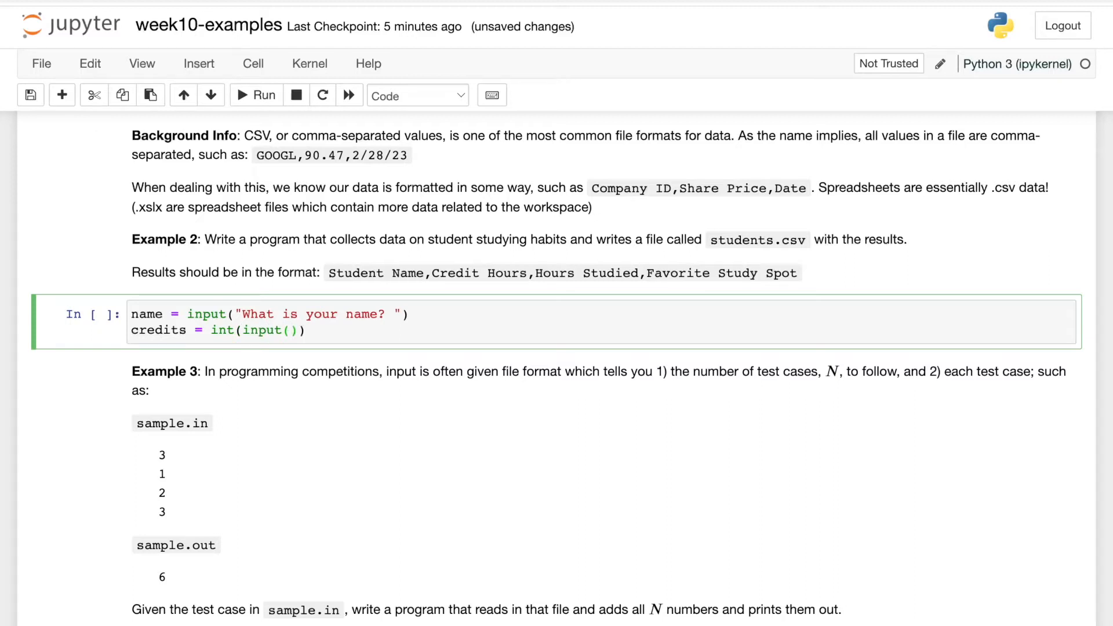
{"action": "type", "text": "\"Ho\""}
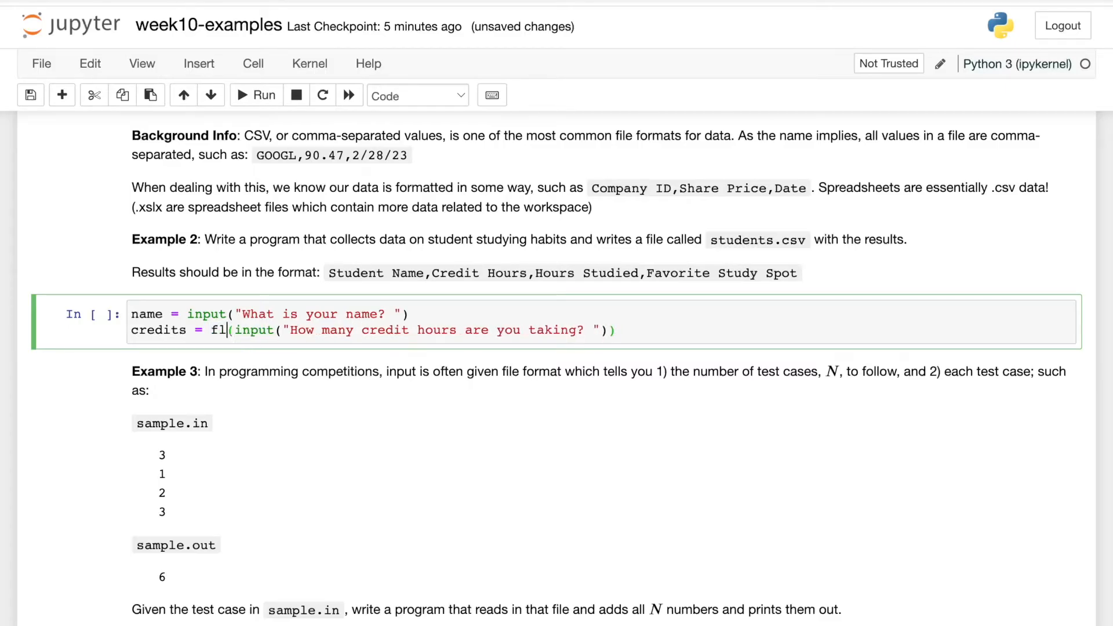
{"action": "type", "text": "oat"}
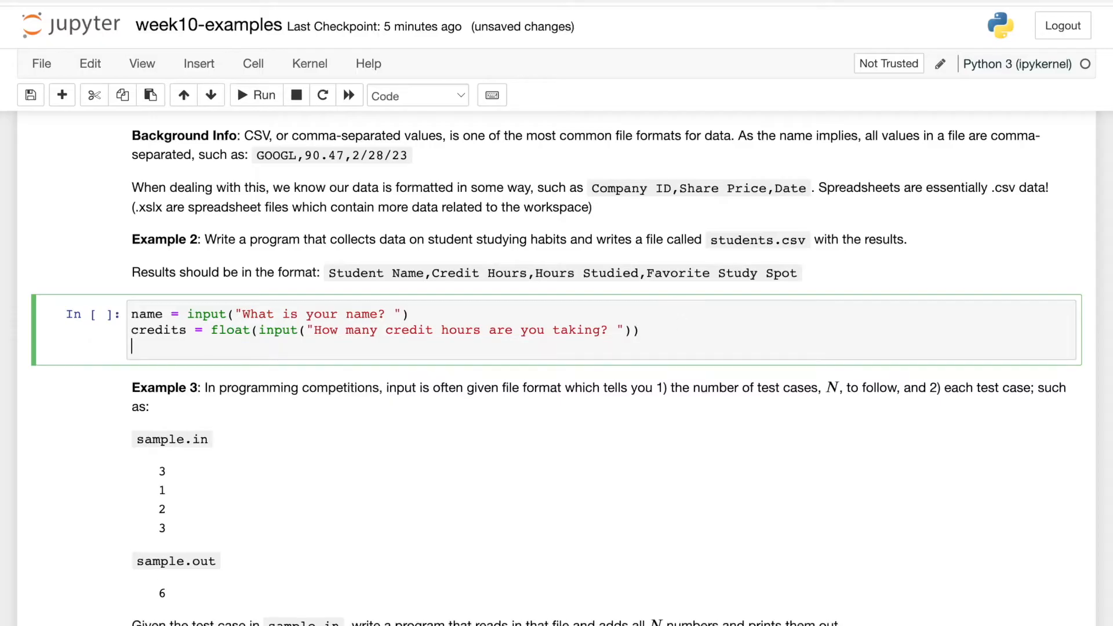
- Add input lines for daily study hours and favorite study spot
{"action": "type", "text": "hours = in"}
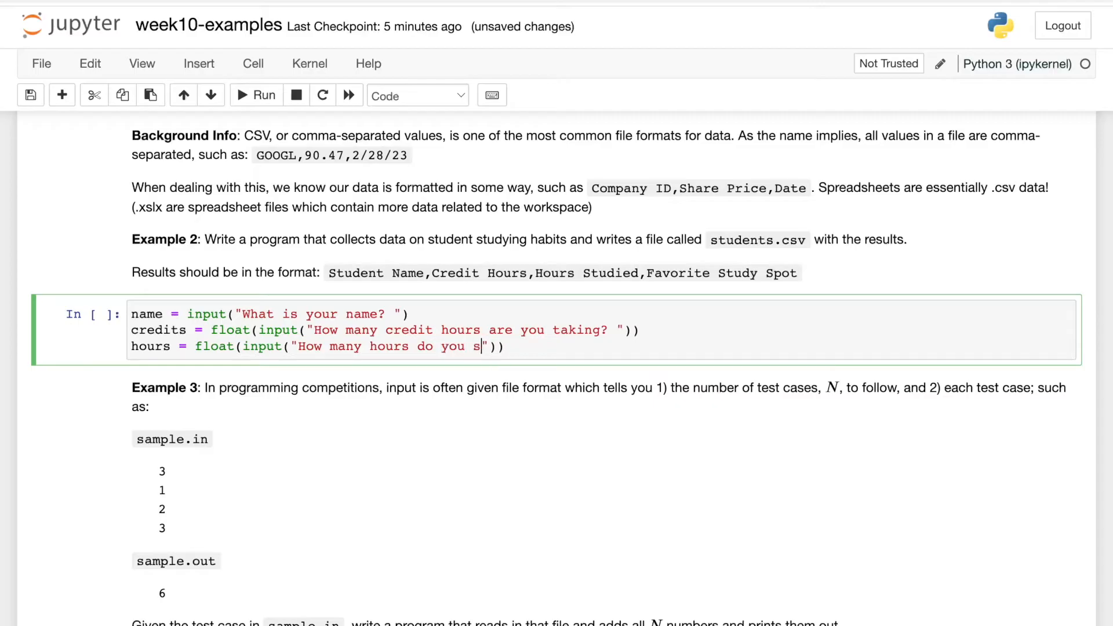
{"action": "type", "text": "tudy each day?"}
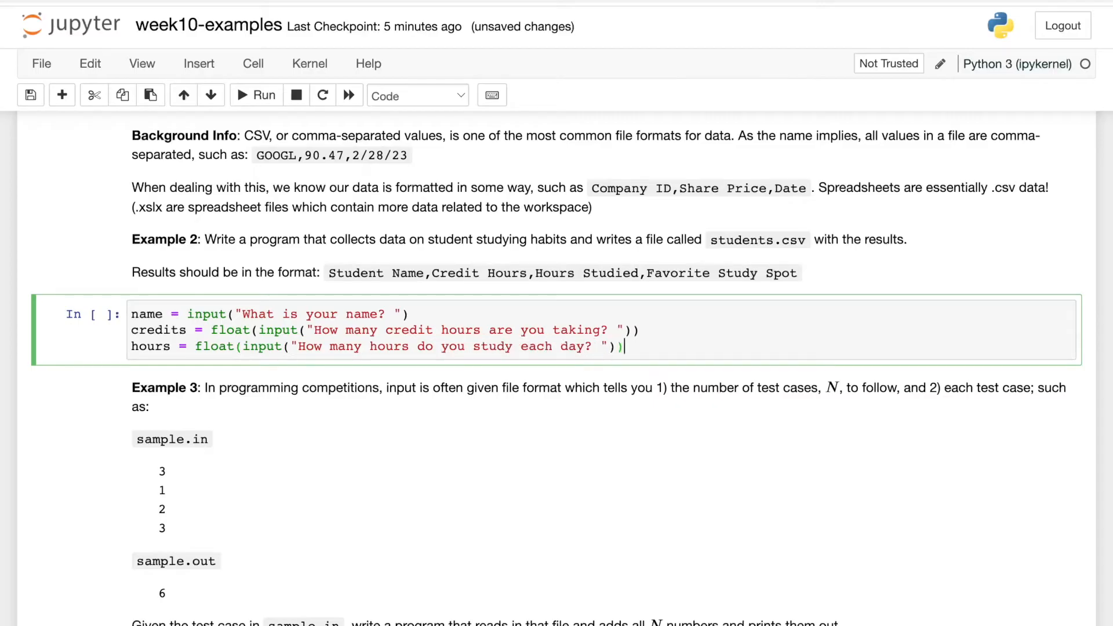
{"action": "key", "text": "Enter"}
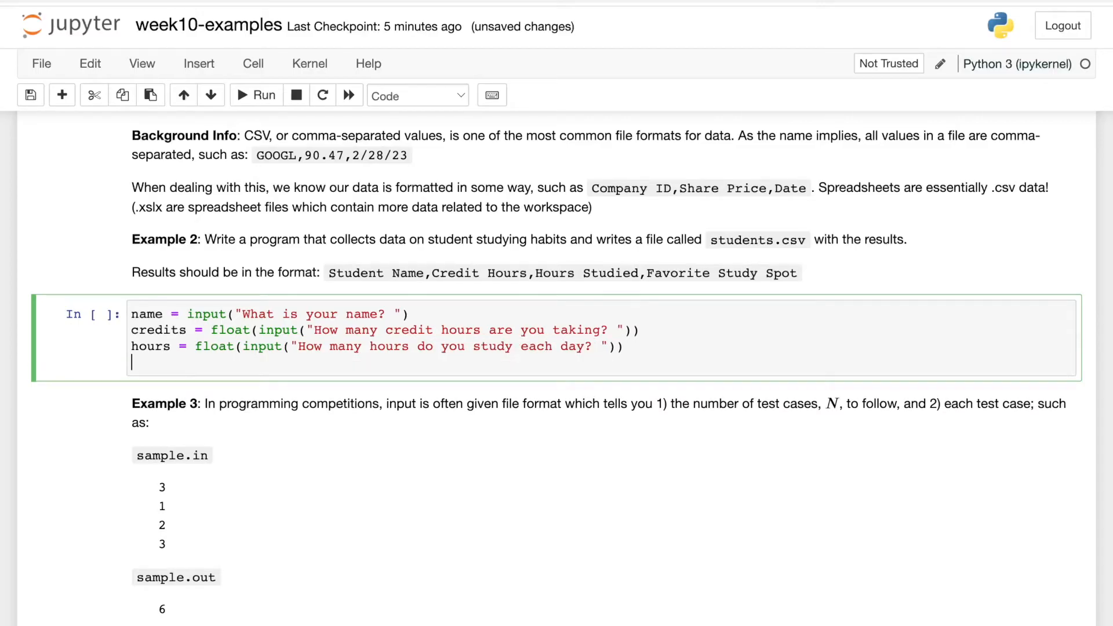
{"action": "type", "text": "location = input"}
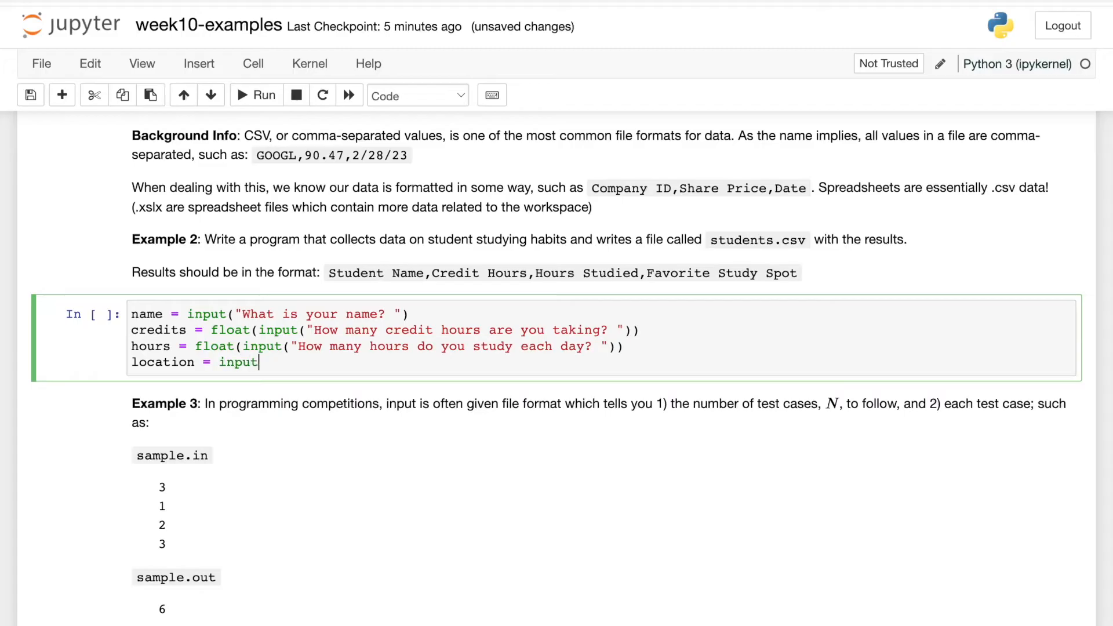
{"action": "type", "text": "(\"What is yo"}
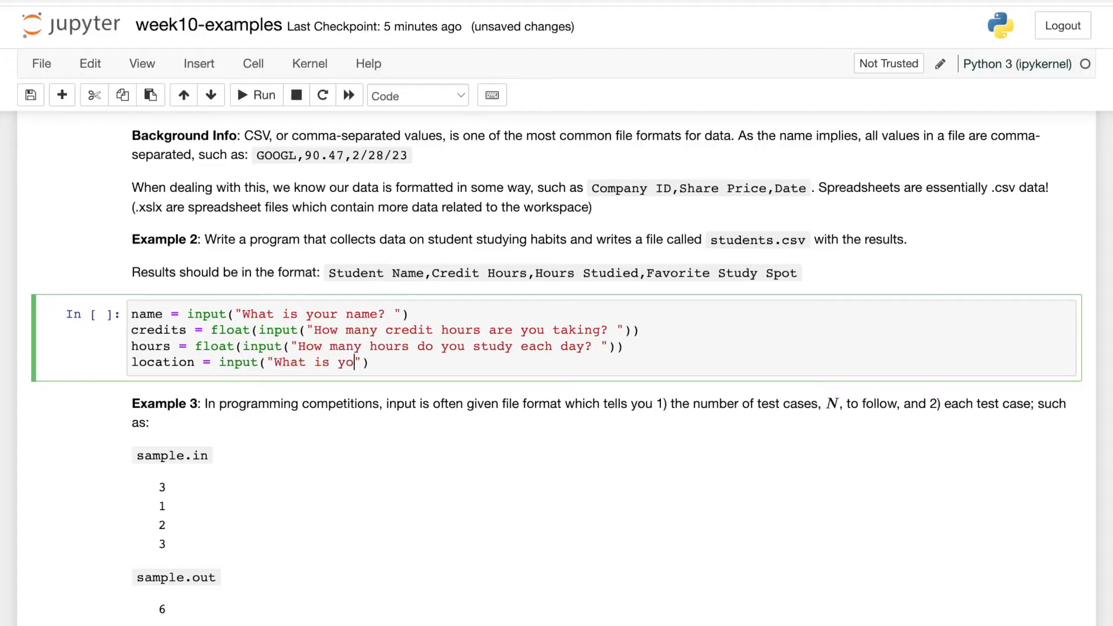
{"action": "type", "text": "ur favorite study spot?"}
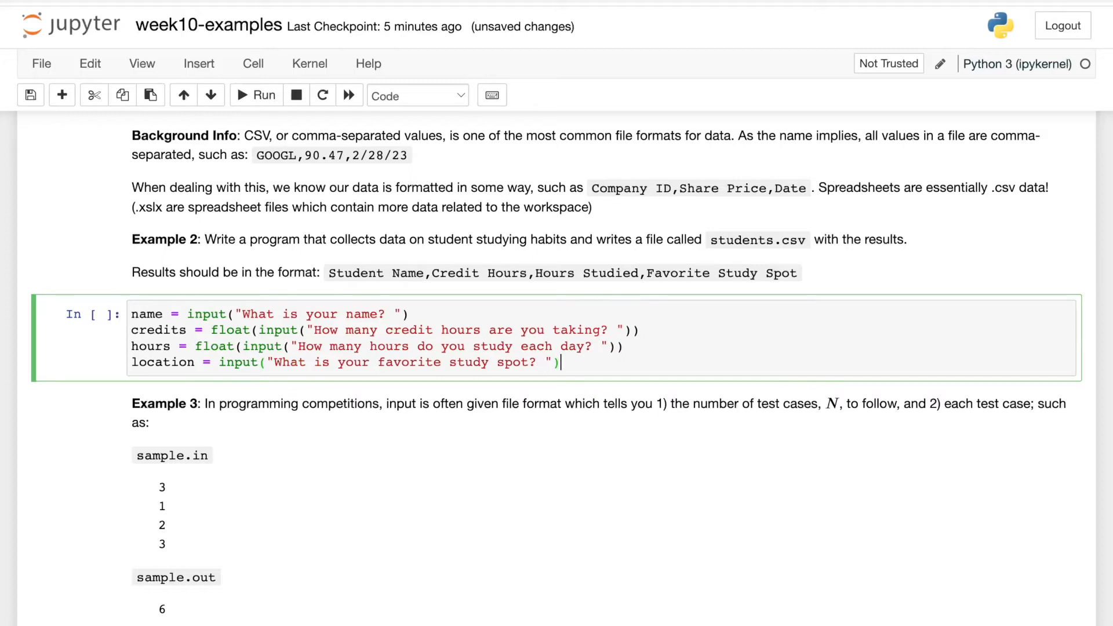
- Add outfile = open('students.csv', 'w') below the inputs
{"action": "key", "text": "Enter"}
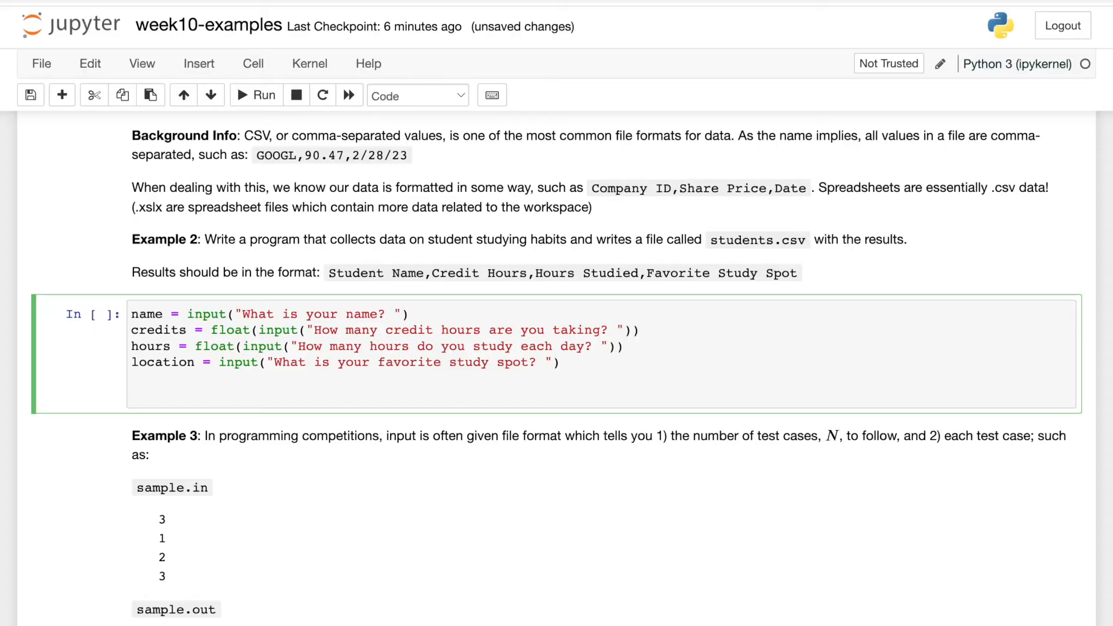
{"action": "type", "text": "outfile"}
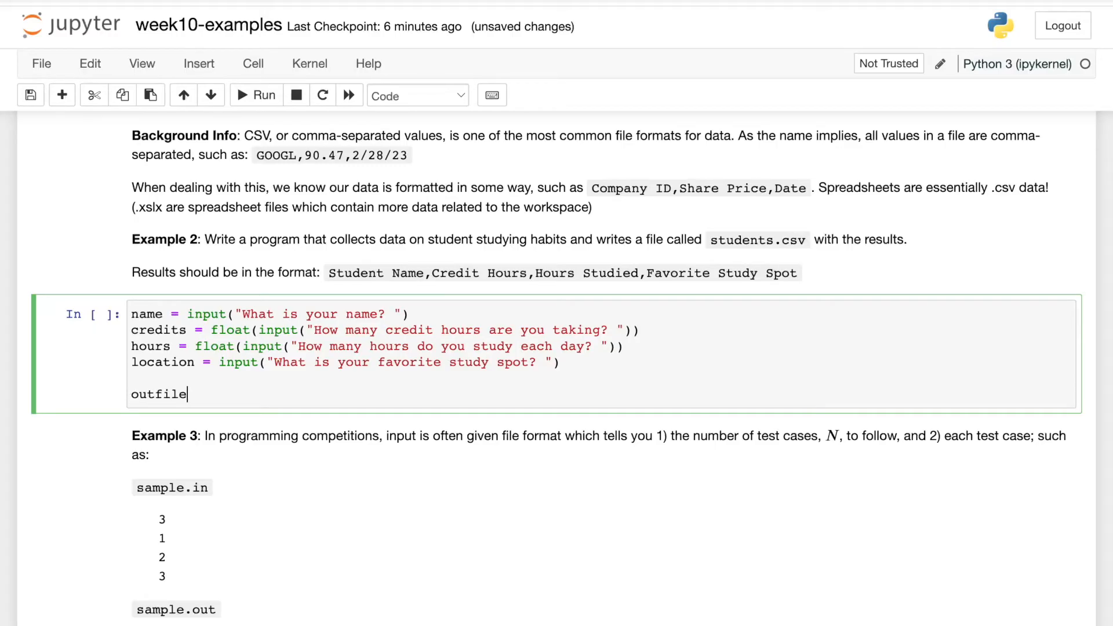
{"action": "type", "text": "= open"}
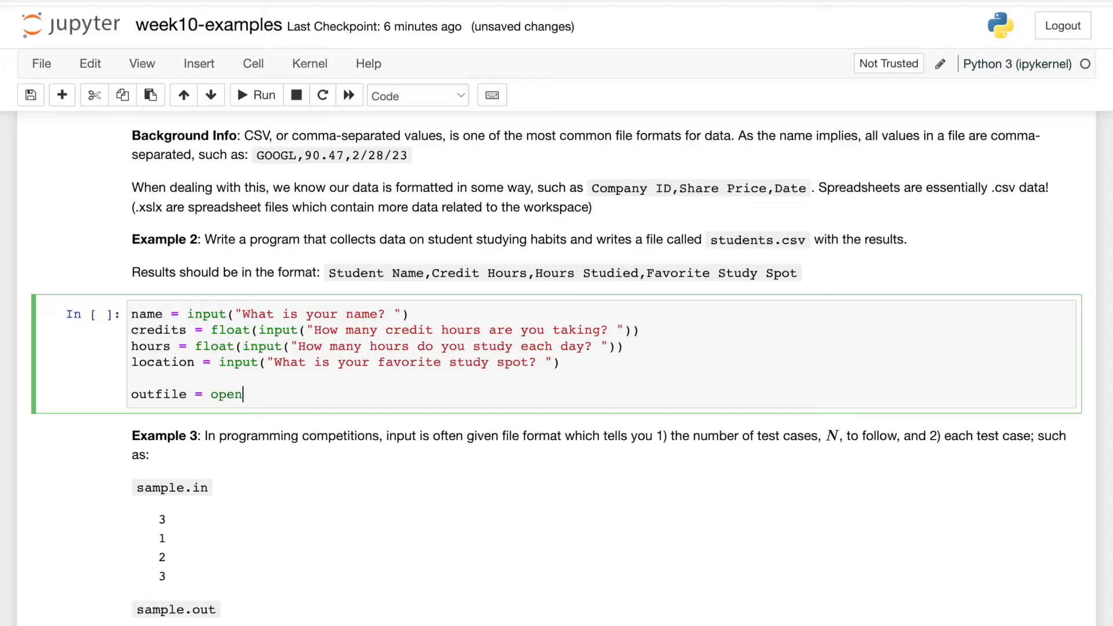
{"action": "type", "text": "('students'"}
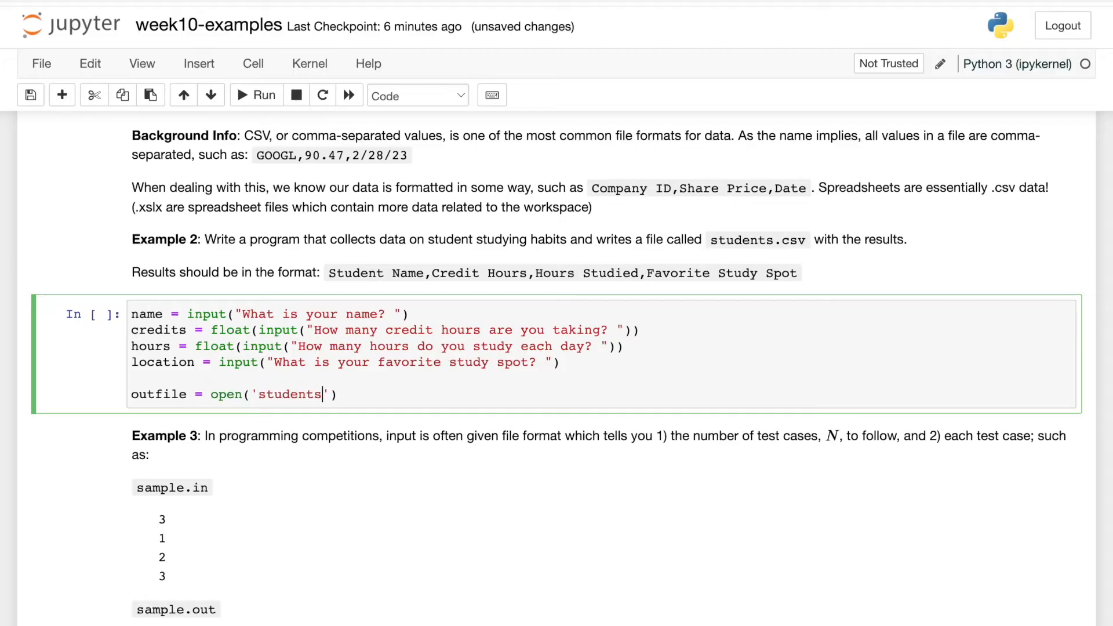
{"action": "type", "text": ".csv"}
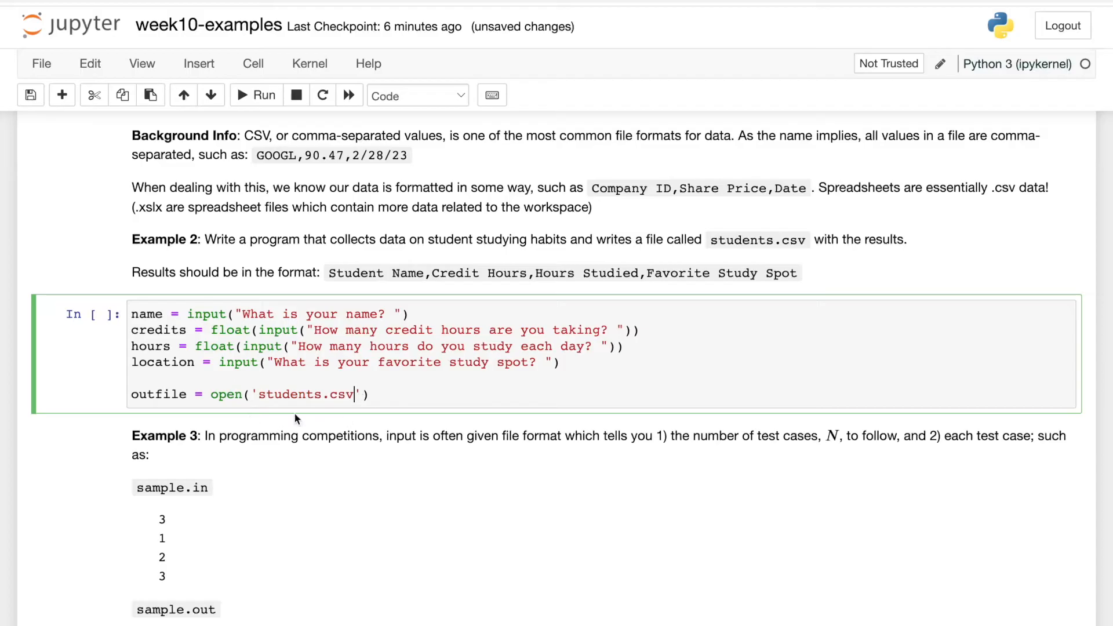
{"action": "type", "text": ","}
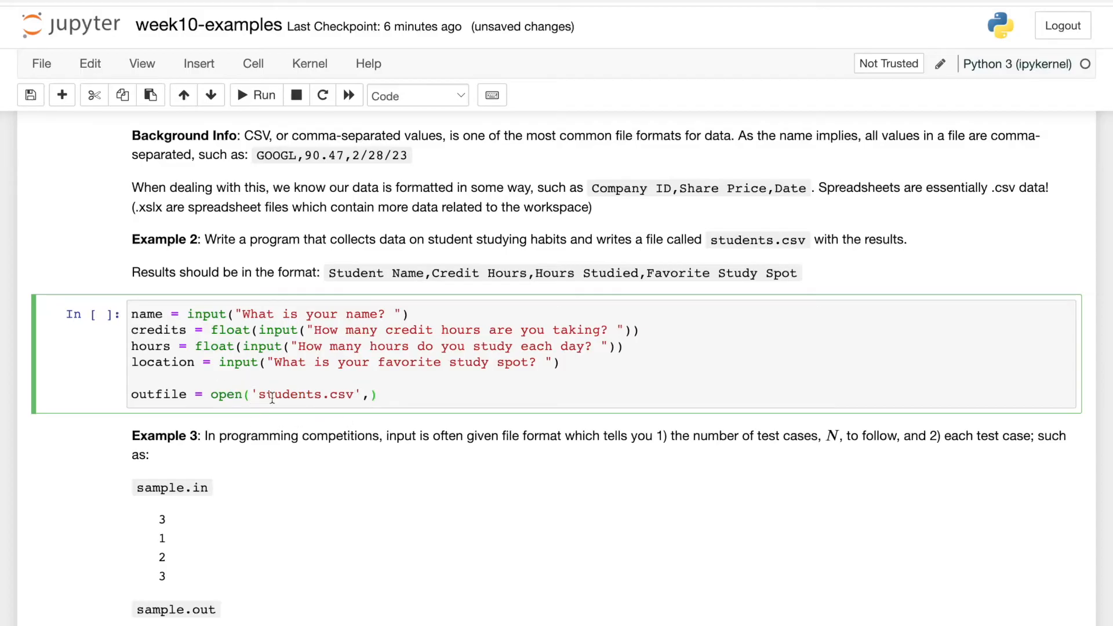
{"action": "type", "text": "'w'"}
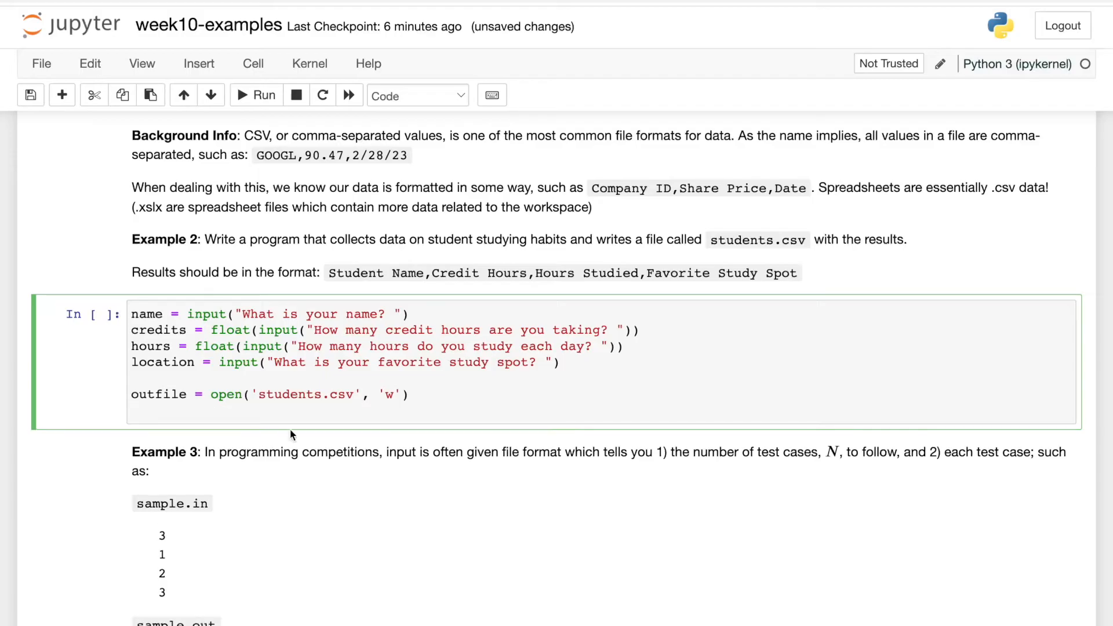
- Write name, credits, hours and location as one comma-separated f-string line
{"action": "type", "text": "outfile.write("}
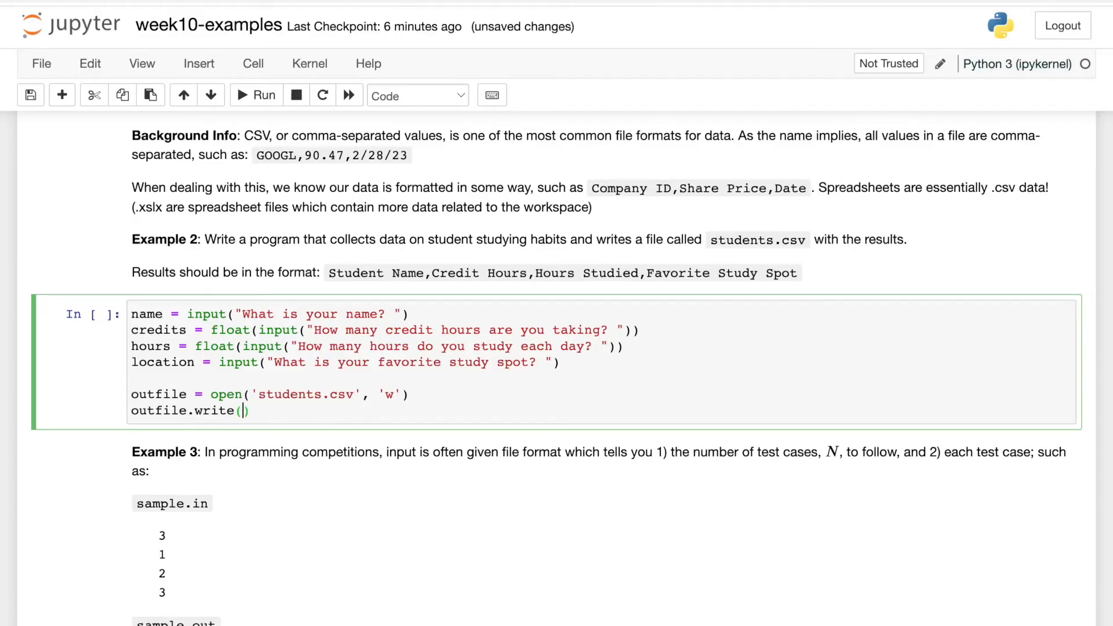
{"action": "type", "text": "f\"\""}
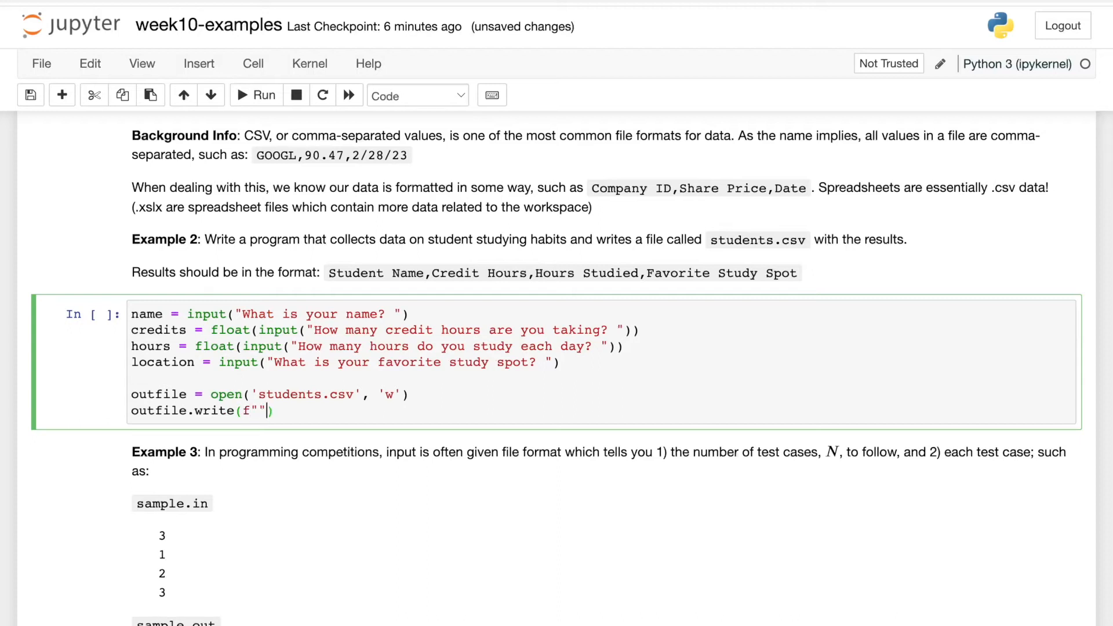
{"action": "type", "text": "{}"}
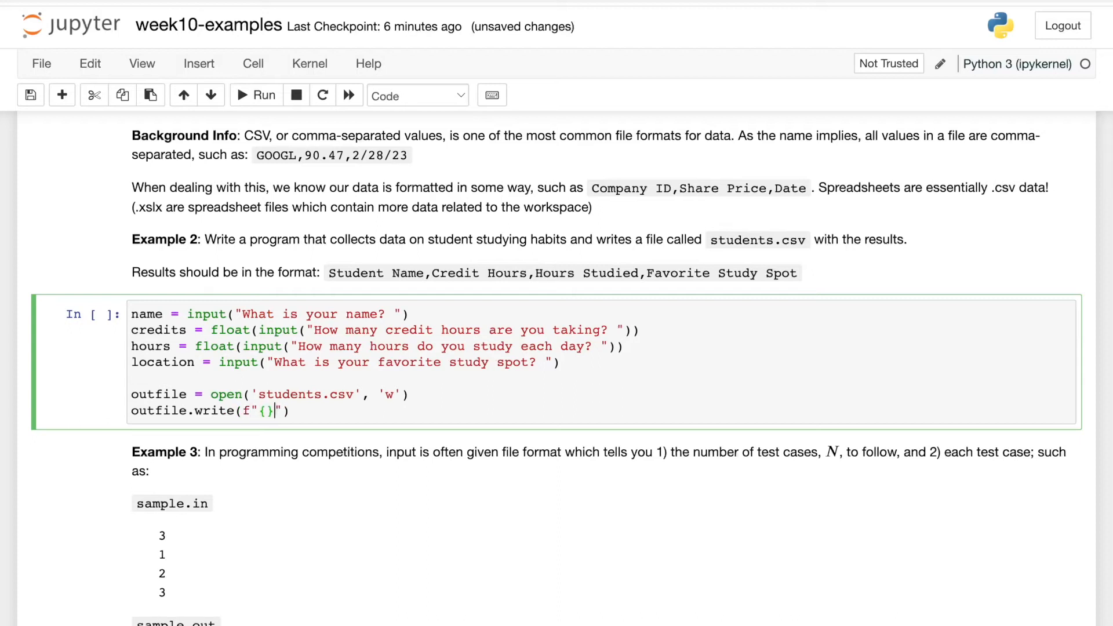
{"action": "type", "text": "name"}
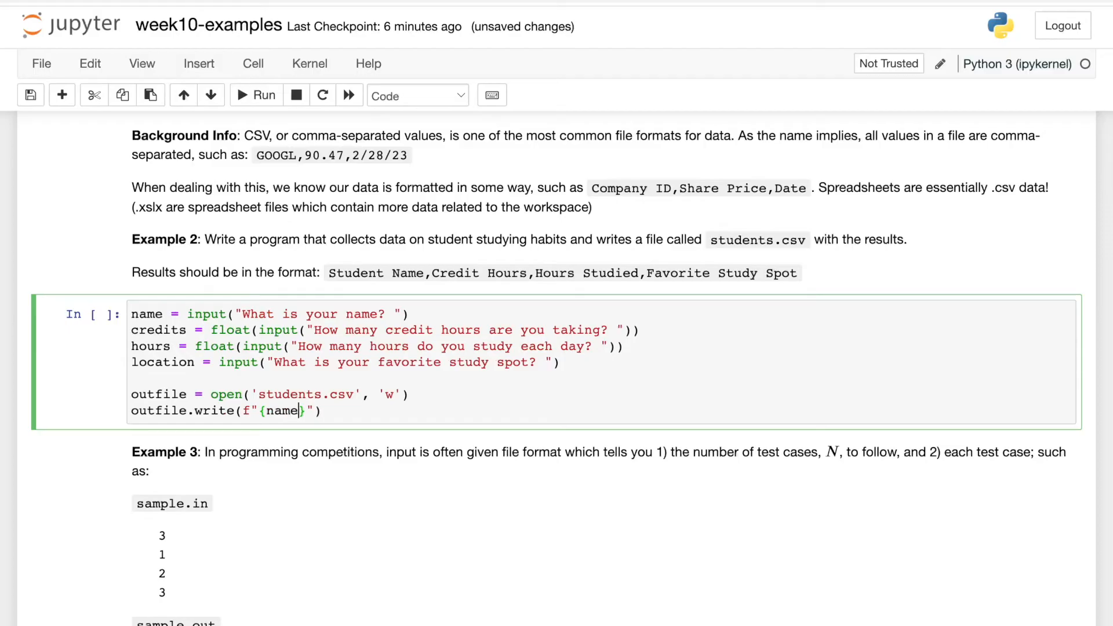
{"action": "type", "text": ",{credits},{hours"}
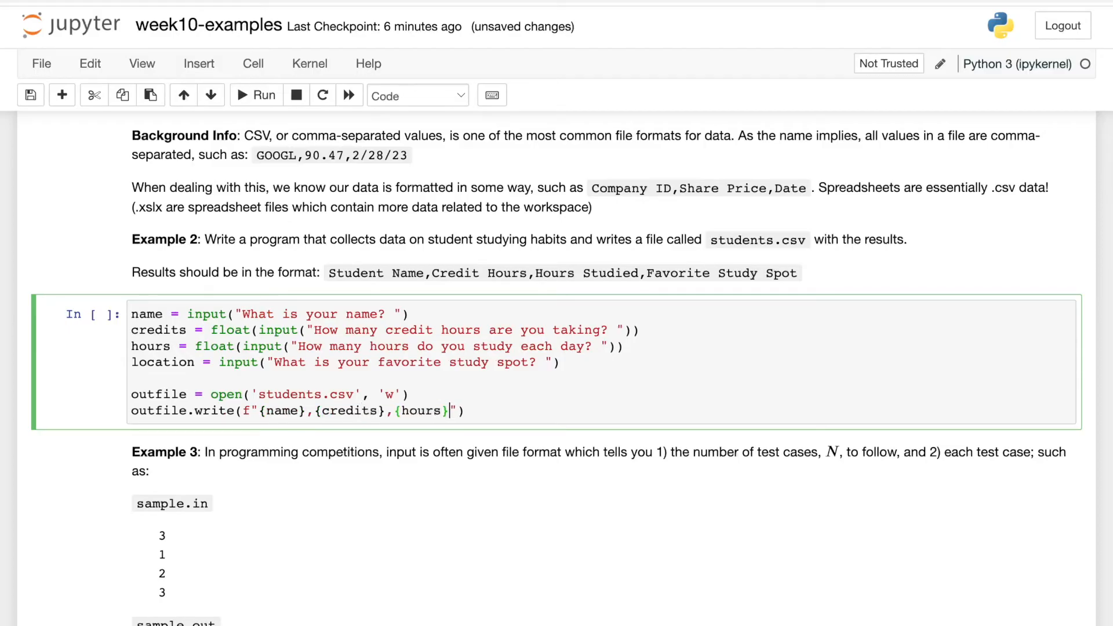
{"action": "type", "text": ",{location}"}
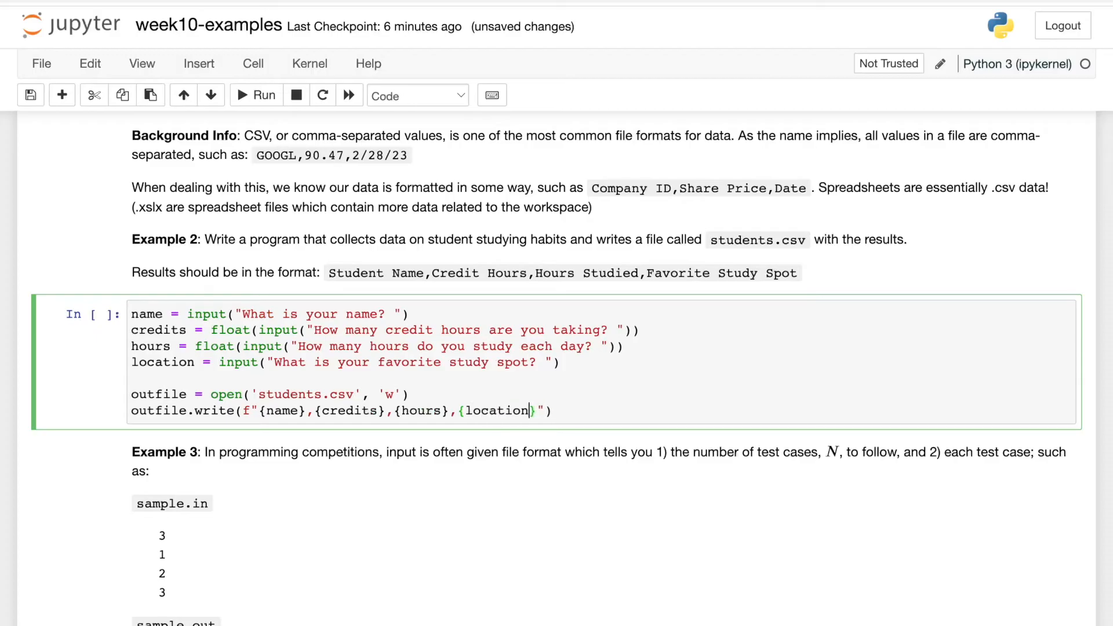
{"action": "type", "text": "\\n"}
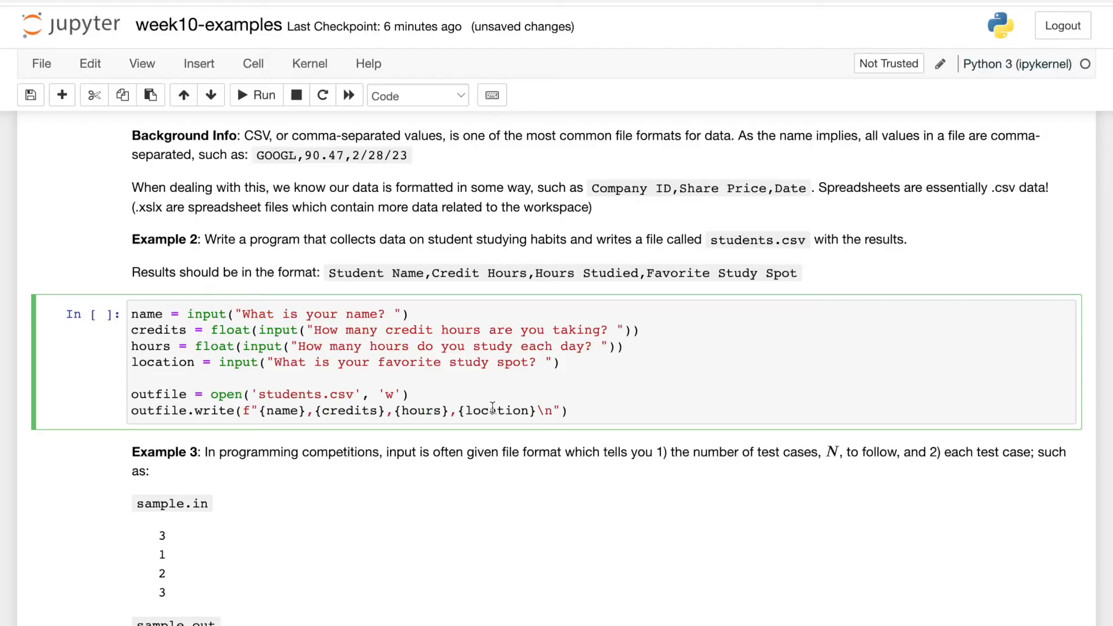
- Close the file, run with answers Ethan, 14, Libraryt, then switch to append mode 'a'
{"action": "type", "text": "outfile"}
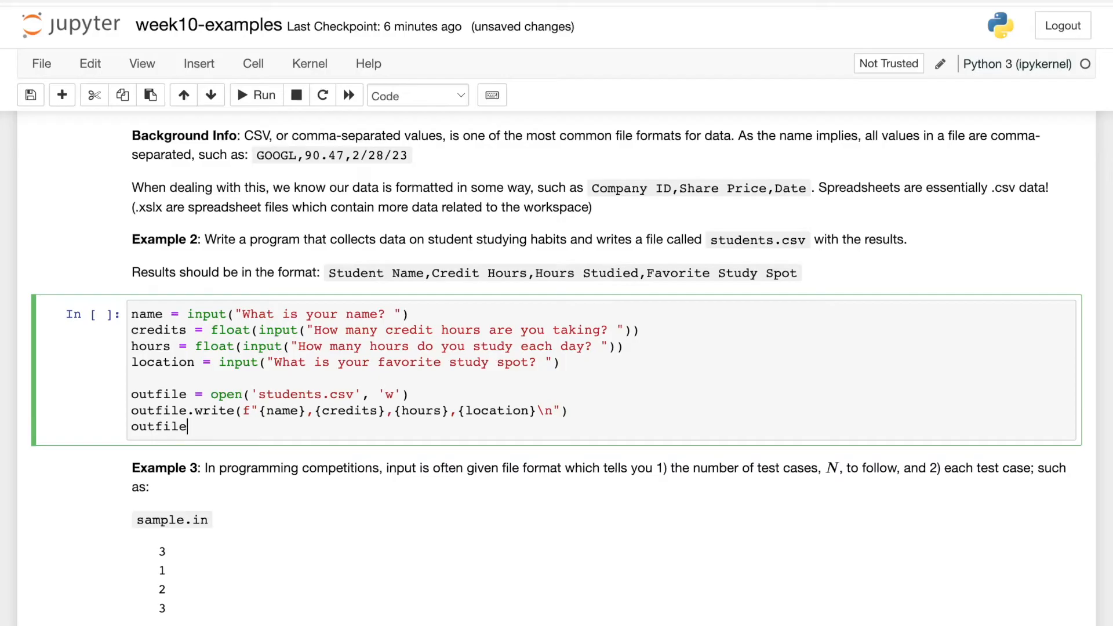
{"action": "left_click", "coordinate": [255, 95]}
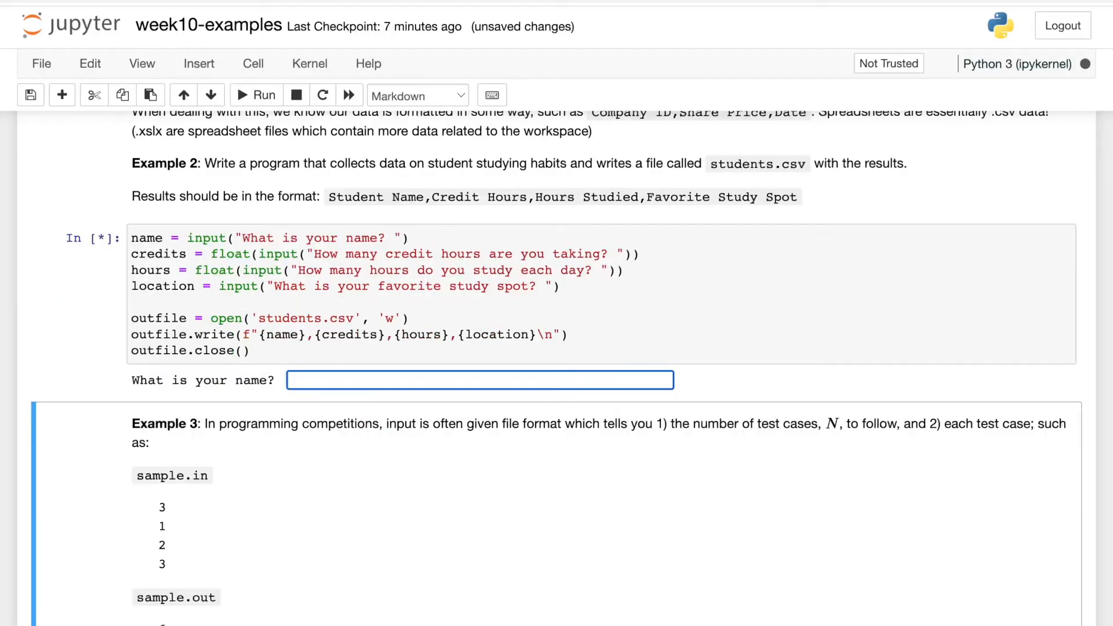
{"action": "type", "text": "Ethan"}
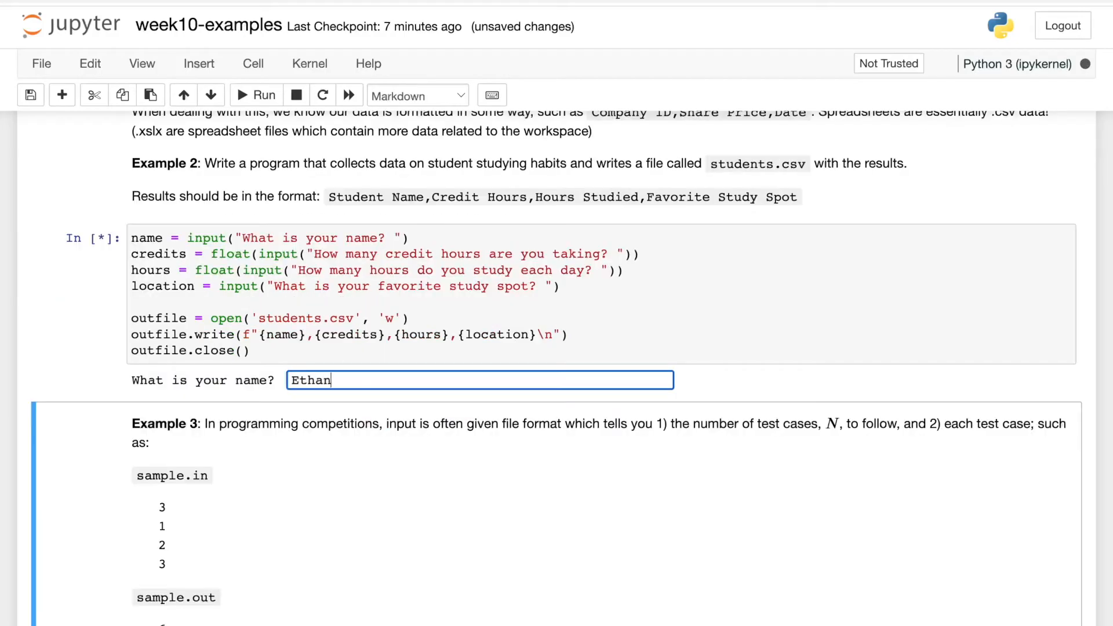
{"action": "type", "text": "14"}
{"action": "type", "text": "5"}
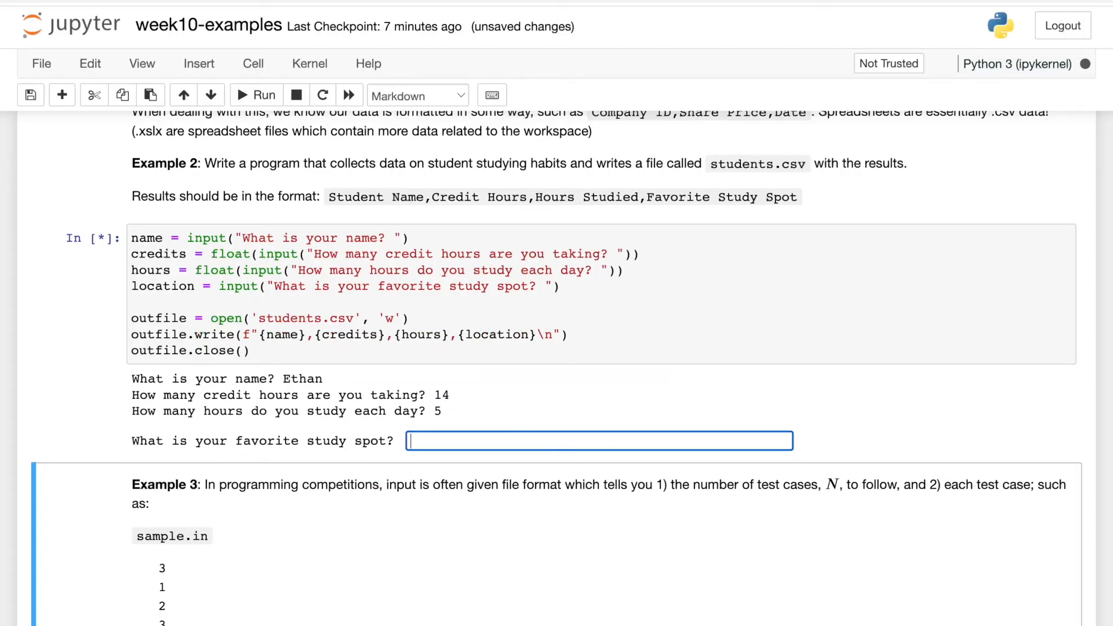
{"action": "type", "text": "Libraryt"}
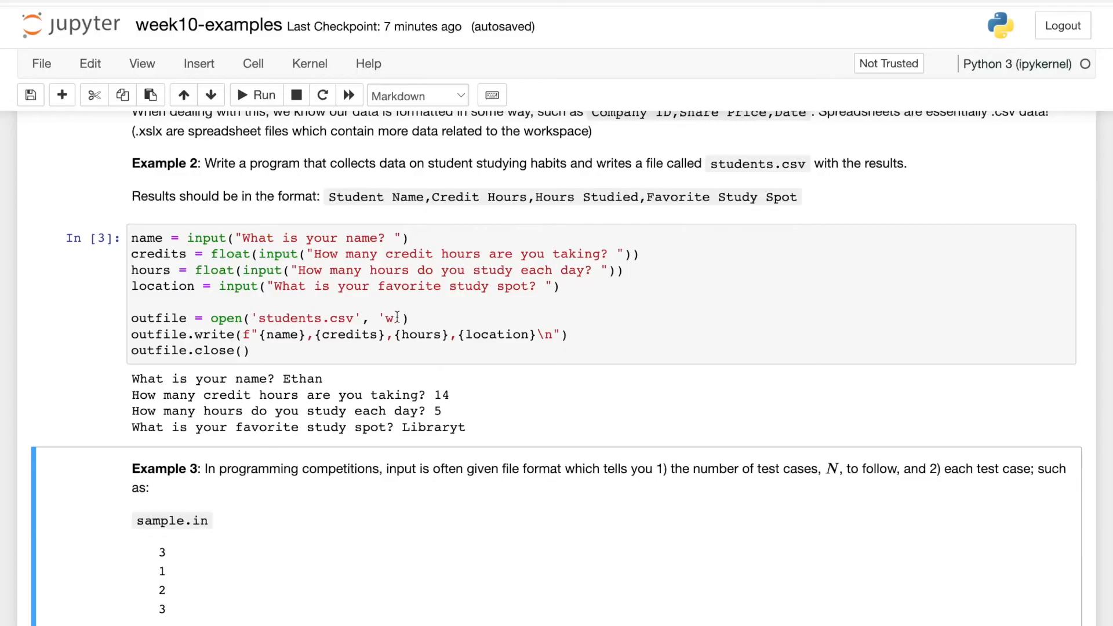
{"action": "type", "text": "a"}
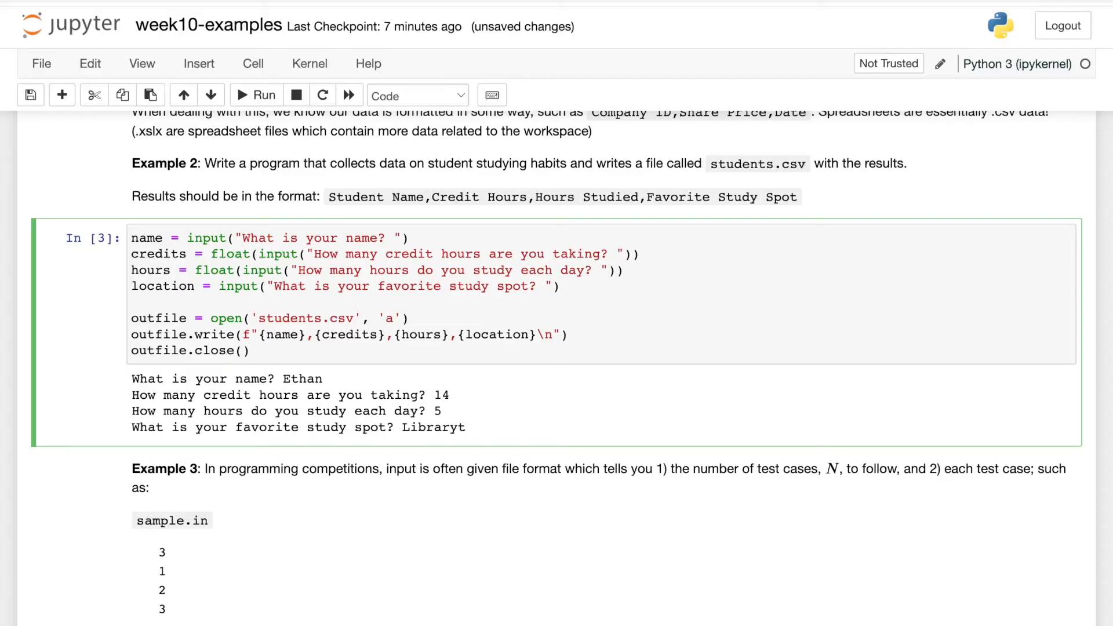
- Rerun the cell entering Another Person, 15 credits, 3 hours, Cafe
{"action": "left_click", "coordinate": [395, 318]}
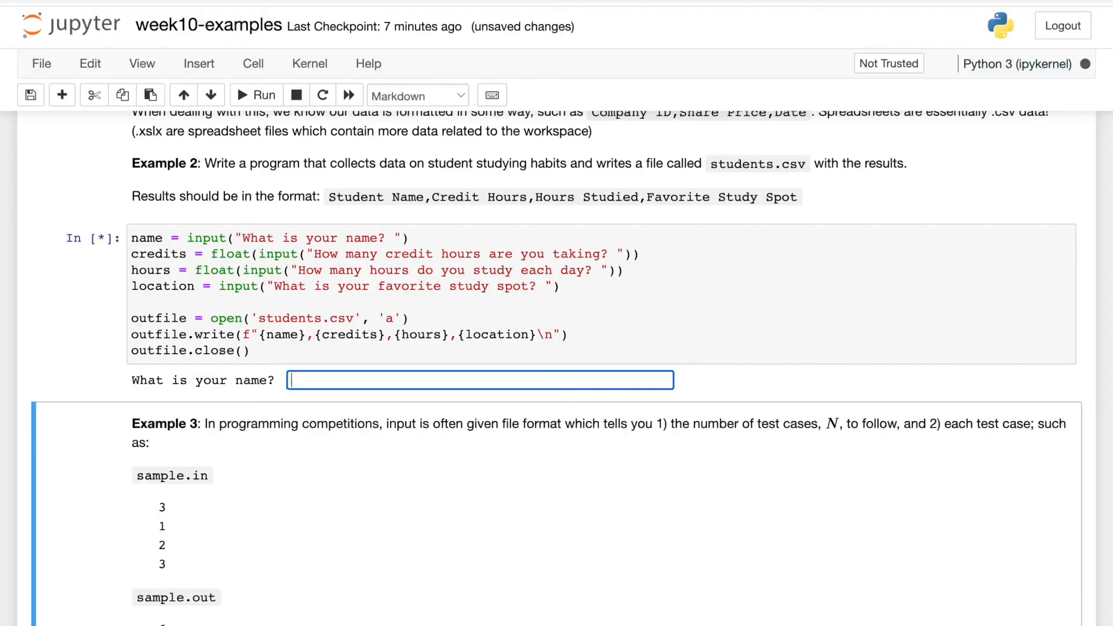
{"action": "type", "text": "Another Person"}
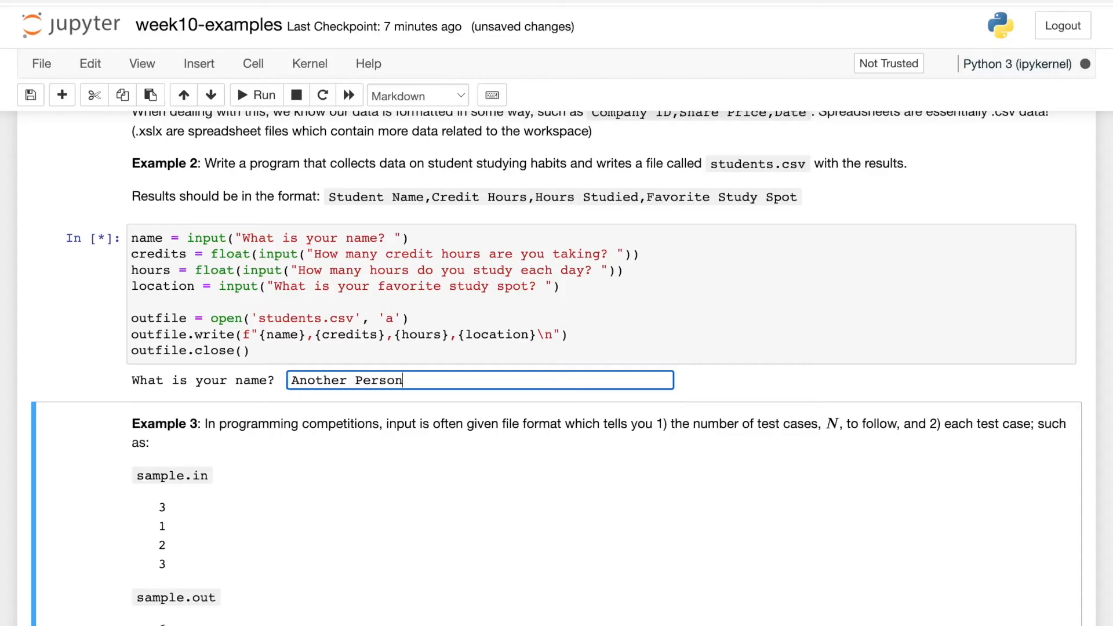
{"action": "type", "text": "15"}
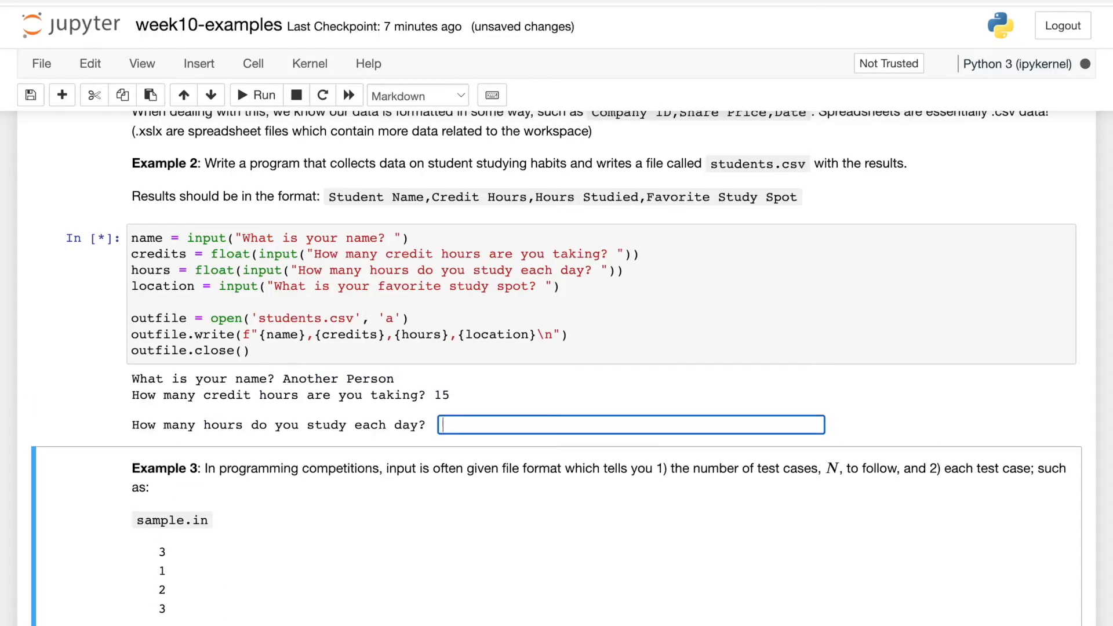
{"action": "type", "text": "3"}
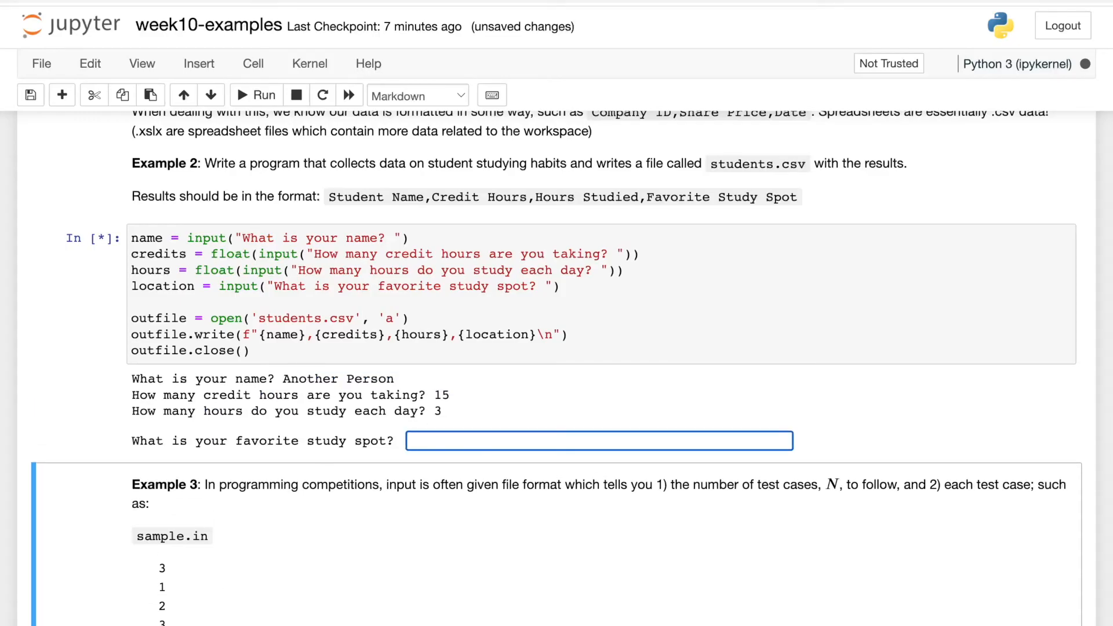
{"action": "type", "text": "Cafe"}
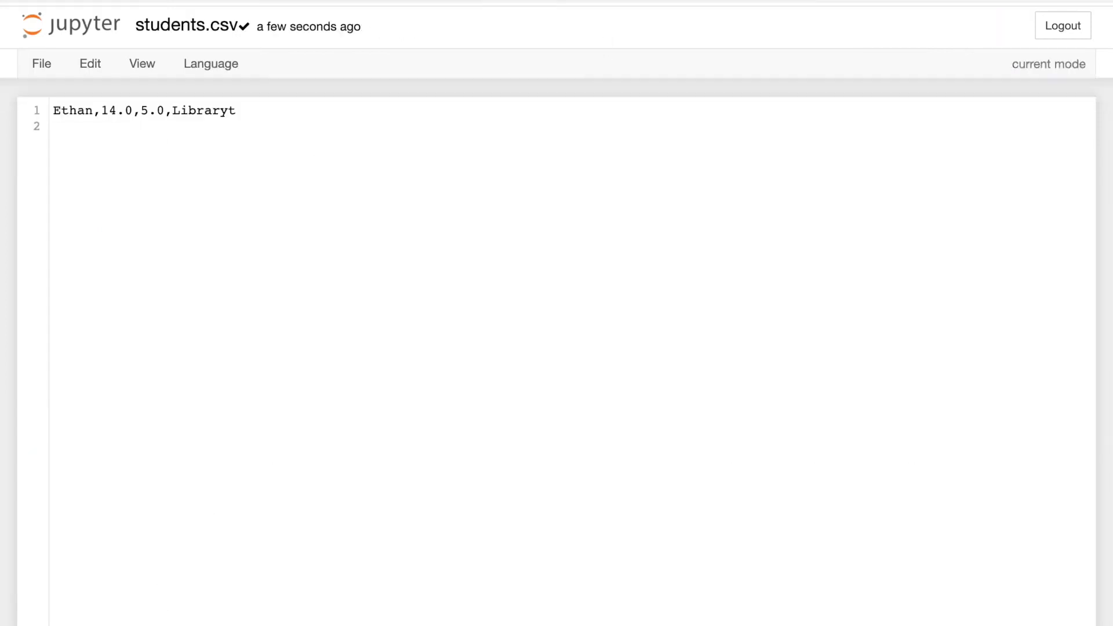
- Enter the record text 'Another Person,15.0,7.0,Cafe'
{"action": "type", "text": "Another Person,15.0,7.0,Cafe"}
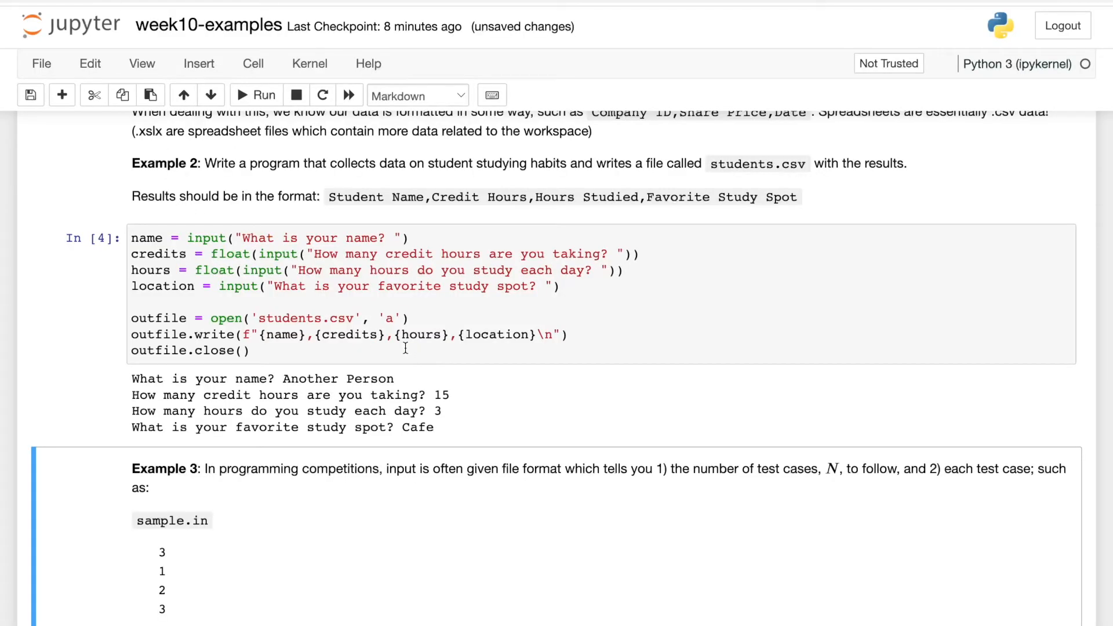
{"action": "scroll", "scroll_direction": "up", "scroll_amount": 3}
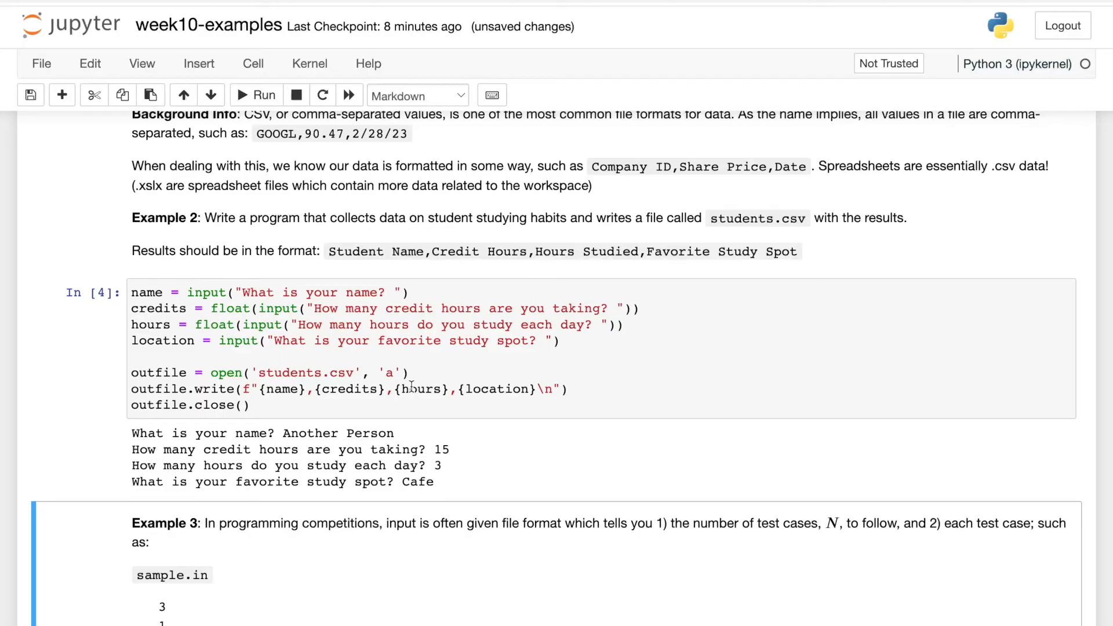
{"action": "scroll", "scroll_direction": "down", "scroll_amount": 3}
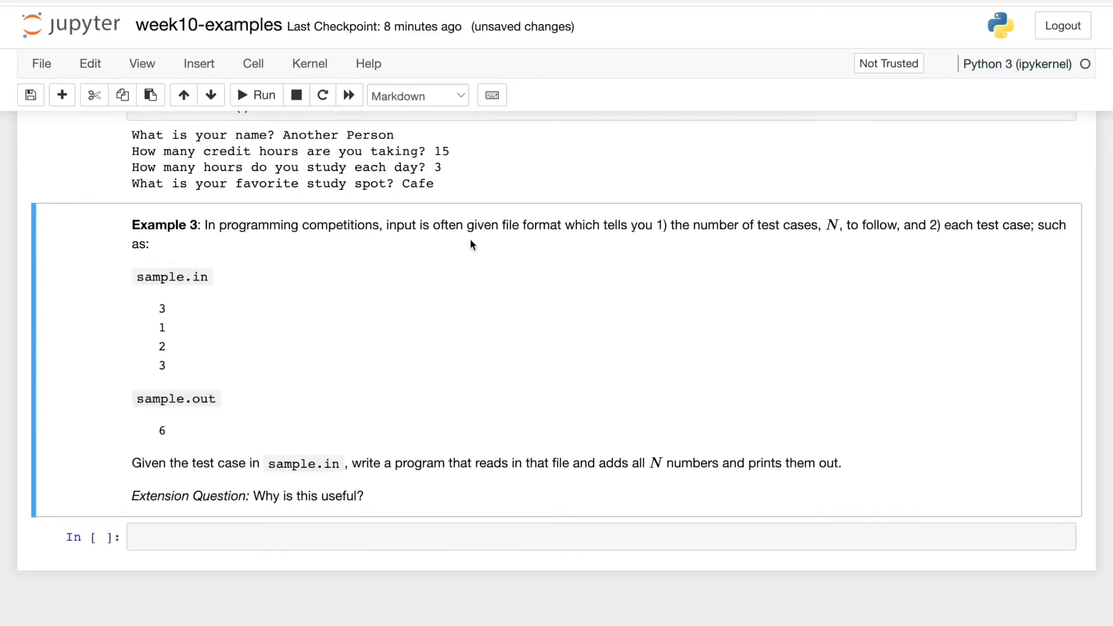
{"action": "mouse_move", "coordinate": [388, 243]}
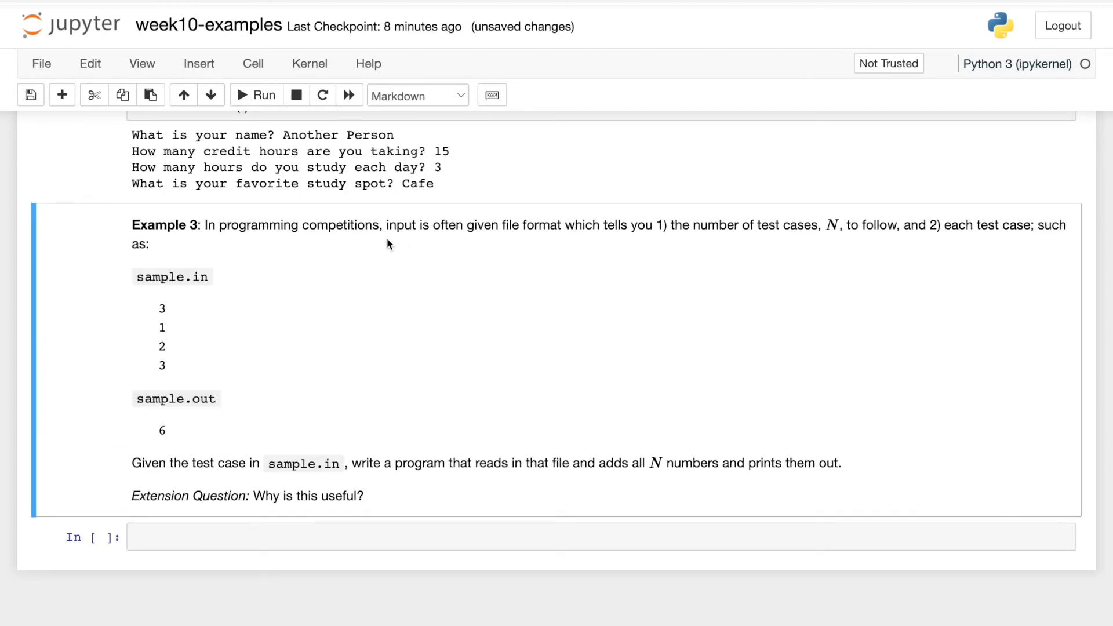
{"action": "mouse_move", "coordinate": [459, 288]}
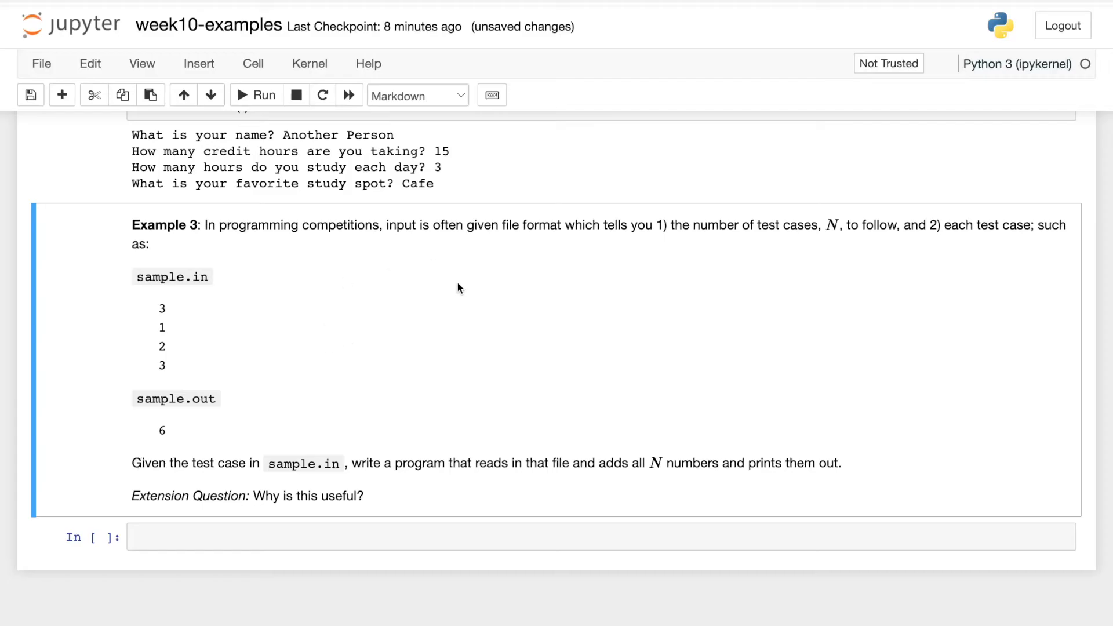
{"action": "mouse_move", "coordinate": [787, 252]}
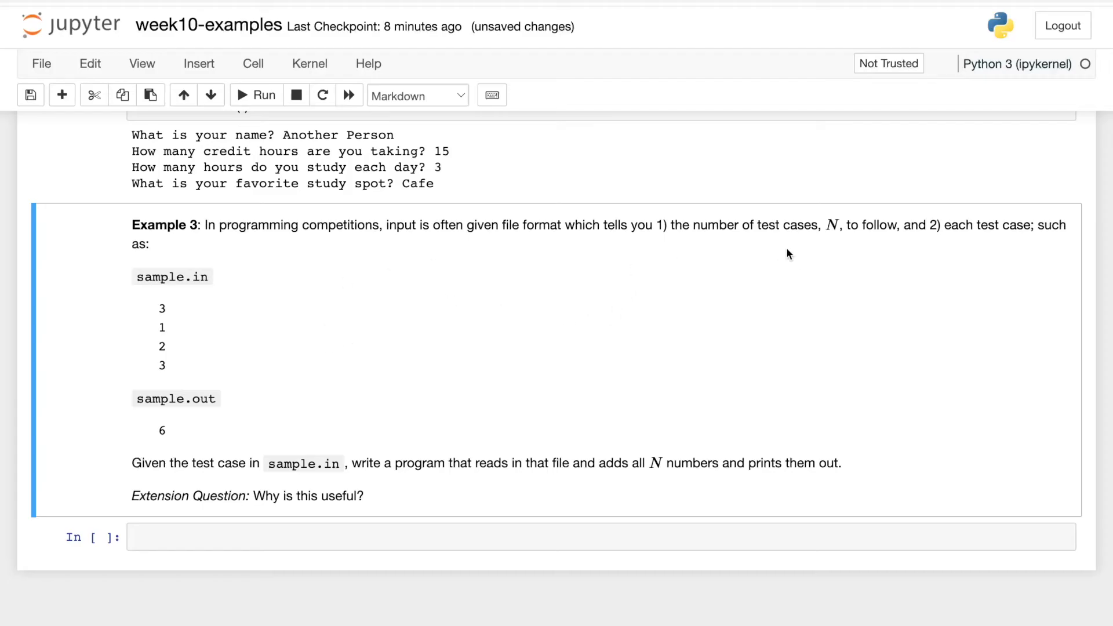
{"action": "mouse_move", "coordinate": [858, 244]}
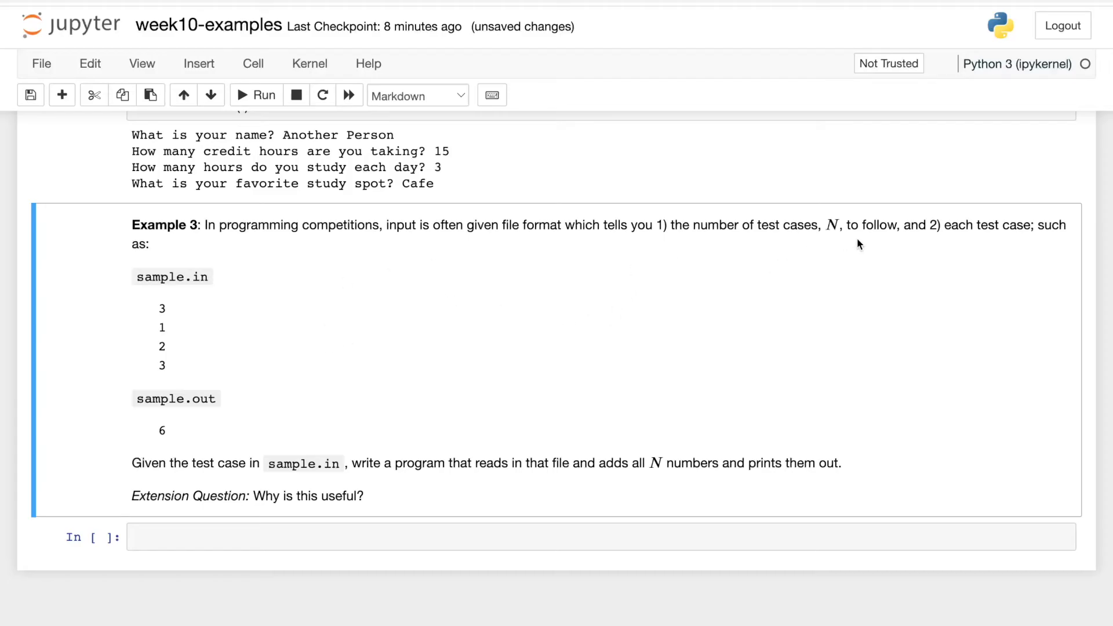
{"action": "mouse_move", "coordinate": [966, 239]}
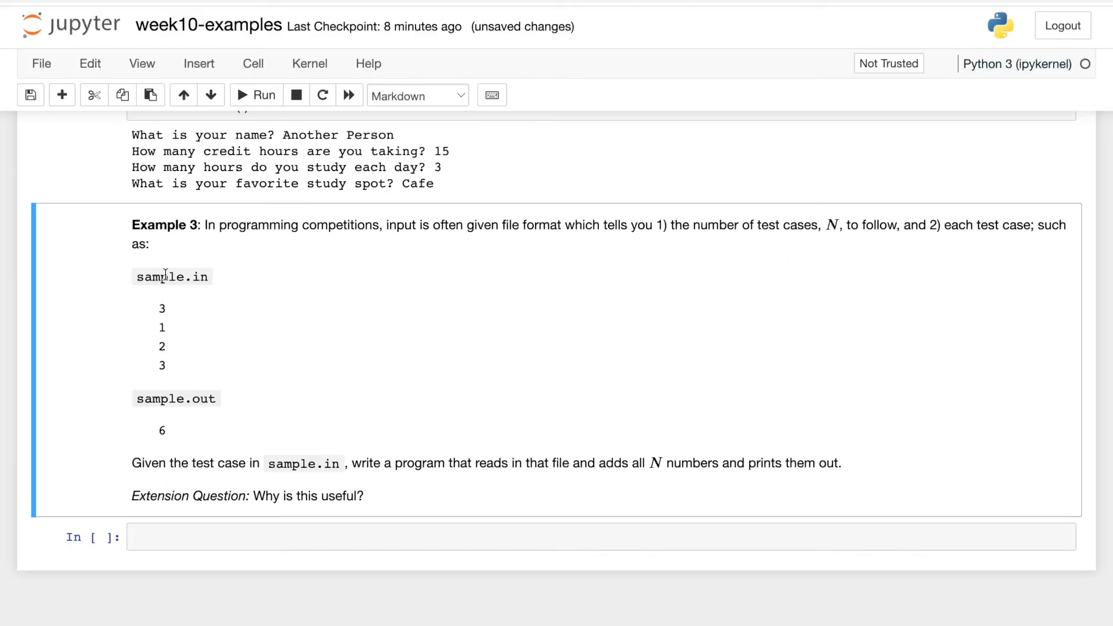
{"action": "mouse_move", "coordinate": [187, 292]}
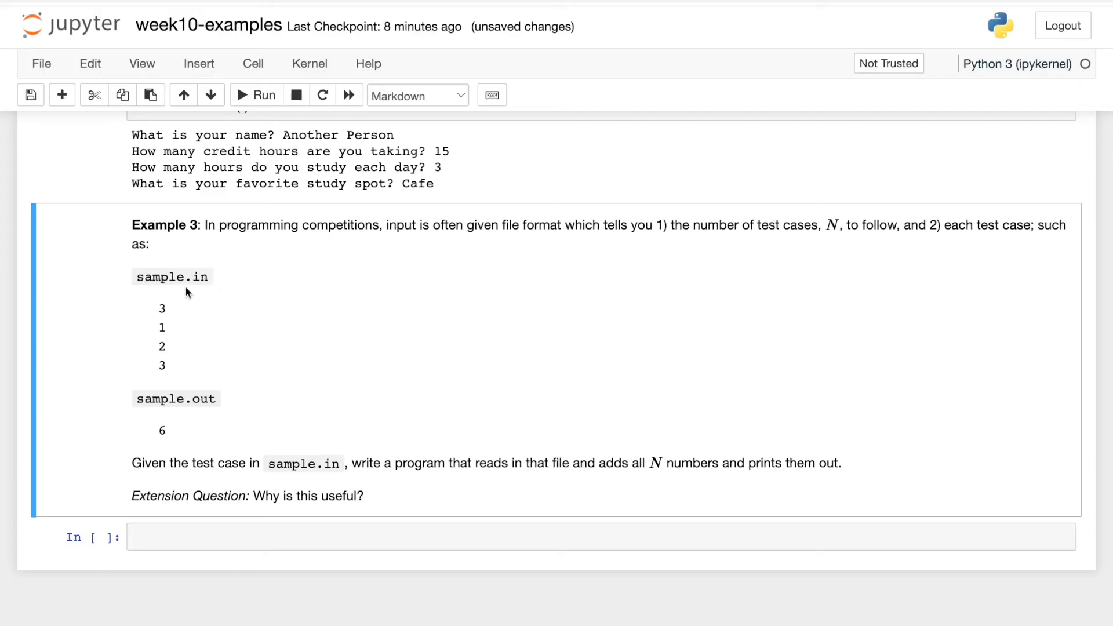
{"action": "mouse_move", "coordinate": [203, 269]}
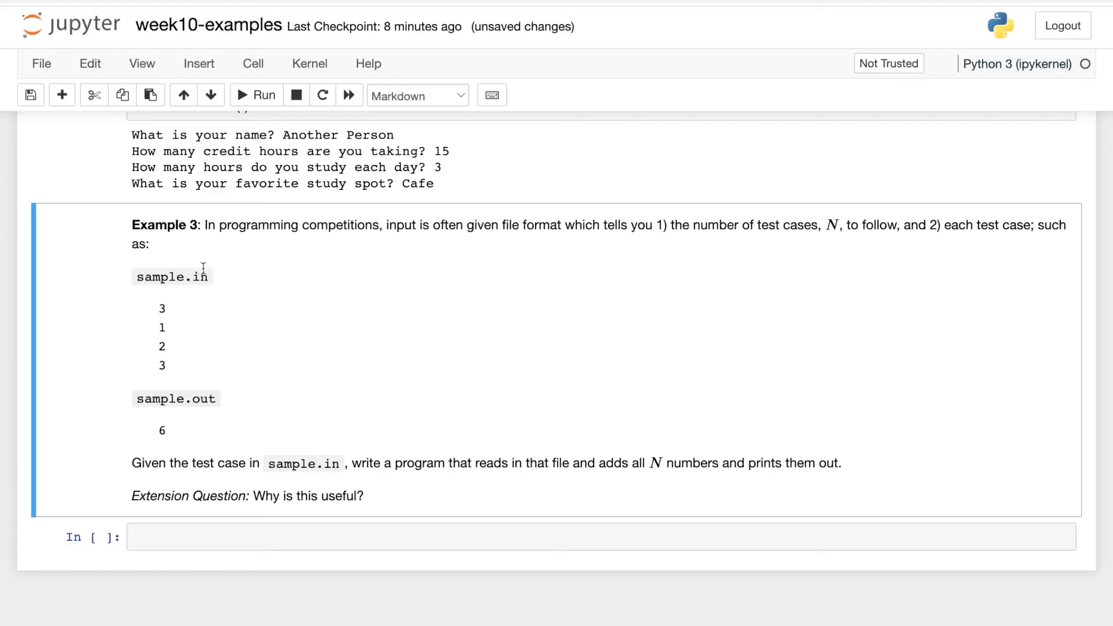
{"action": "mouse_move", "coordinate": [150, 315]}
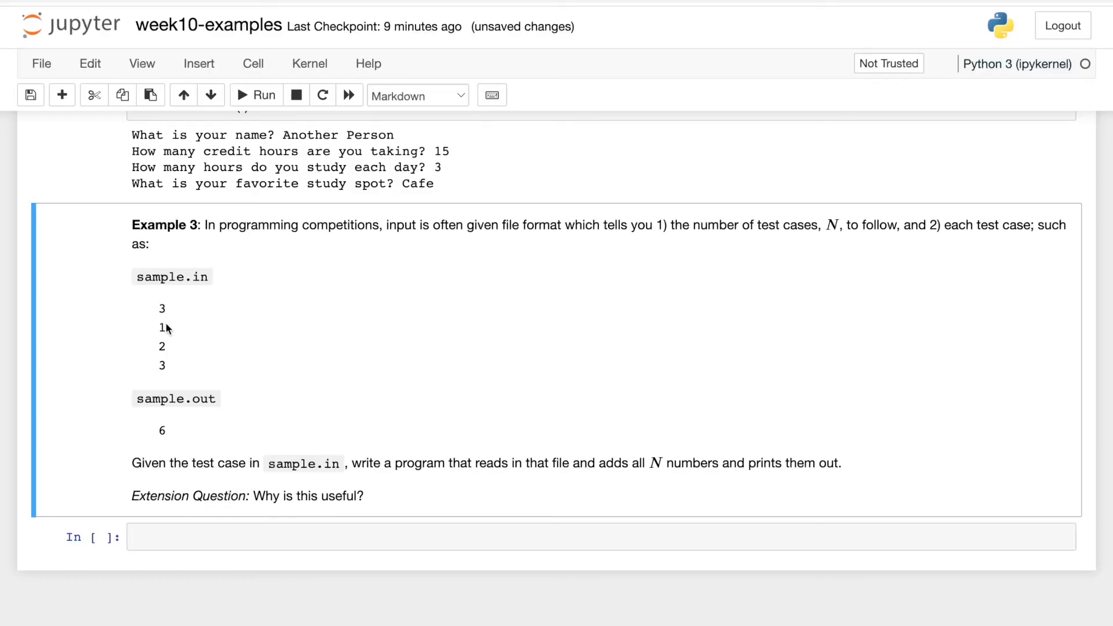
{"action": "mouse_move", "coordinate": [185, 367]}
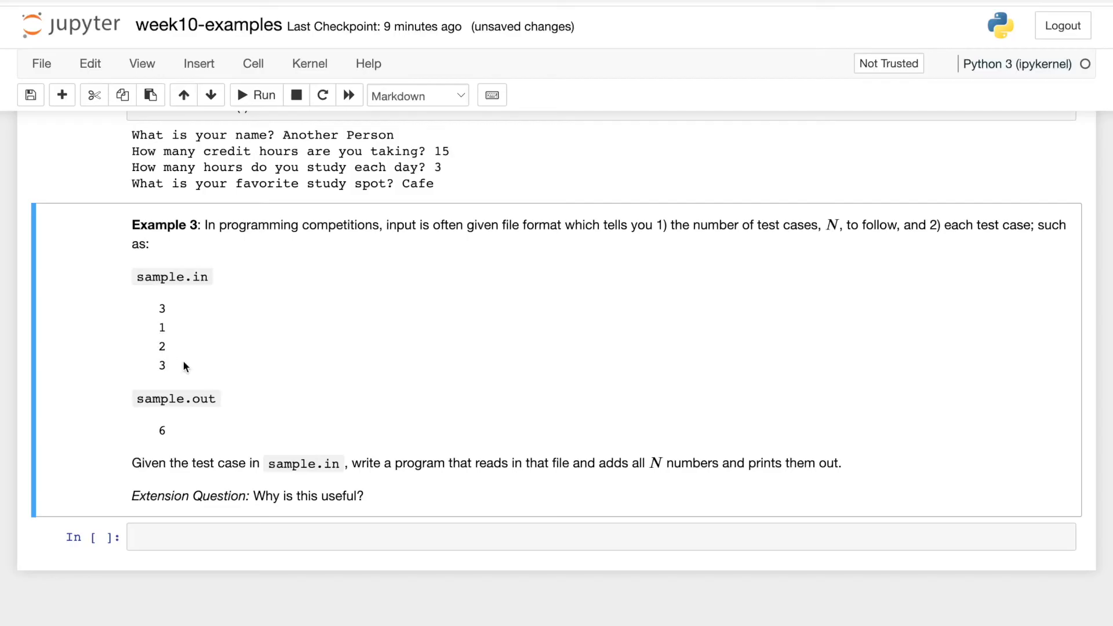
{"action": "mouse_move", "coordinate": [156, 417]}
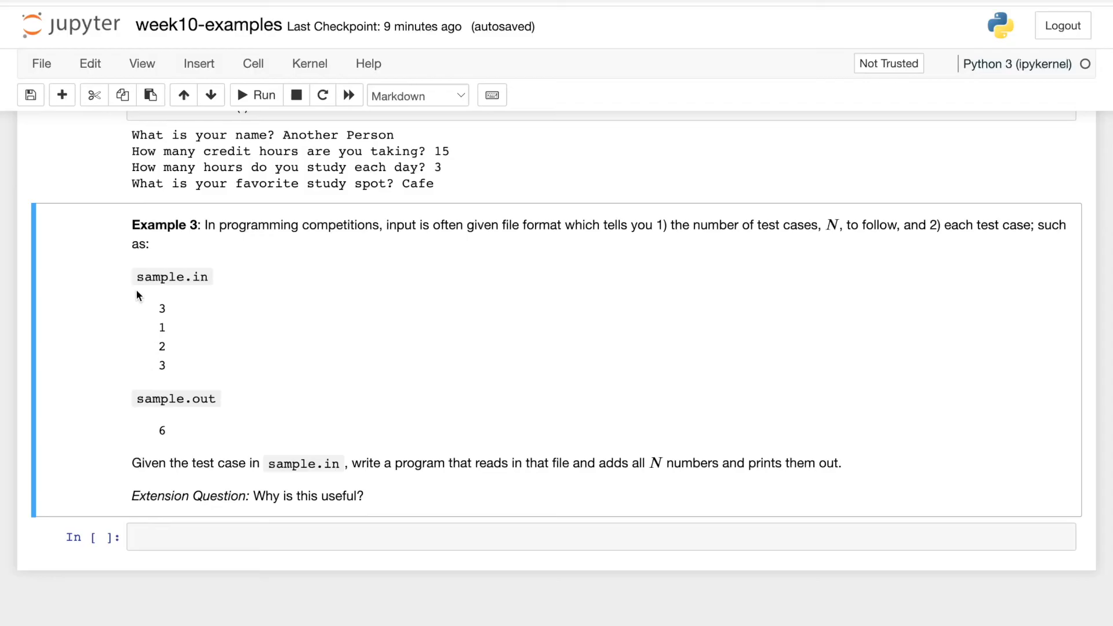
{"action": "mouse_move", "coordinate": [242, 288]}
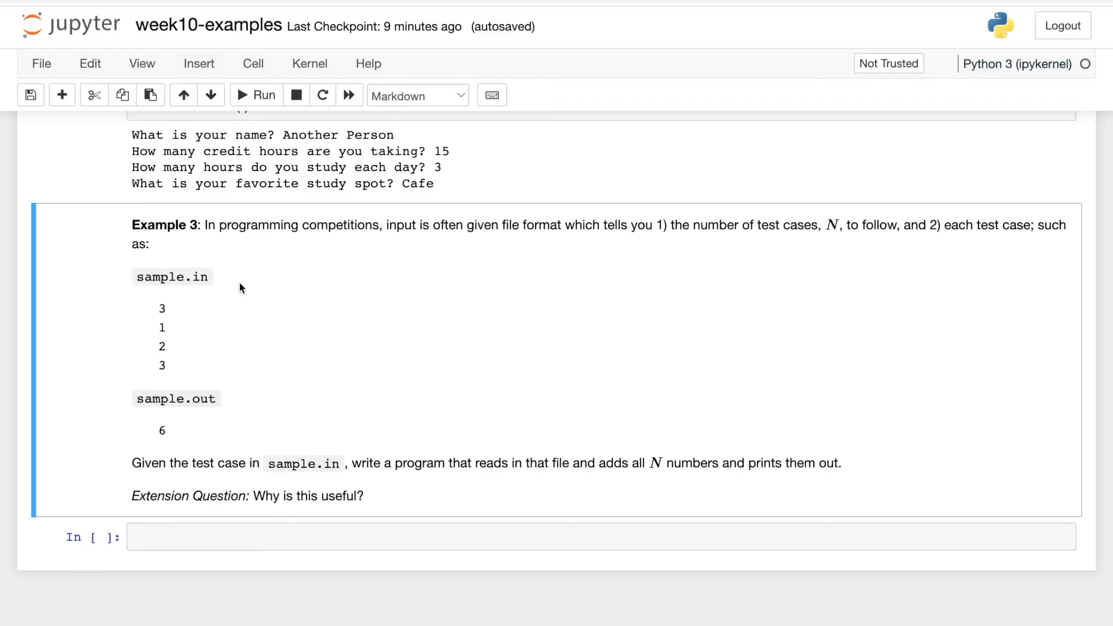
{"action": "mouse_move", "coordinate": [145, 431]}
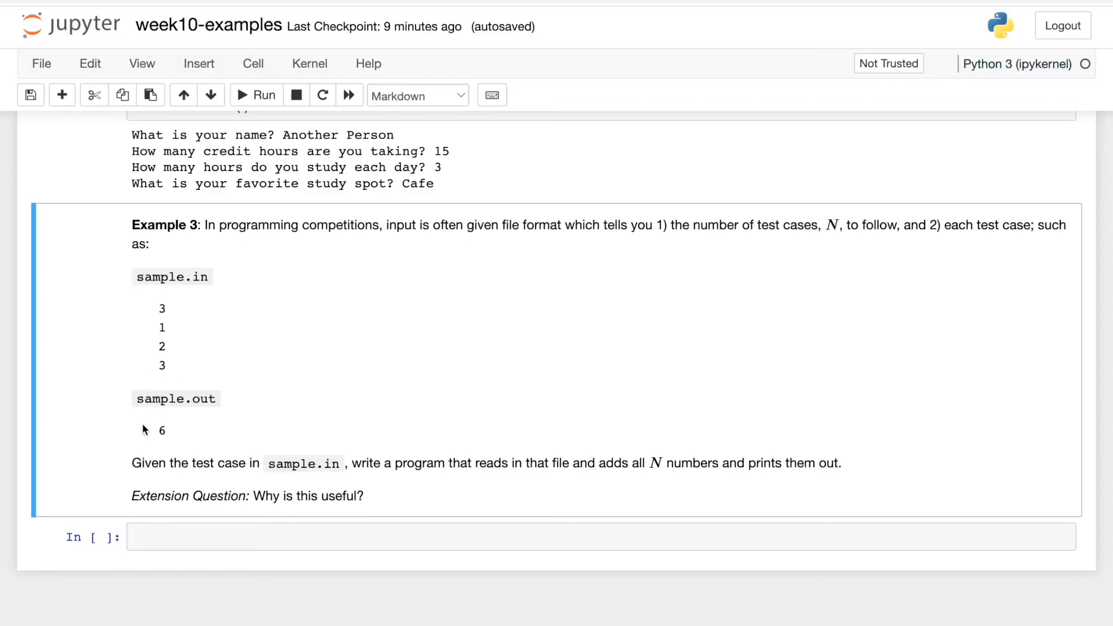
{"action": "mouse_move", "coordinate": [161, 419]}
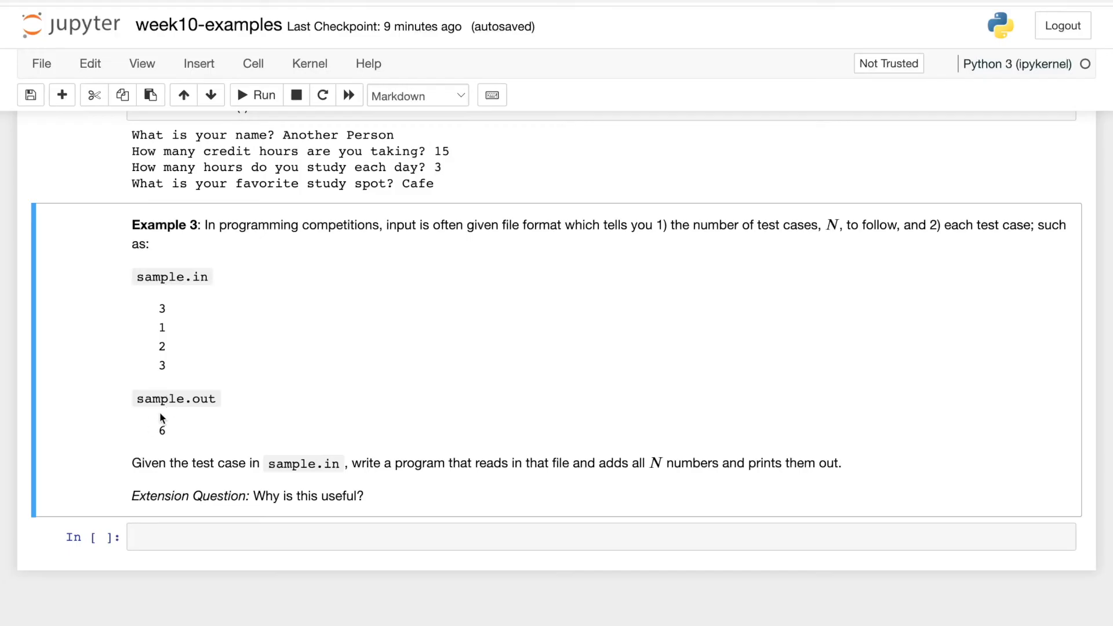
{"action": "mouse_move", "coordinate": [331, 302]}
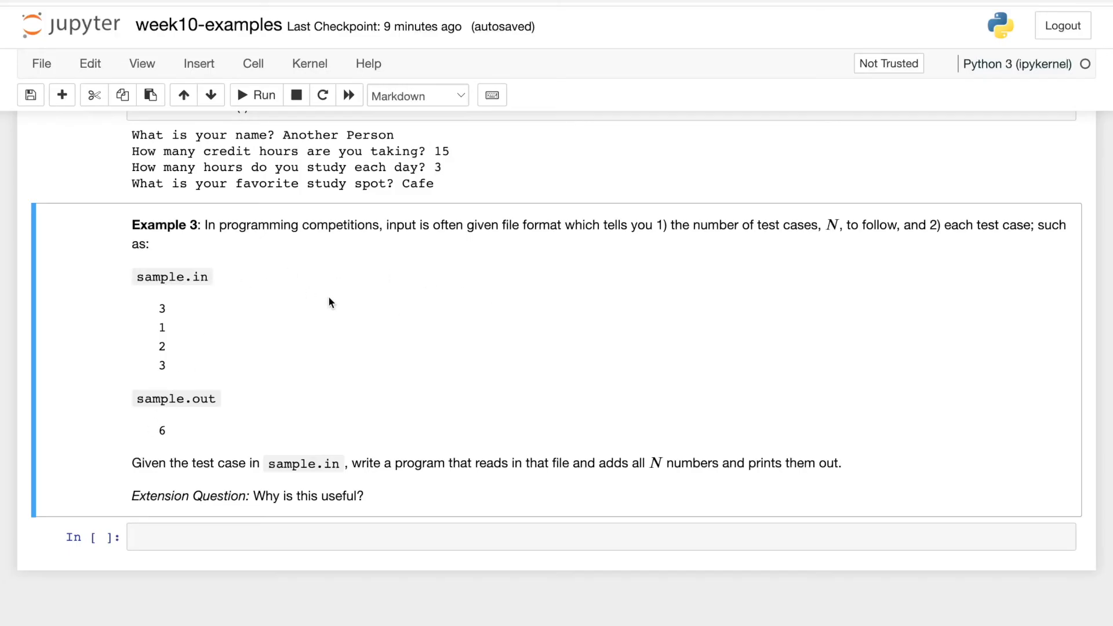
{"action": "mouse_move", "coordinate": [544, 254]}
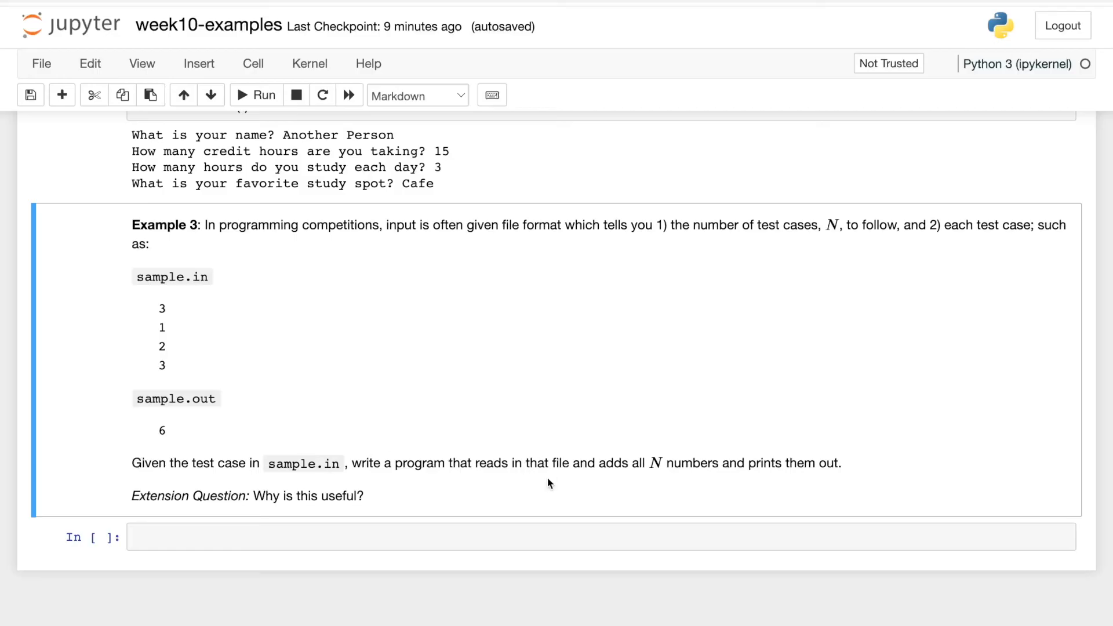
{"action": "mouse_move", "coordinate": [551, 527]}
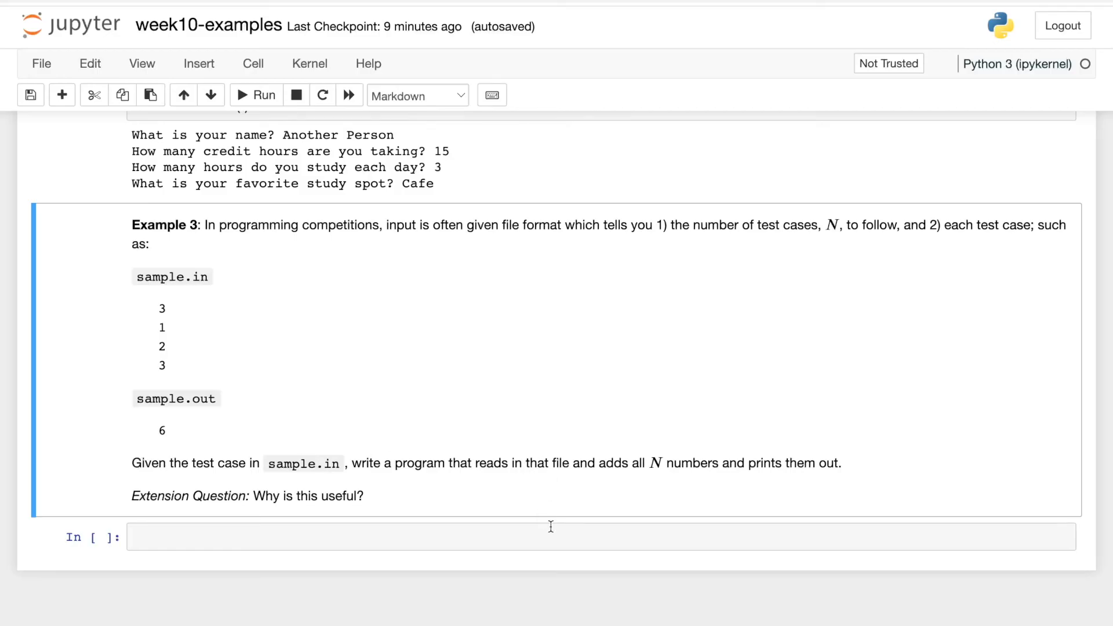
- Start the empty cell after Example 3 with file = open('sample.in')
{"action": "left_click", "coordinate": [551, 529]}
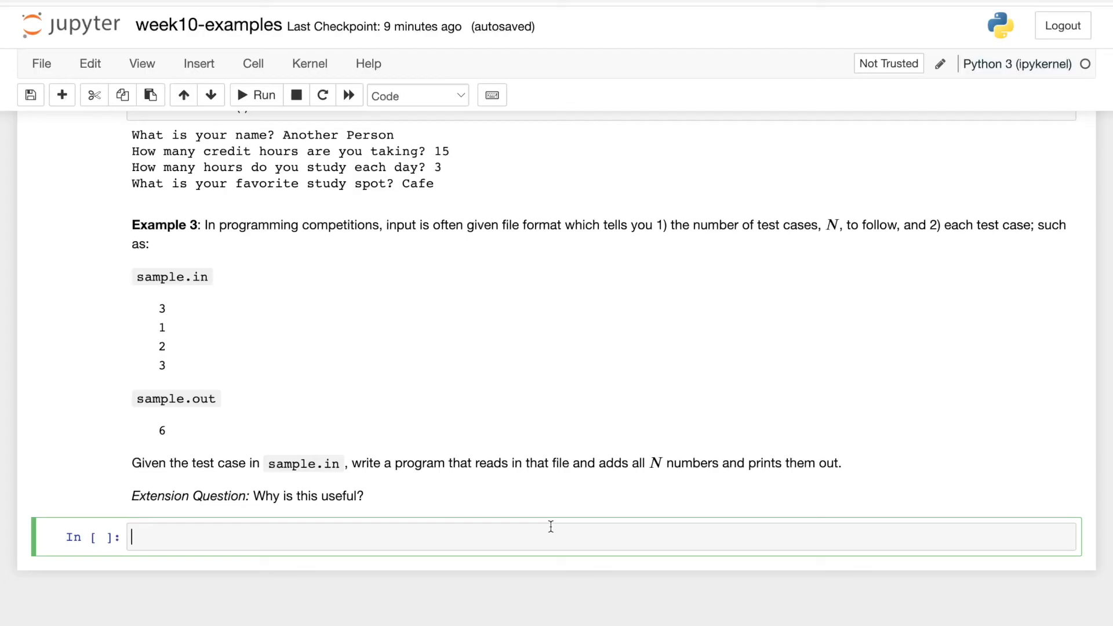
{"action": "type", "text": "fil"}
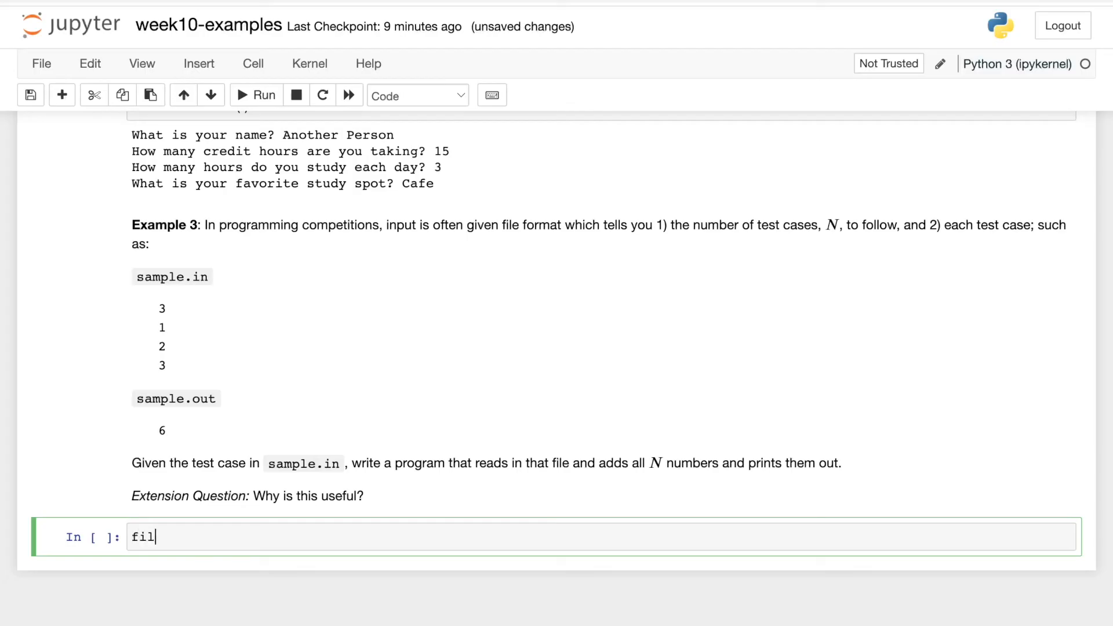
{"action": "type", "text": "e = open"}
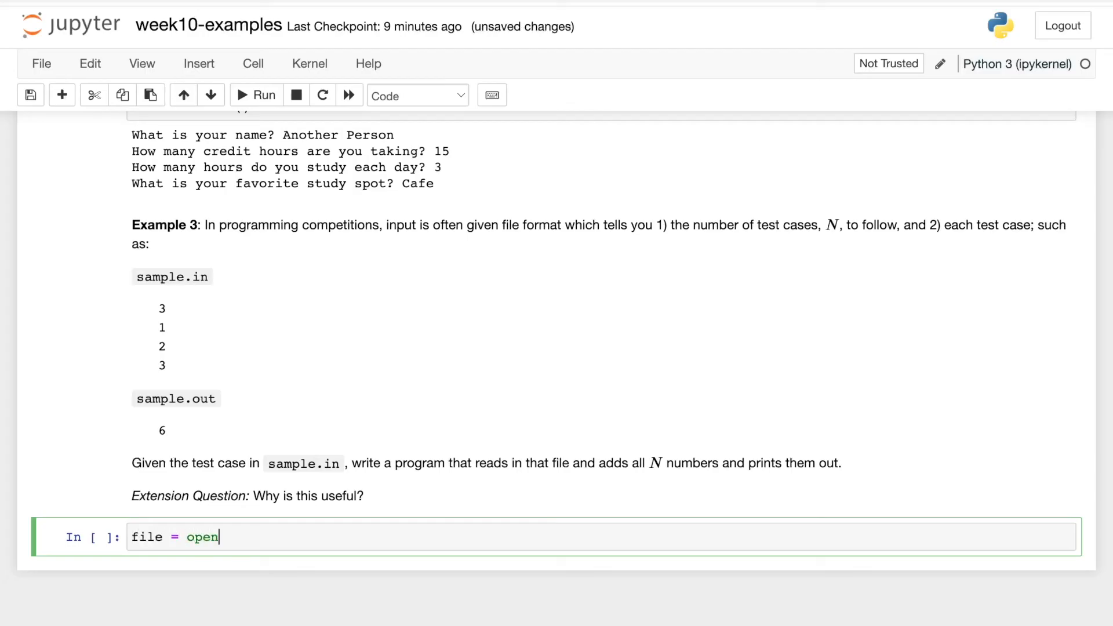
{"action": "type", "text": "('sample')"}
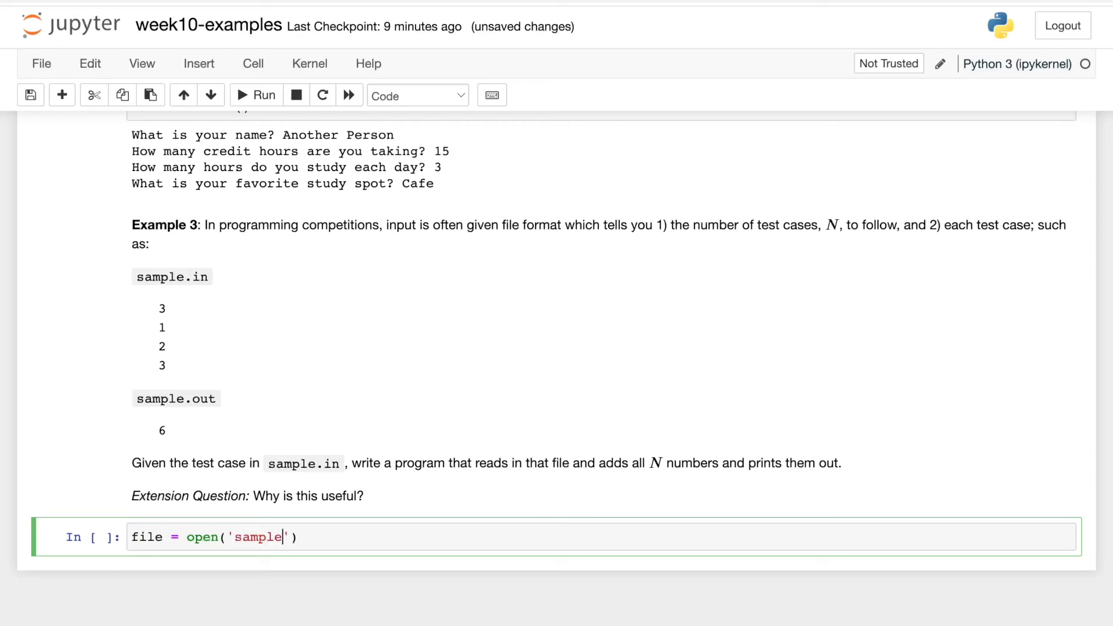
{"action": "type", "text": ".in"}
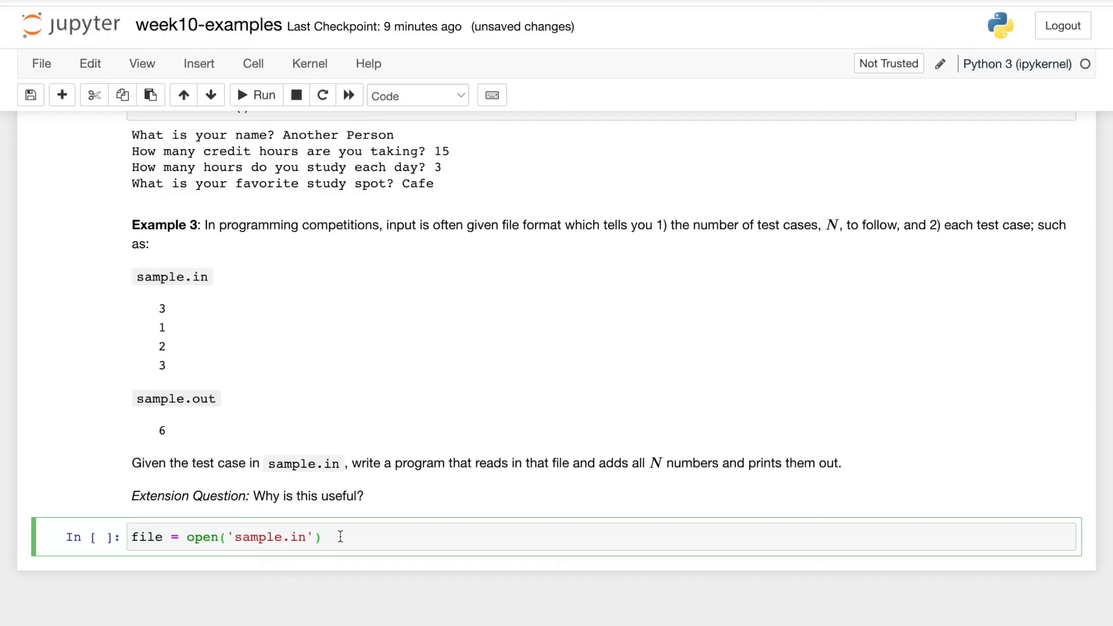
- Read the first line into test_cases = int(file.readline())
{"action": "type", "text": "test"}
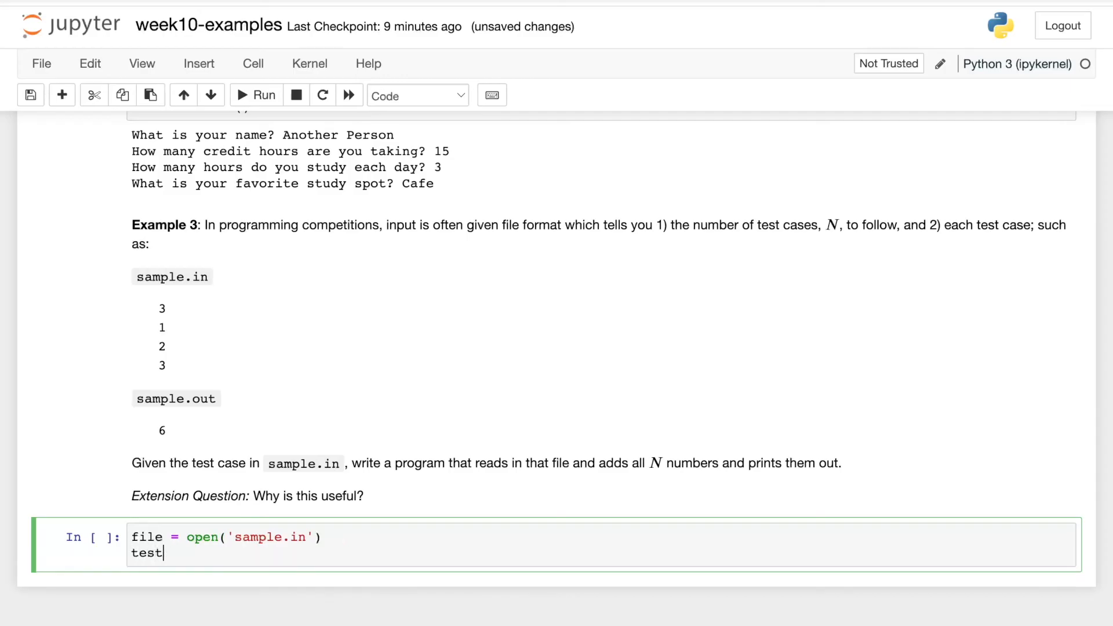
{"action": "type", "text": "_cases"}
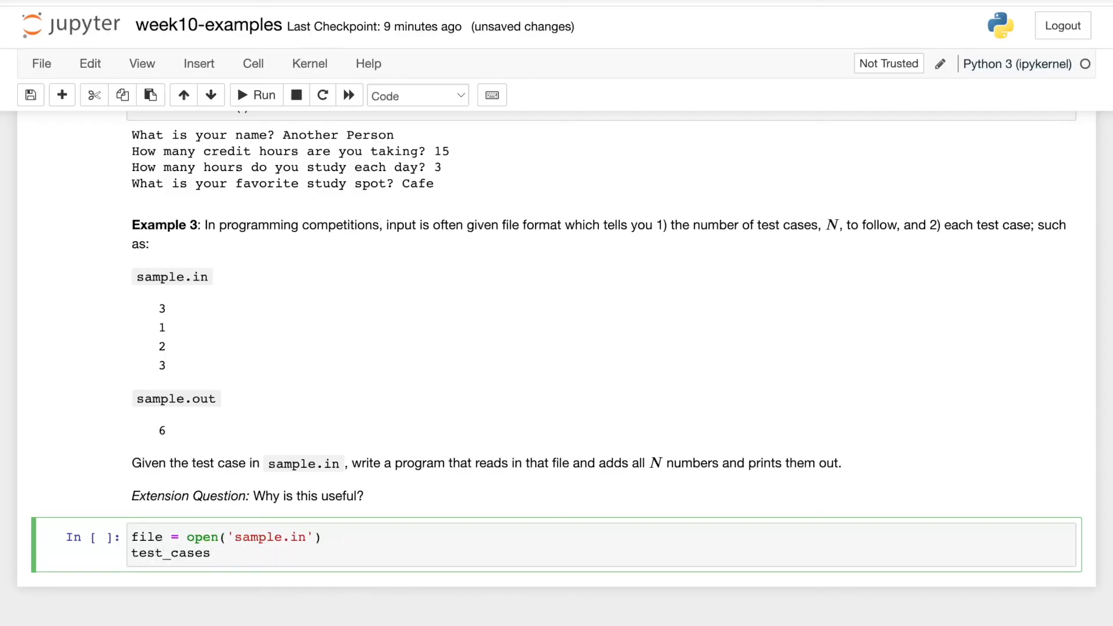
{"action": "type", "text": "="}
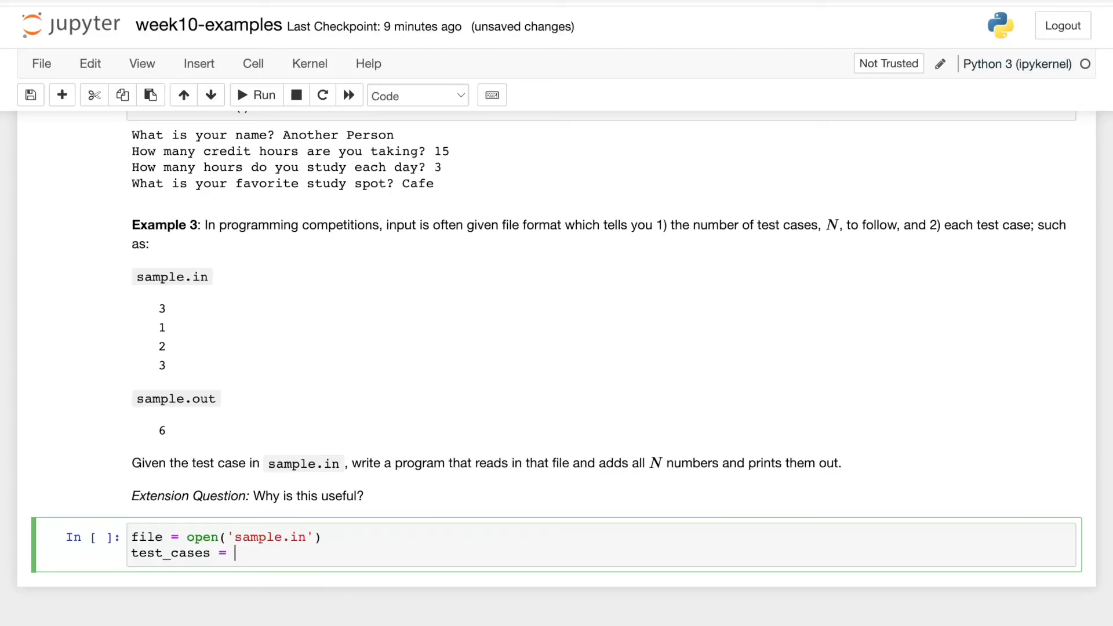
{"action": "type", "text": "int()"}
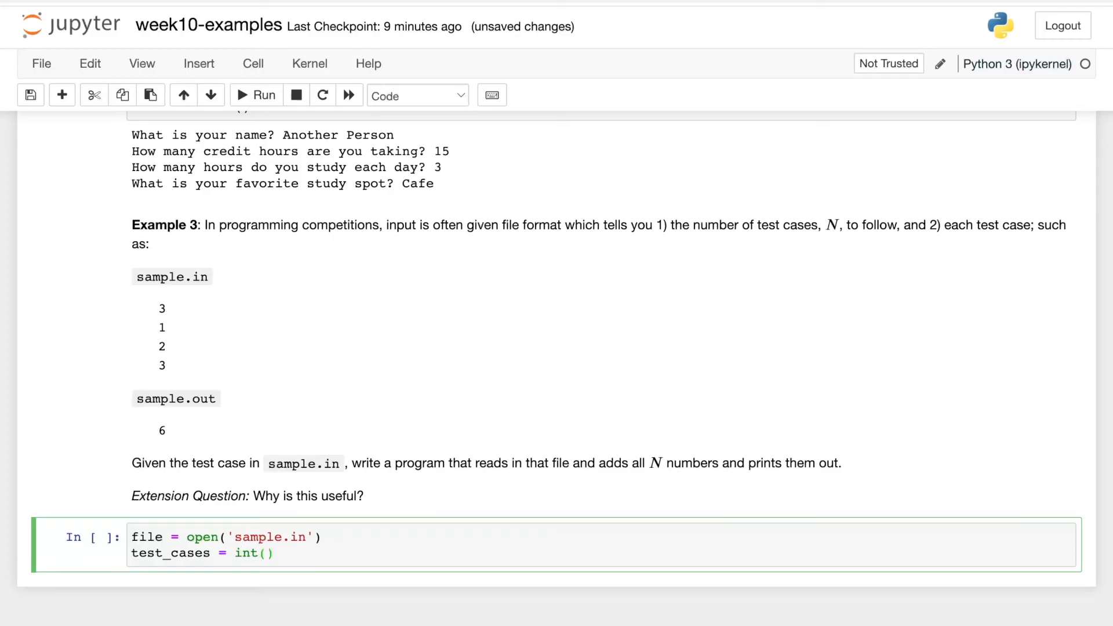
{"action": "type", "text": "file."}
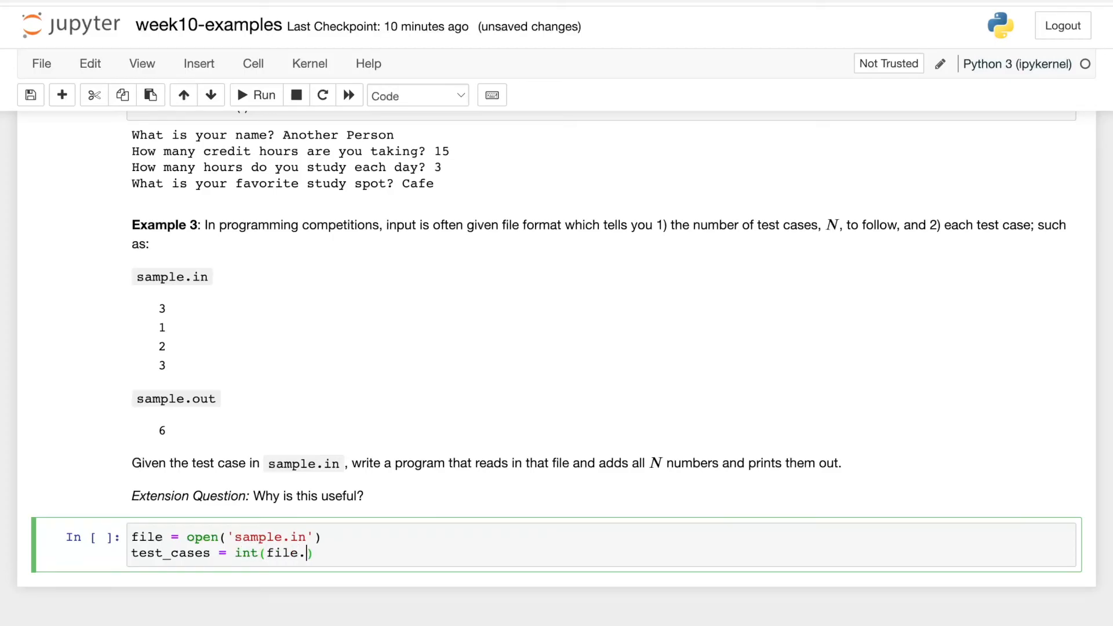
{"action": "type", "text": "readline()"}
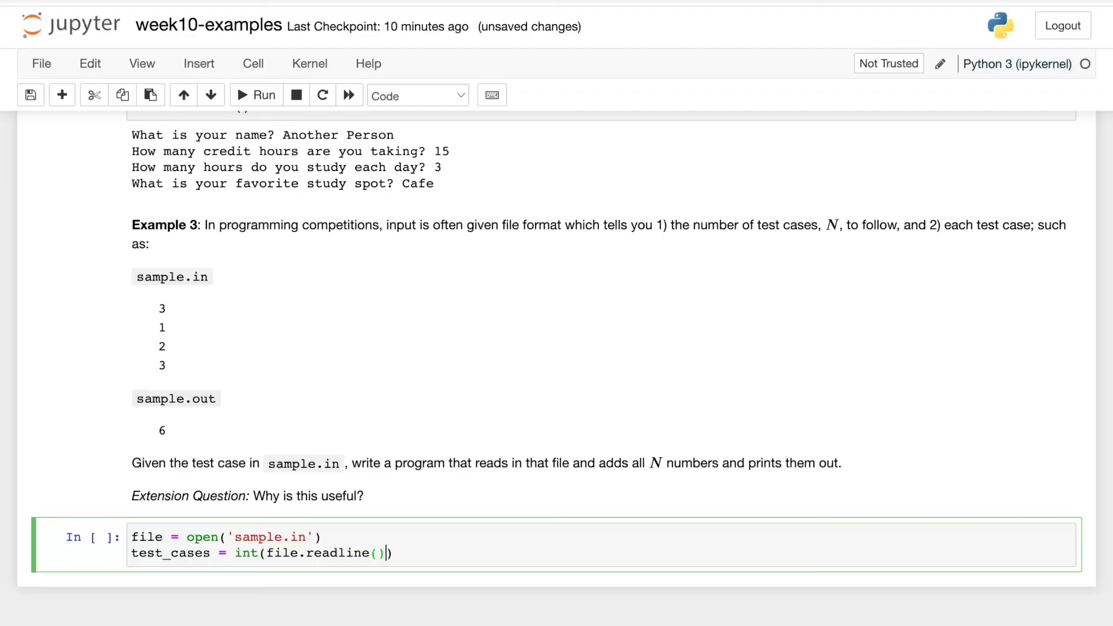
{"action": "type", "text": ")"}
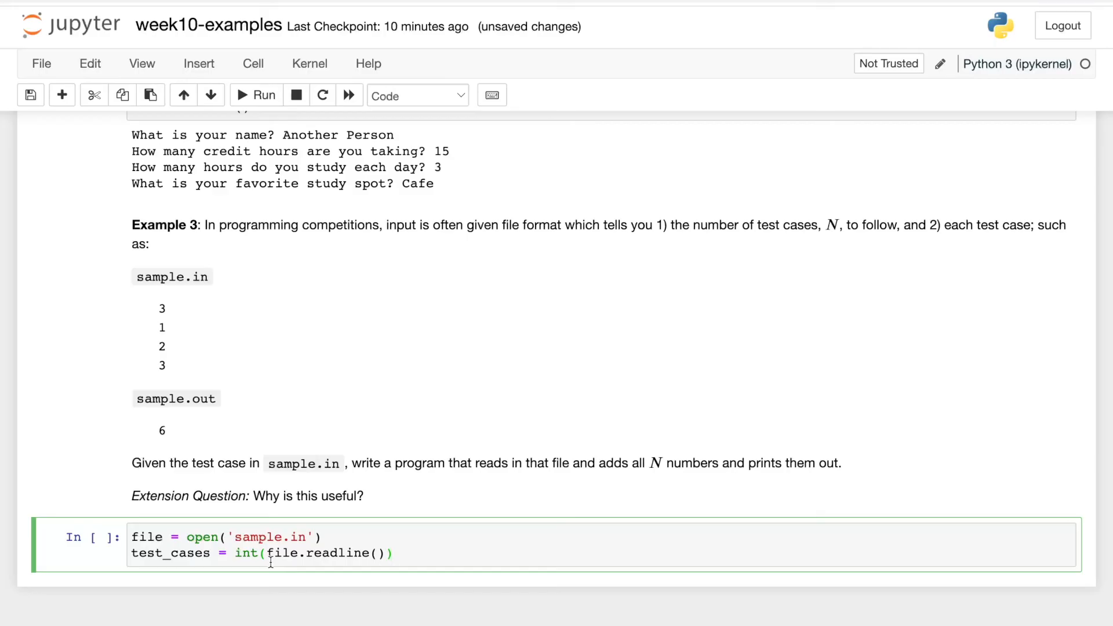
{"action": "key", "text": "Enter"}
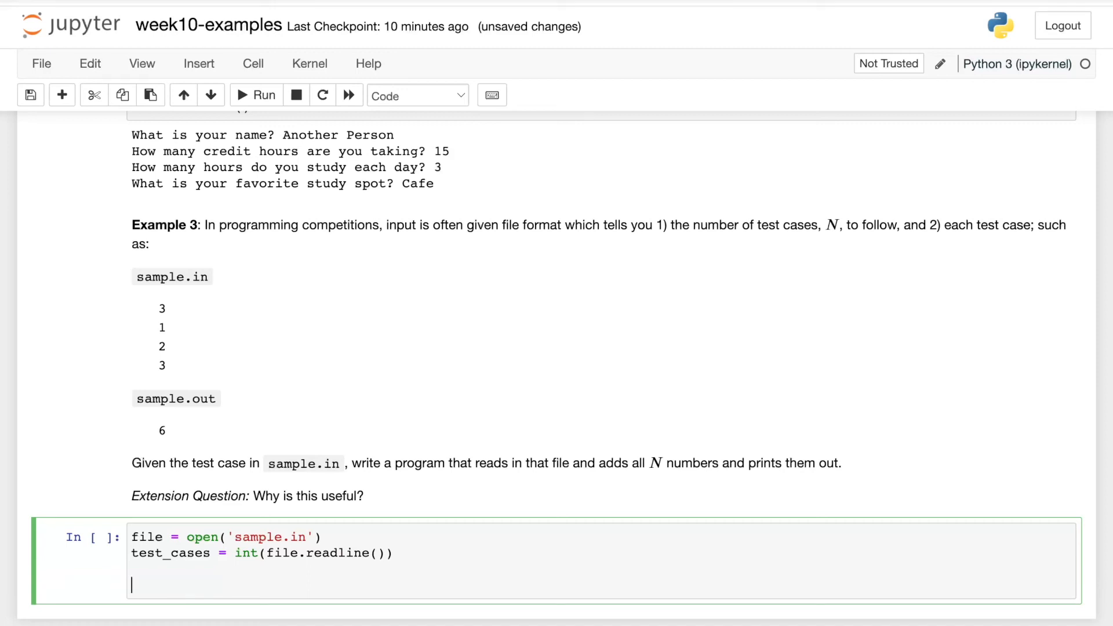
- Add total = 0 and a range(0, test_cases) loop adding int(file.readline())
{"action": "type", "text": "to"}
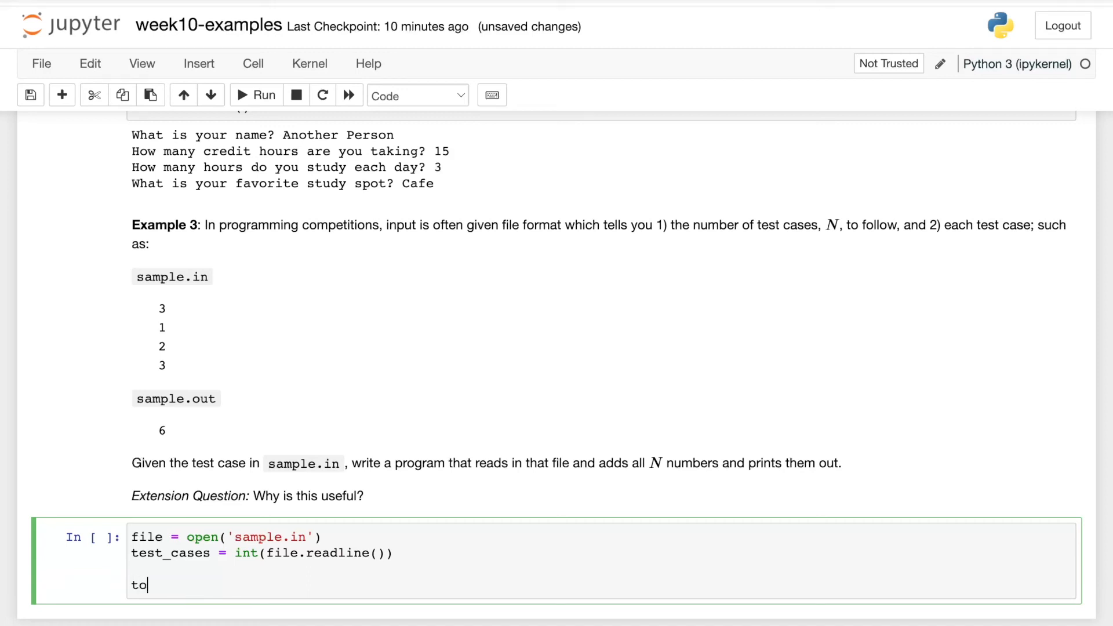
{"action": "type", "text": "tal = 0"}
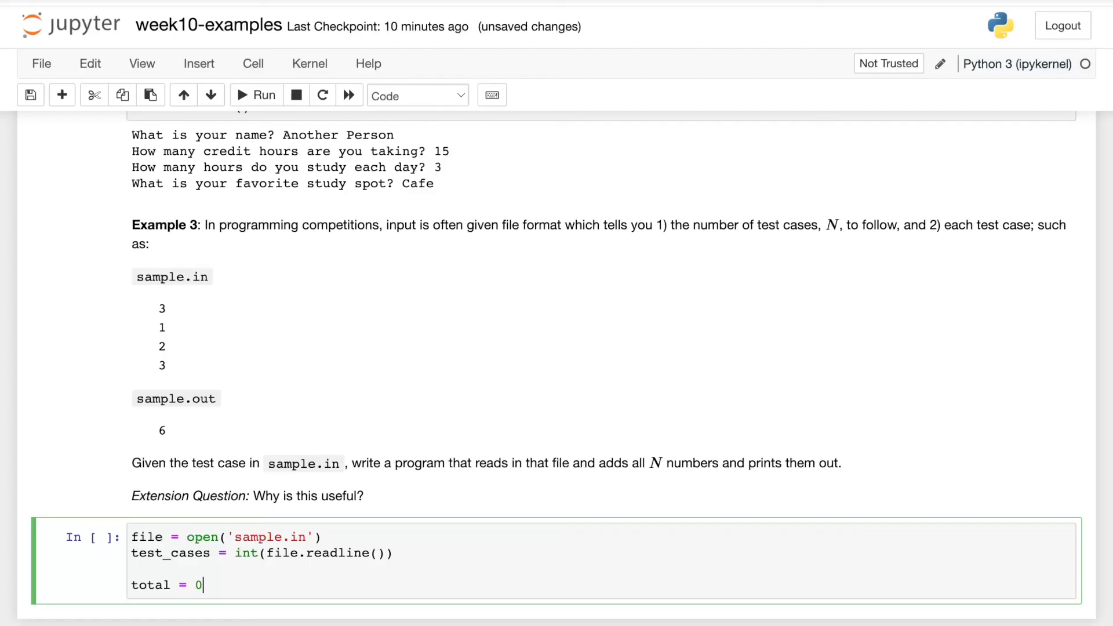
{"action": "key", "text": "Enter"}
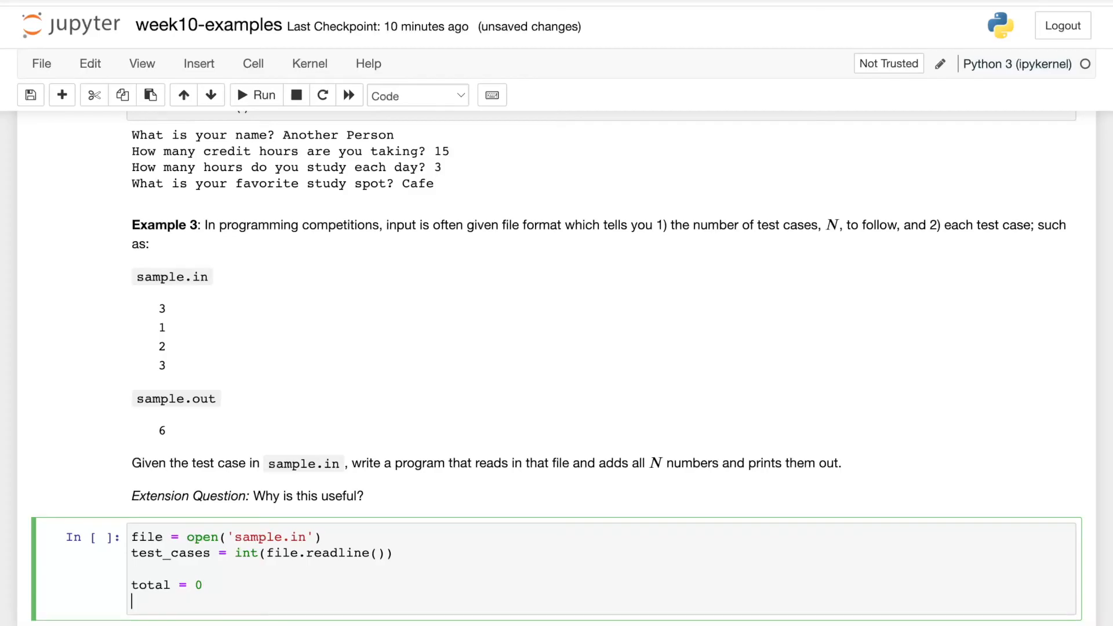
{"action": "type", "text": "fo"}
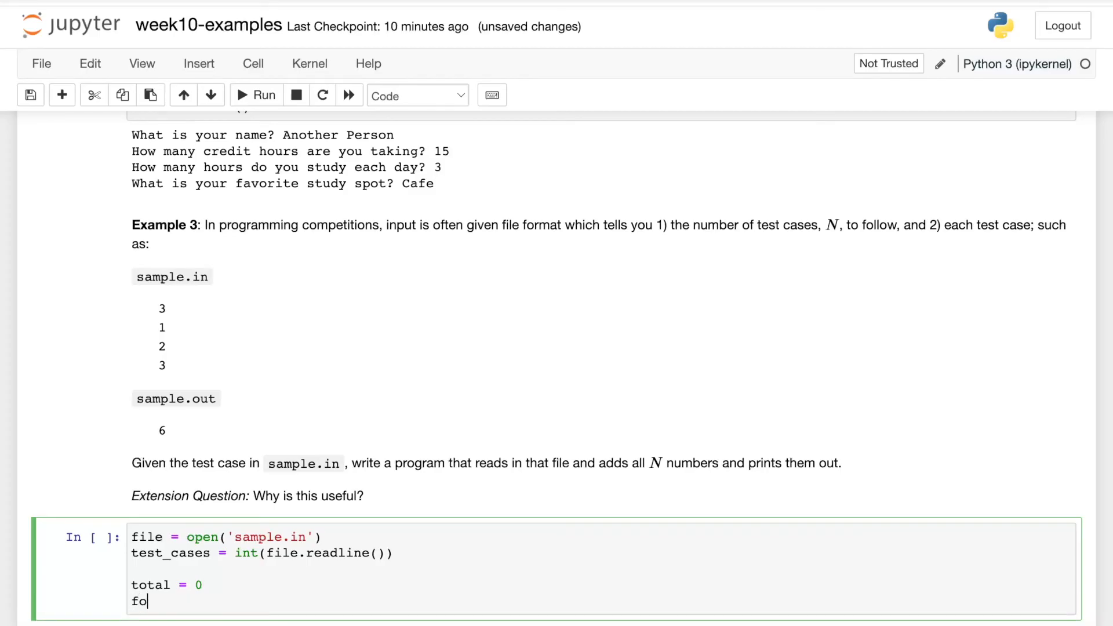
{"action": "type", "text": "r i in range("}
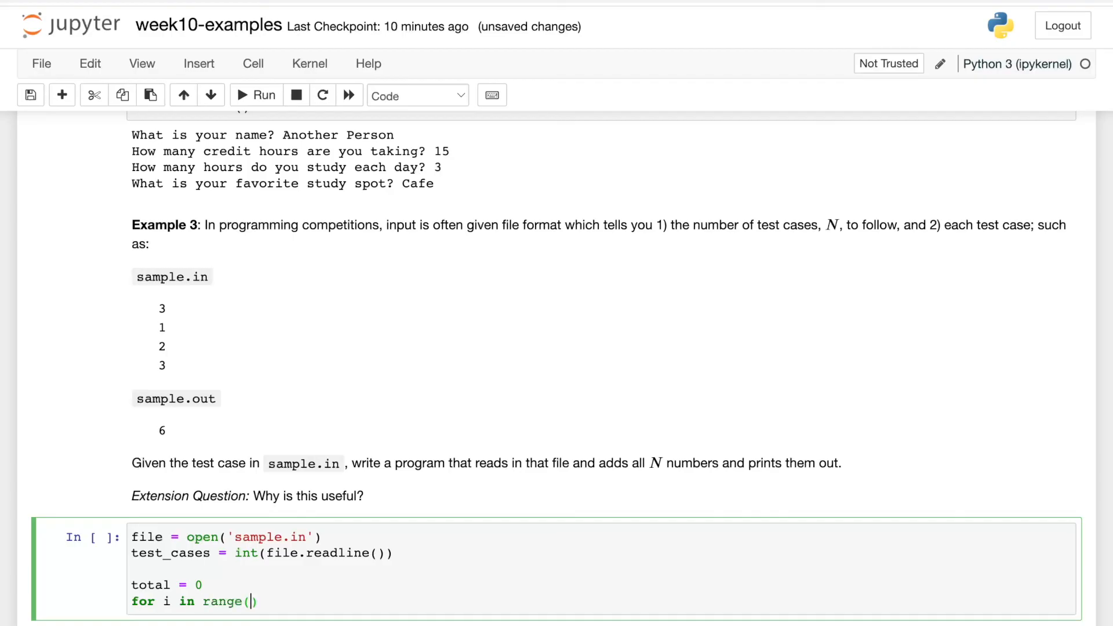
{"action": "type", "text": "0, test_case"}
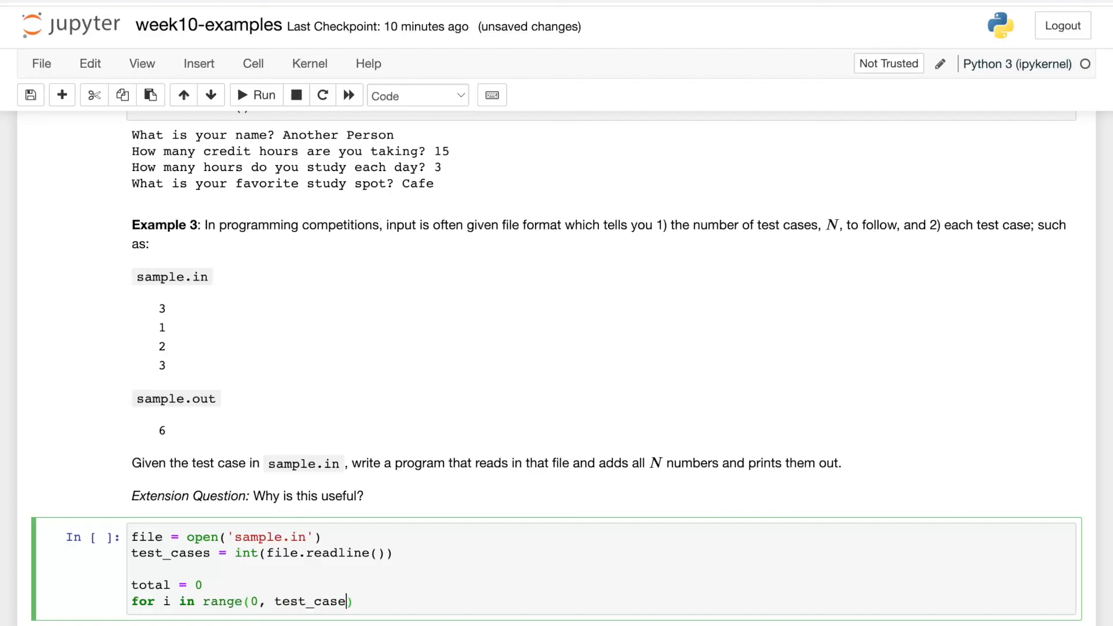
{"action": "type", "text": "s):"}
{"action": "type", "text": "total +="}
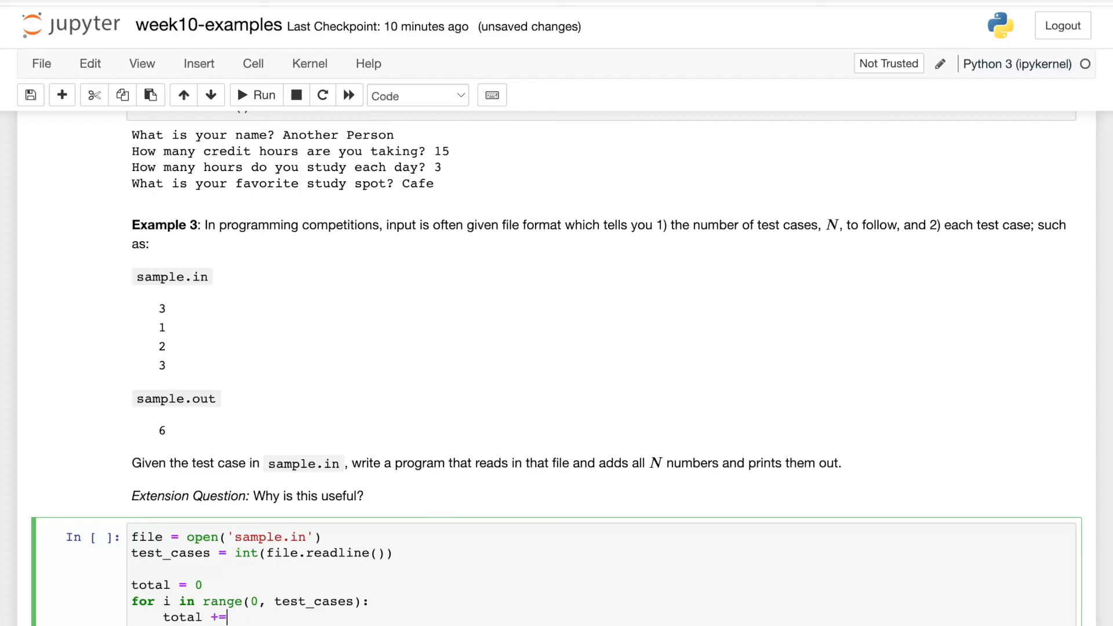
{"action": "type", "text": "int(f"}
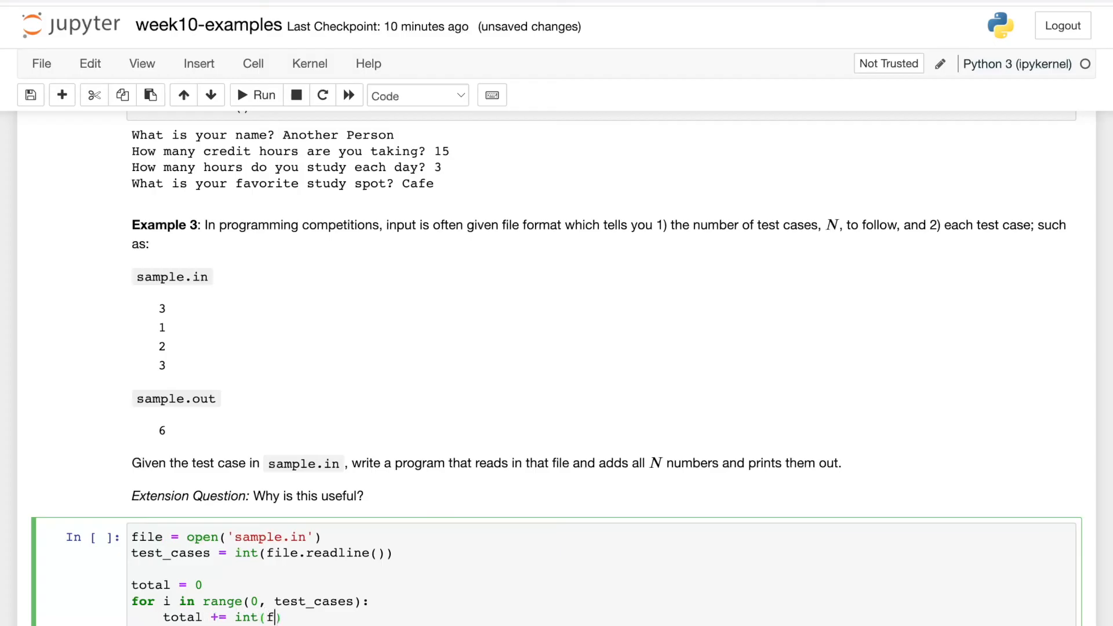
{"action": "type", "text": "ile.readline()"}
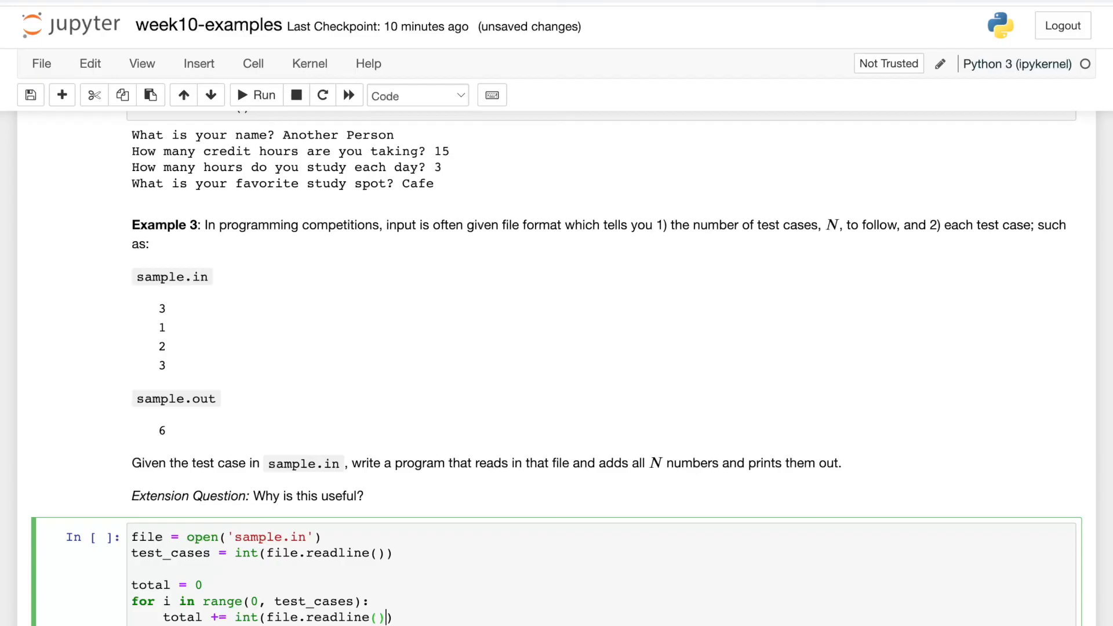
{"action": "mouse_move", "coordinate": [174, 315]}
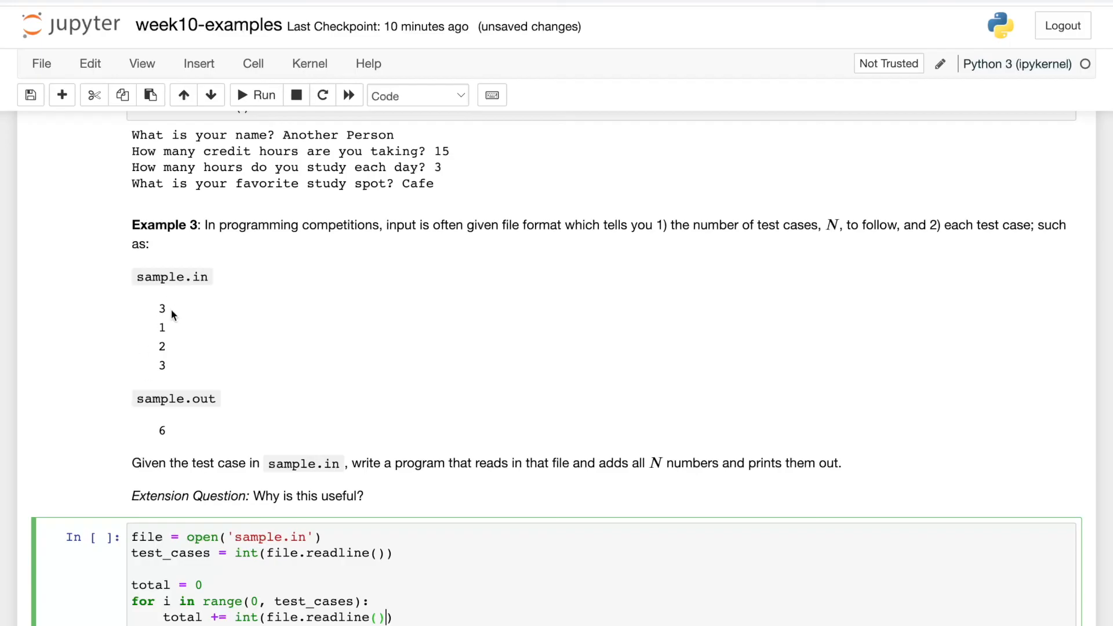
{"action": "mouse_move", "coordinate": [150, 332]}
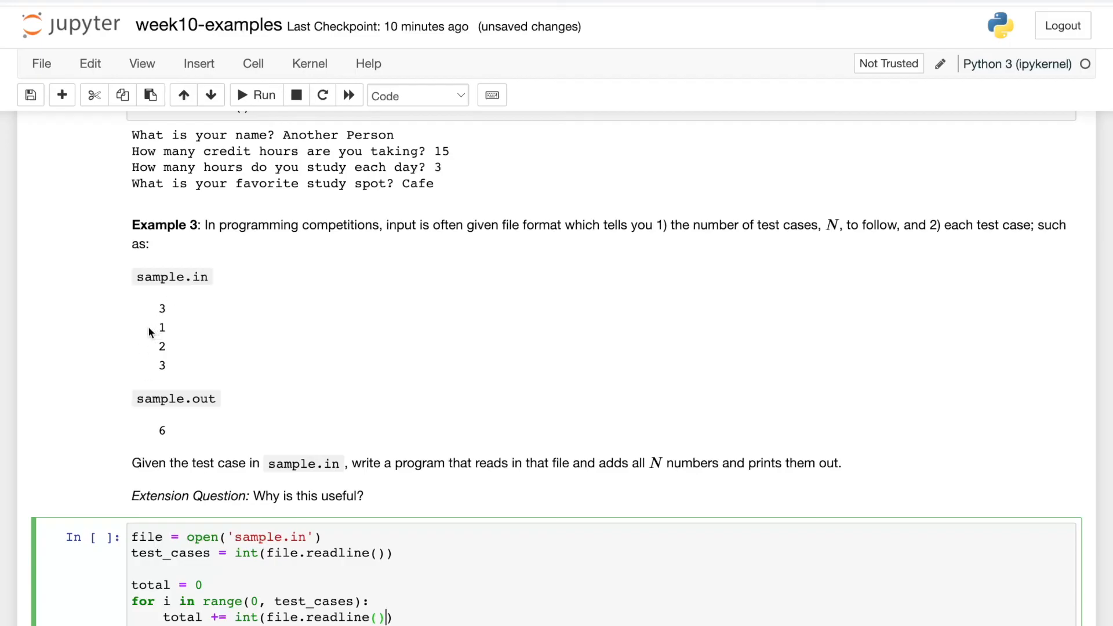
{"action": "mouse_move", "coordinate": [169, 331]}
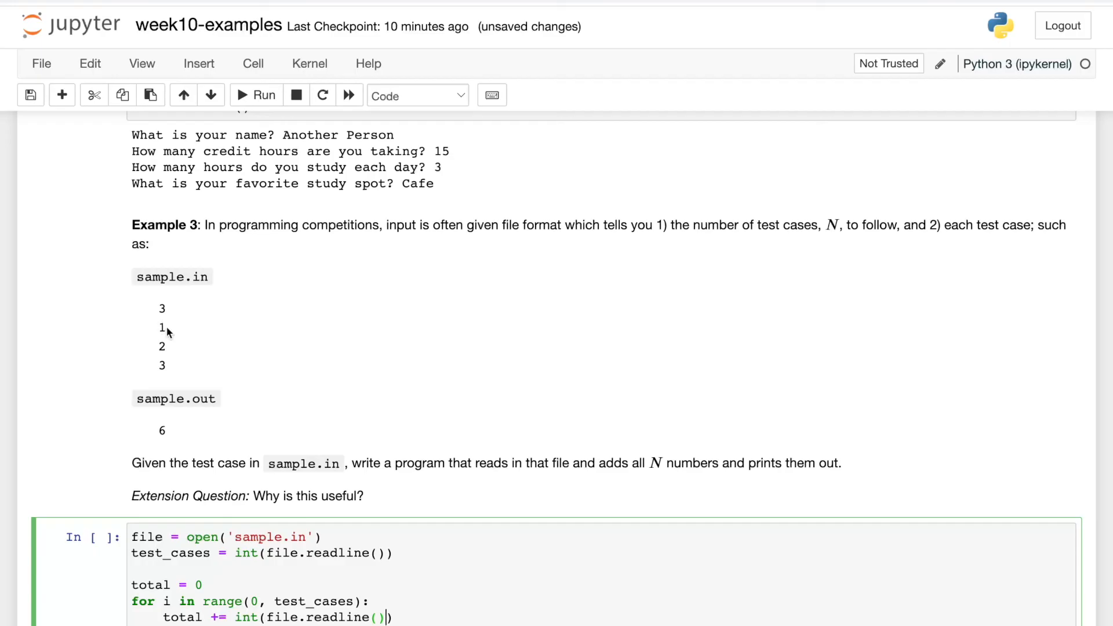
{"action": "mouse_move", "coordinate": [157, 351]}
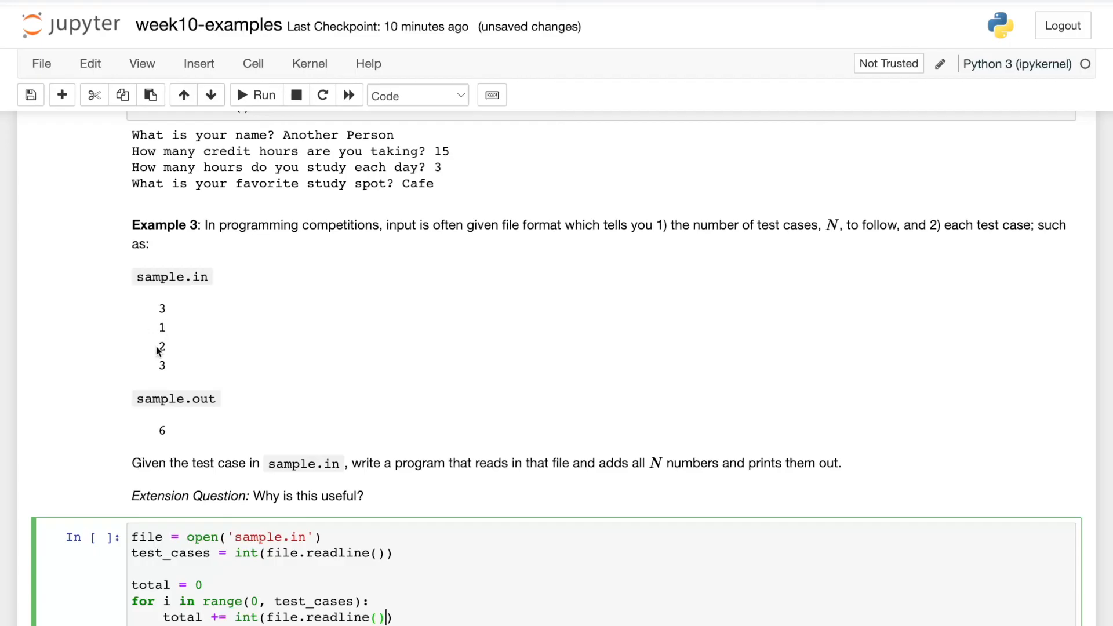
{"action": "mouse_move", "coordinate": [180, 355]}
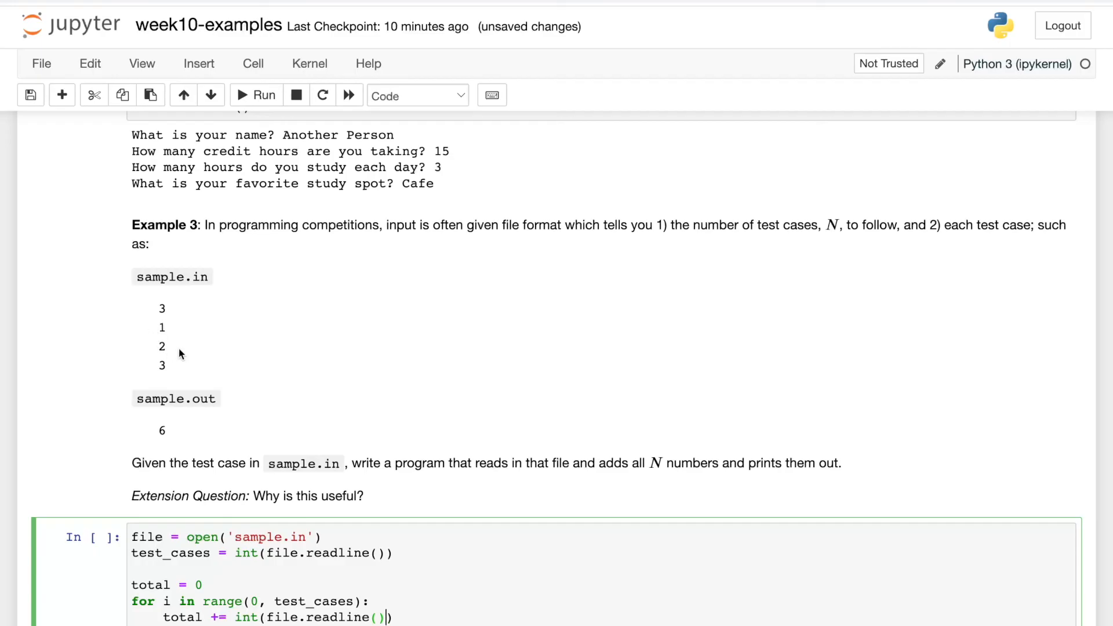
{"action": "mouse_move", "coordinate": [173, 367]}
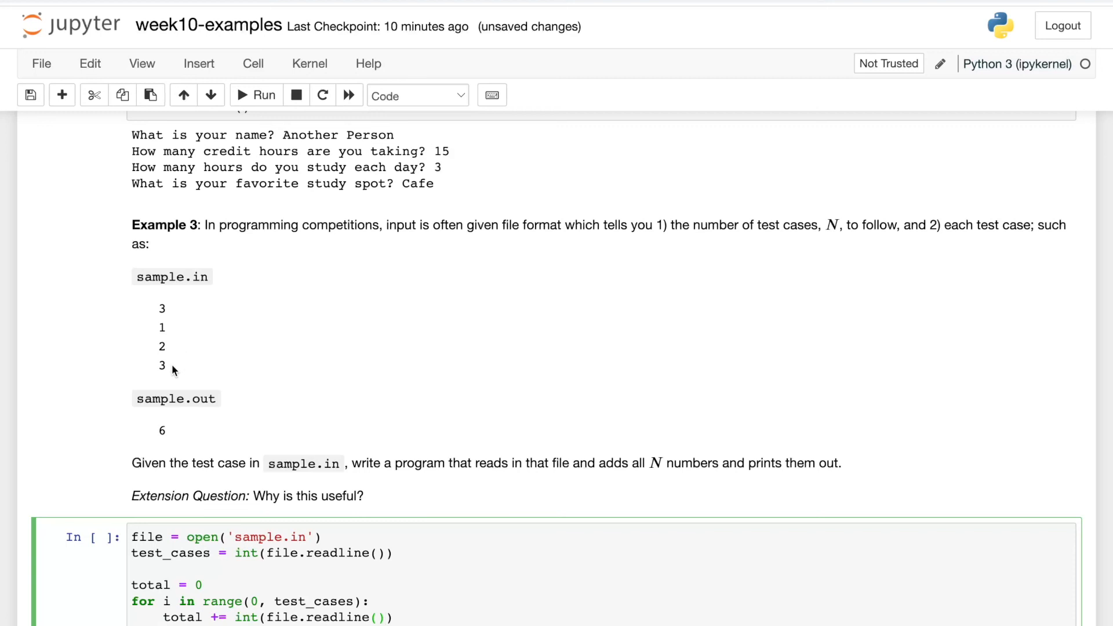
{"action": "mouse_move", "coordinate": [167, 368]}
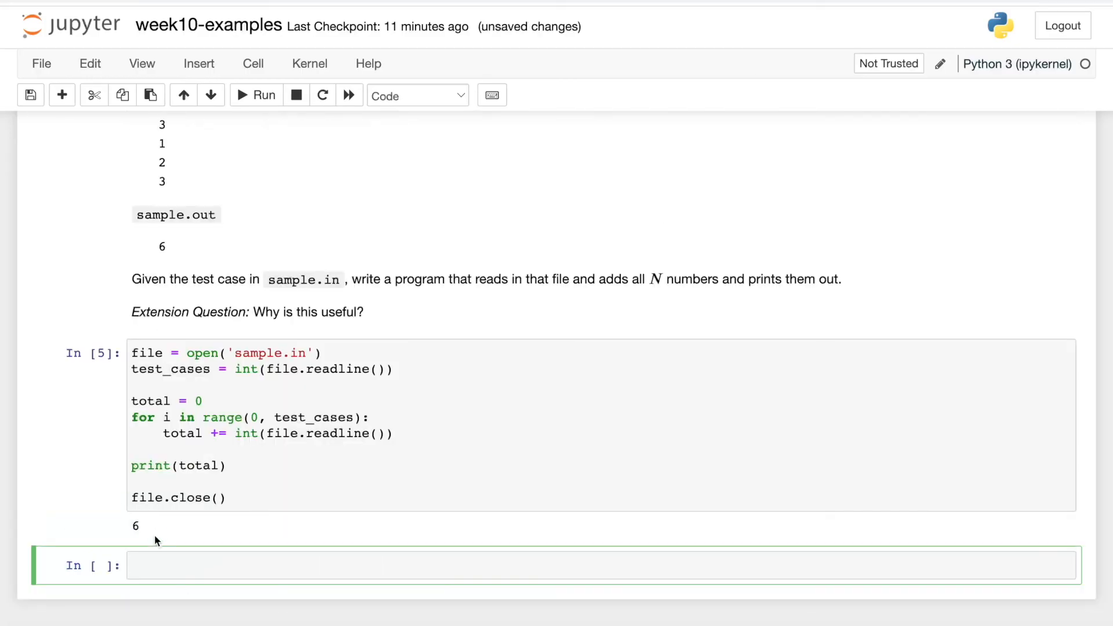
{"action": "mouse_move", "coordinate": [169, 292]}
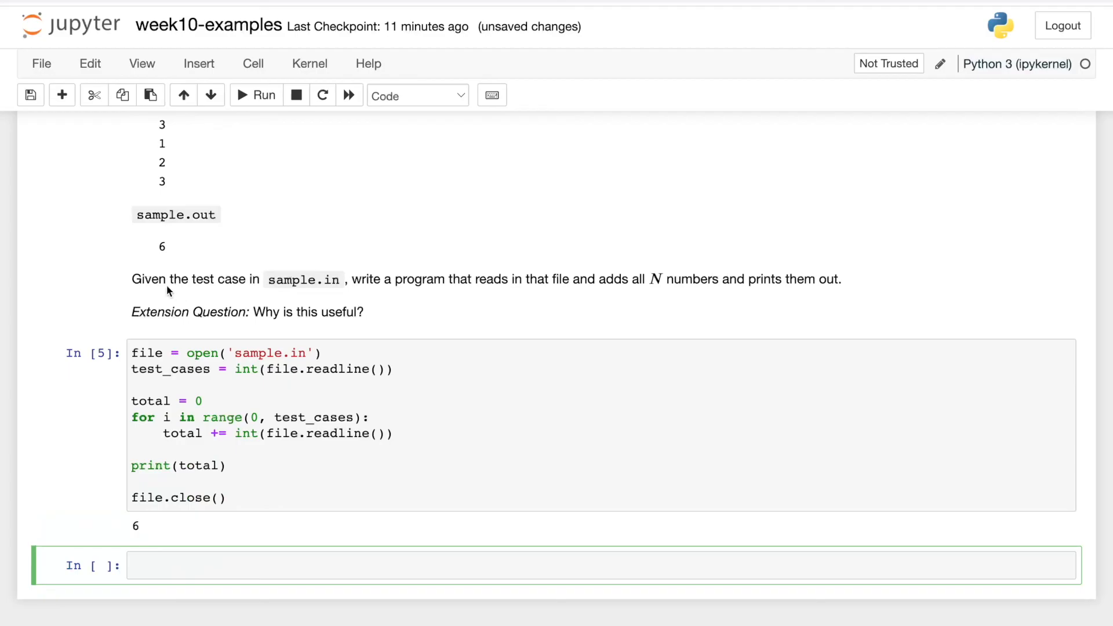
{"action": "mouse_move", "coordinate": [172, 246]}
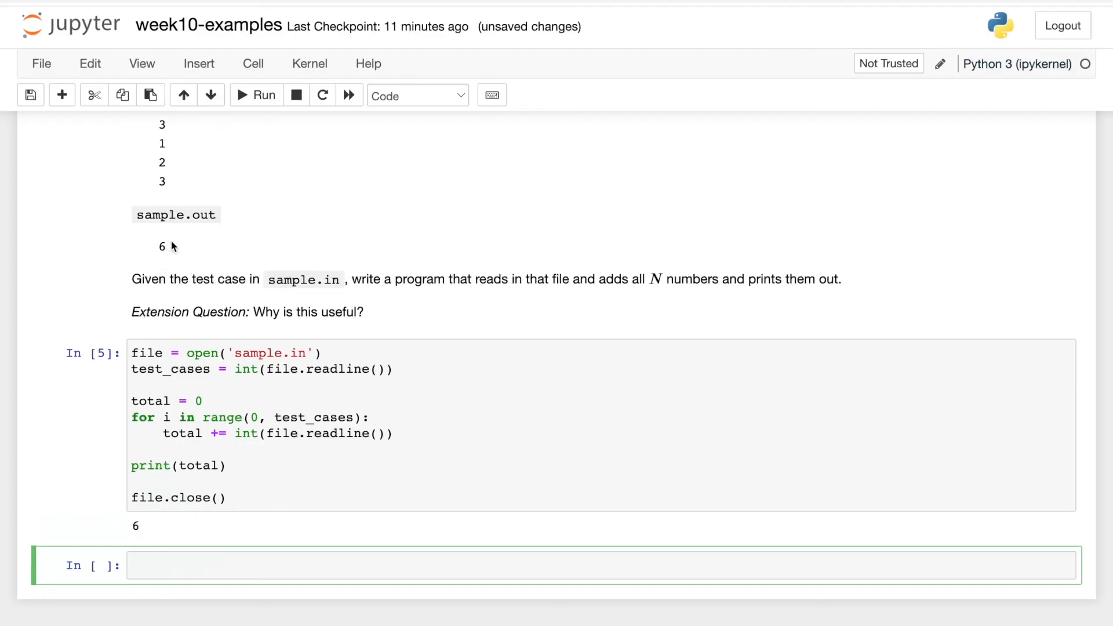